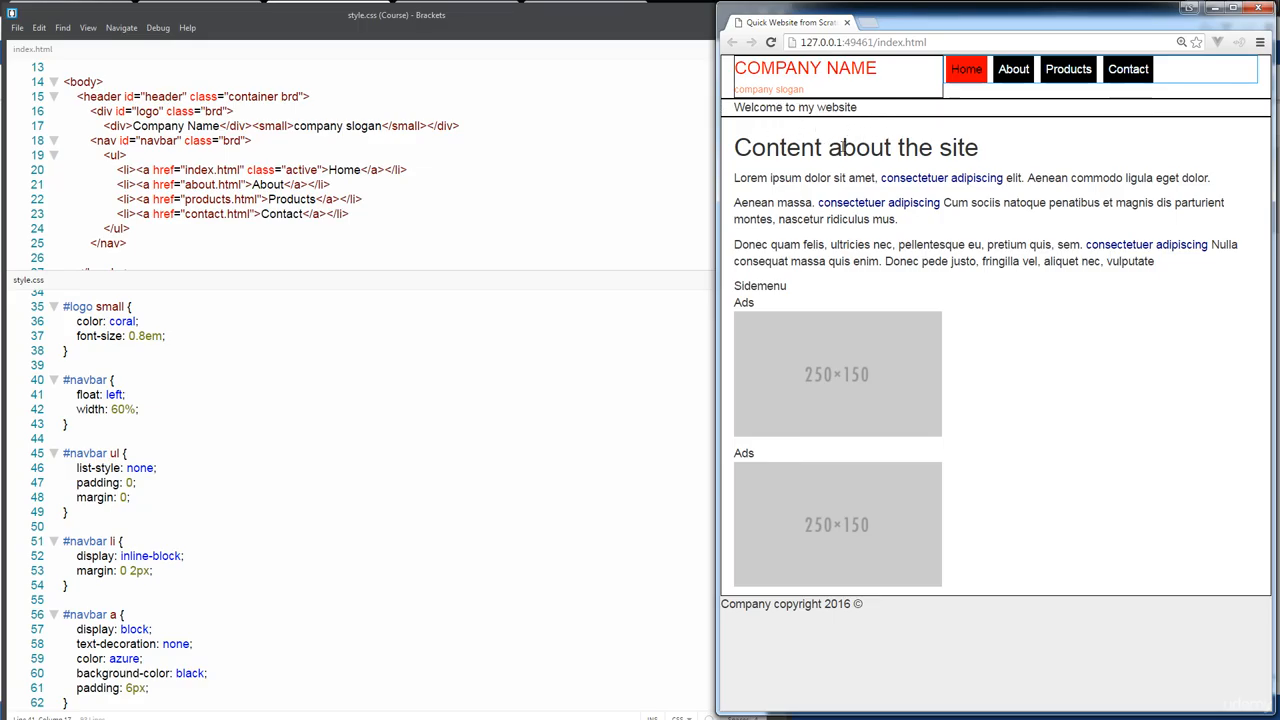
pyautogui.moveTo(957, 124)
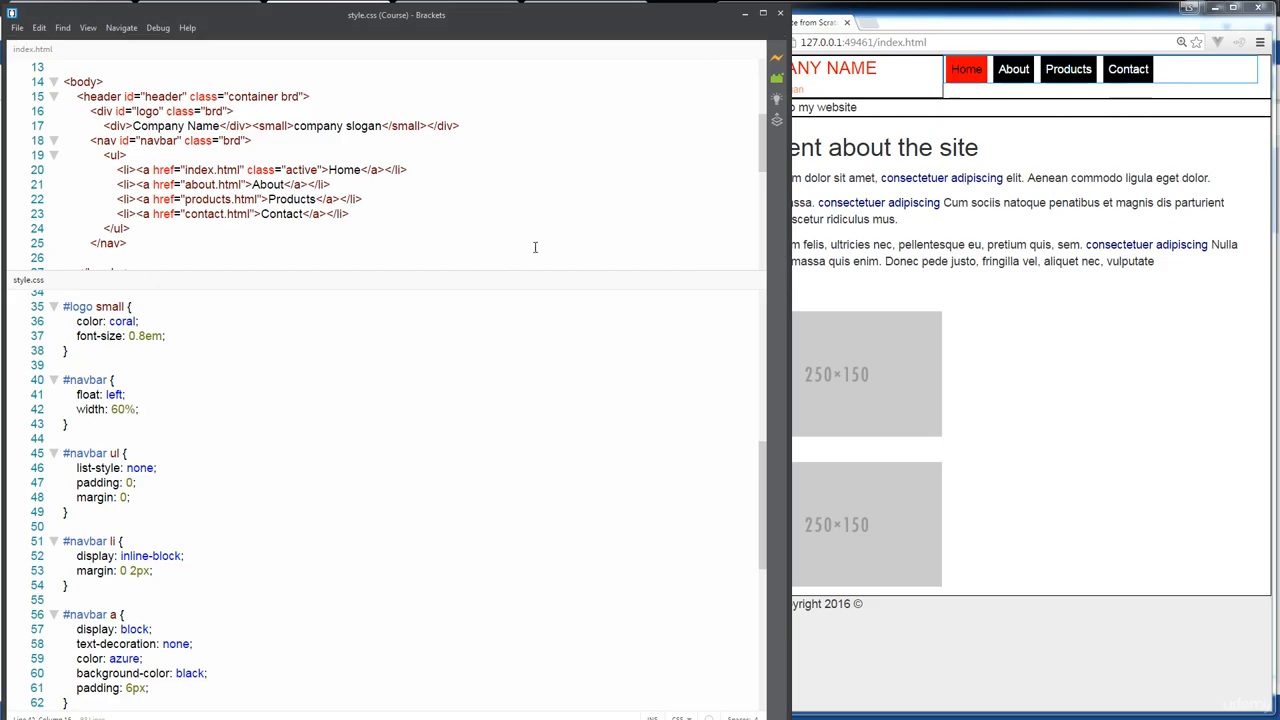
# Add text-align: right inside the #navbar rule in style.css.
pyautogui.click(140, 409)
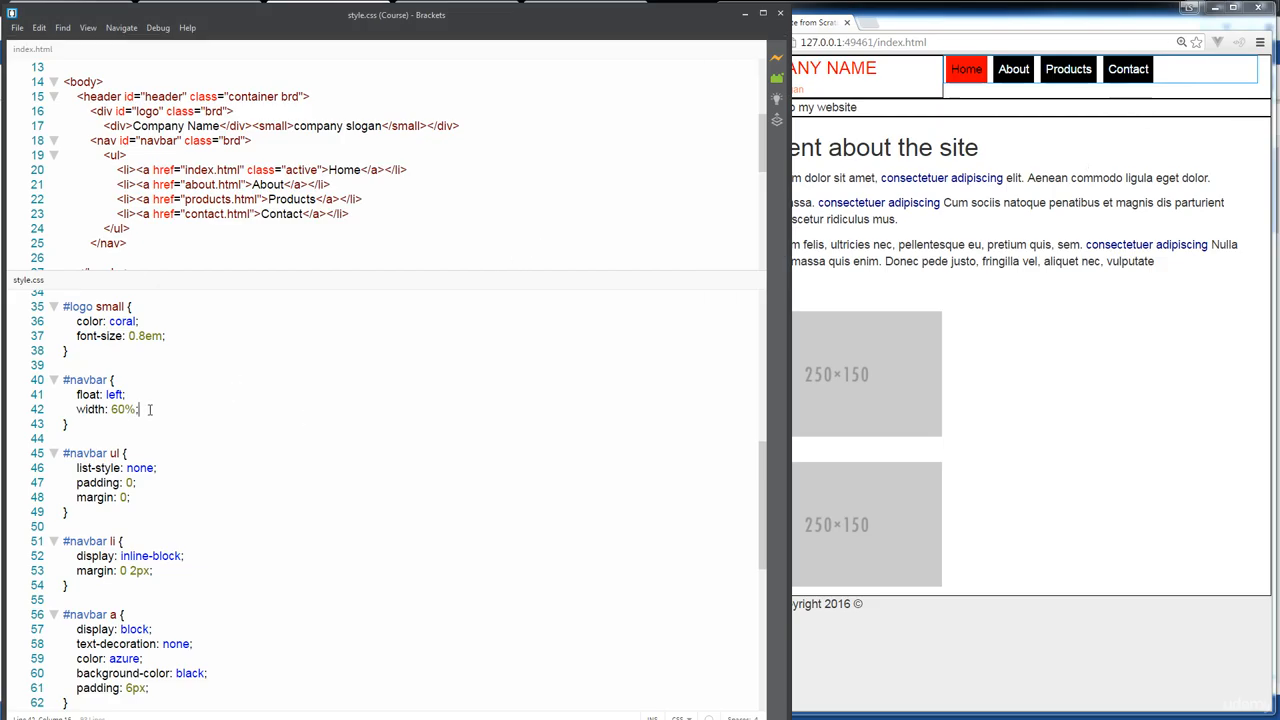
pyautogui.write('text-align: right;')
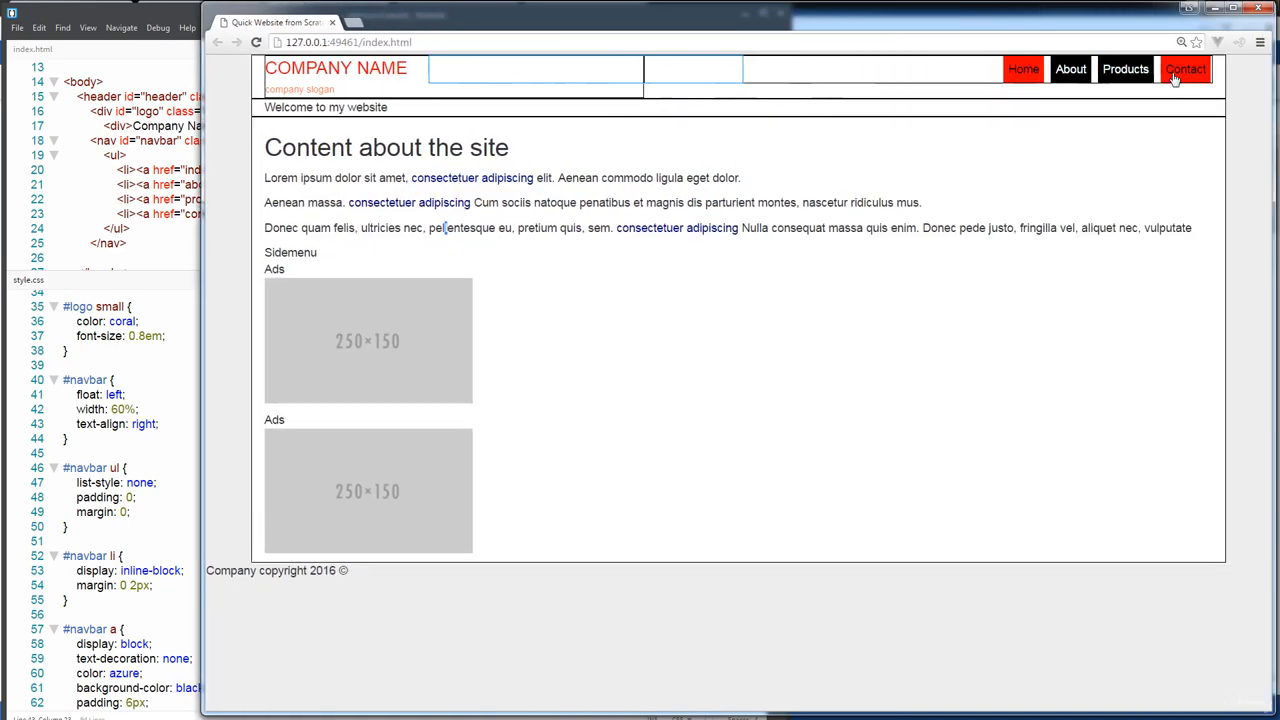
pyautogui.moveTo(547, 82)
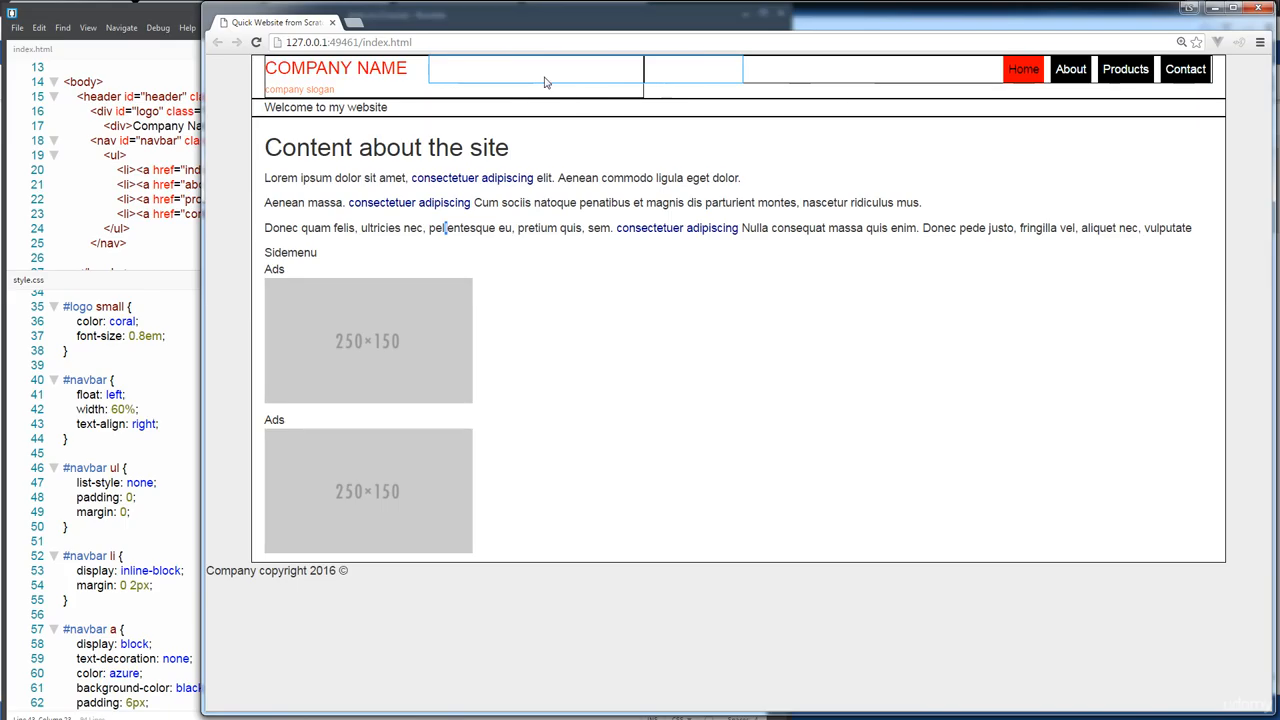
pyautogui.moveTo(408, 185)
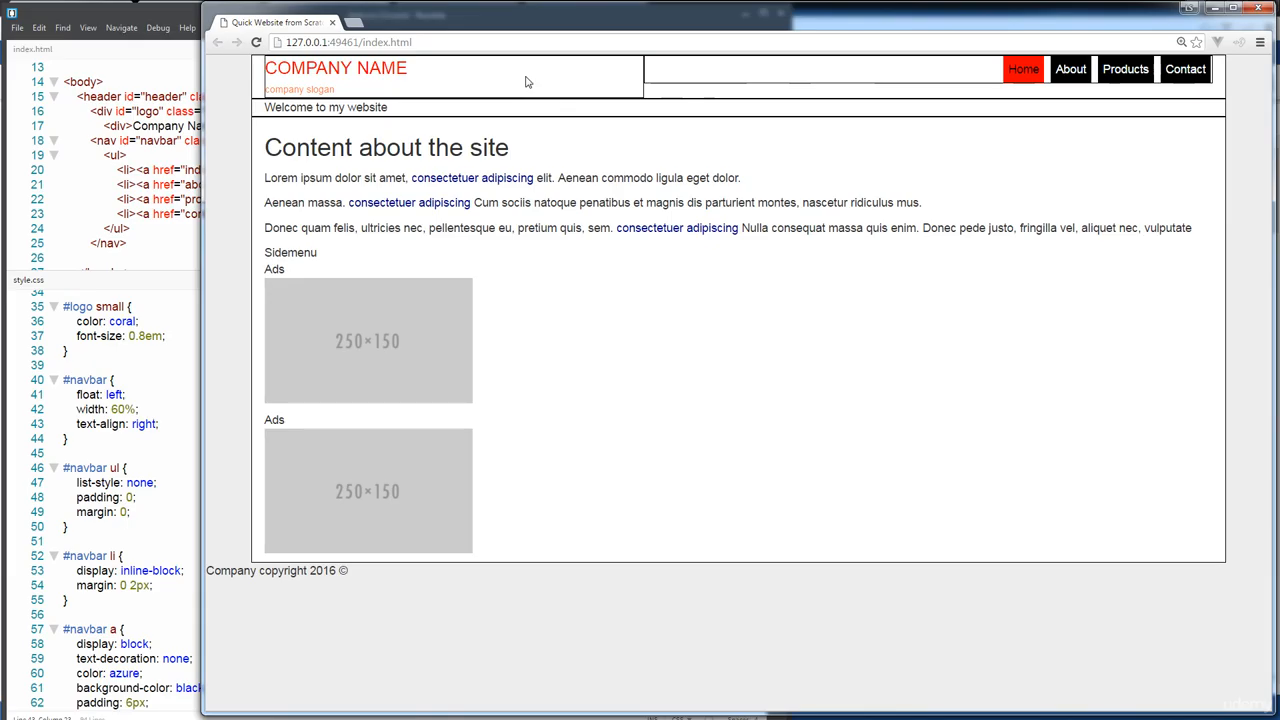
pyautogui.moveTo(856, 104)
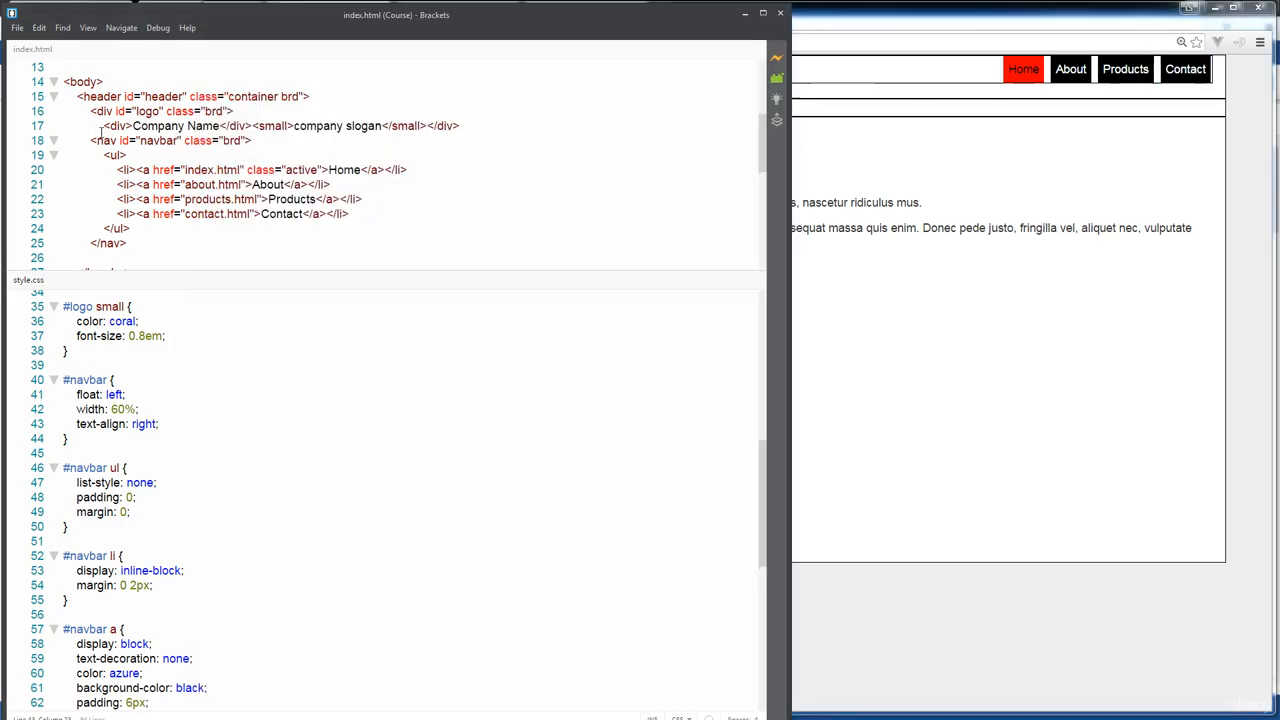
# Delete class="brd" from the logo, navbar and header, then reload the Chrome preview.
pyautogui.doubleClick(211, 140)
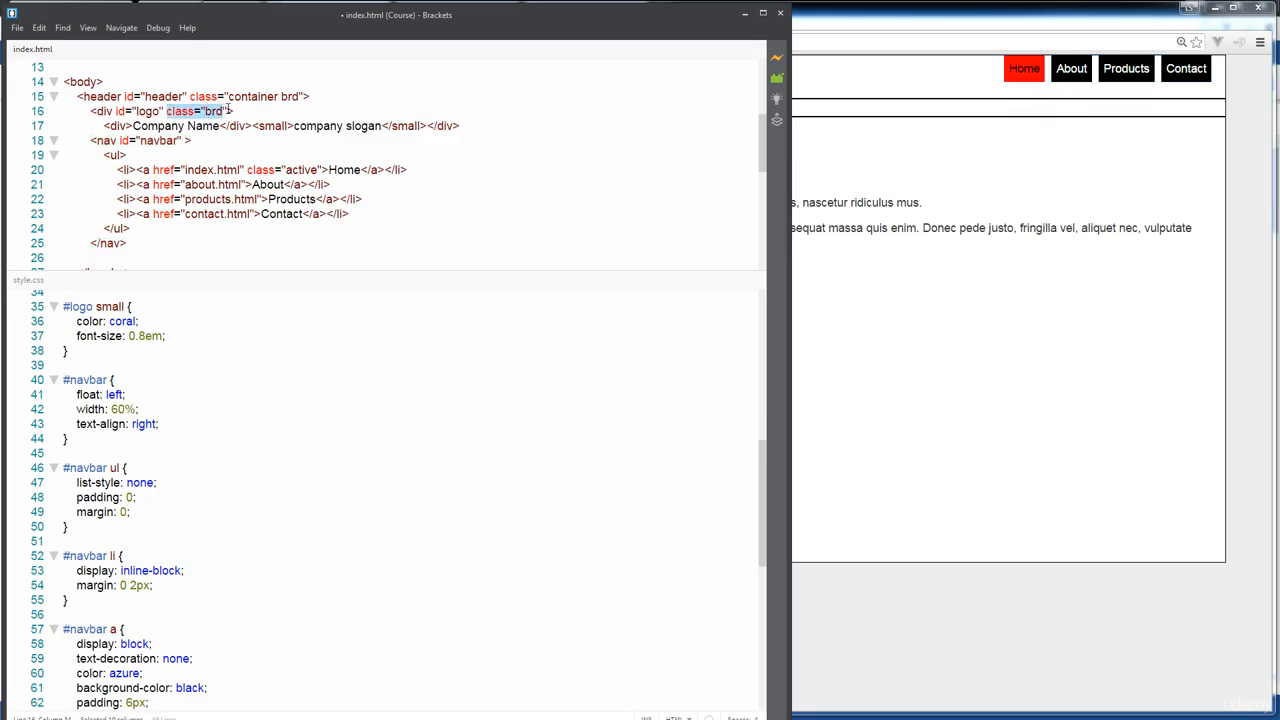
pyautogui.press('Backspace')
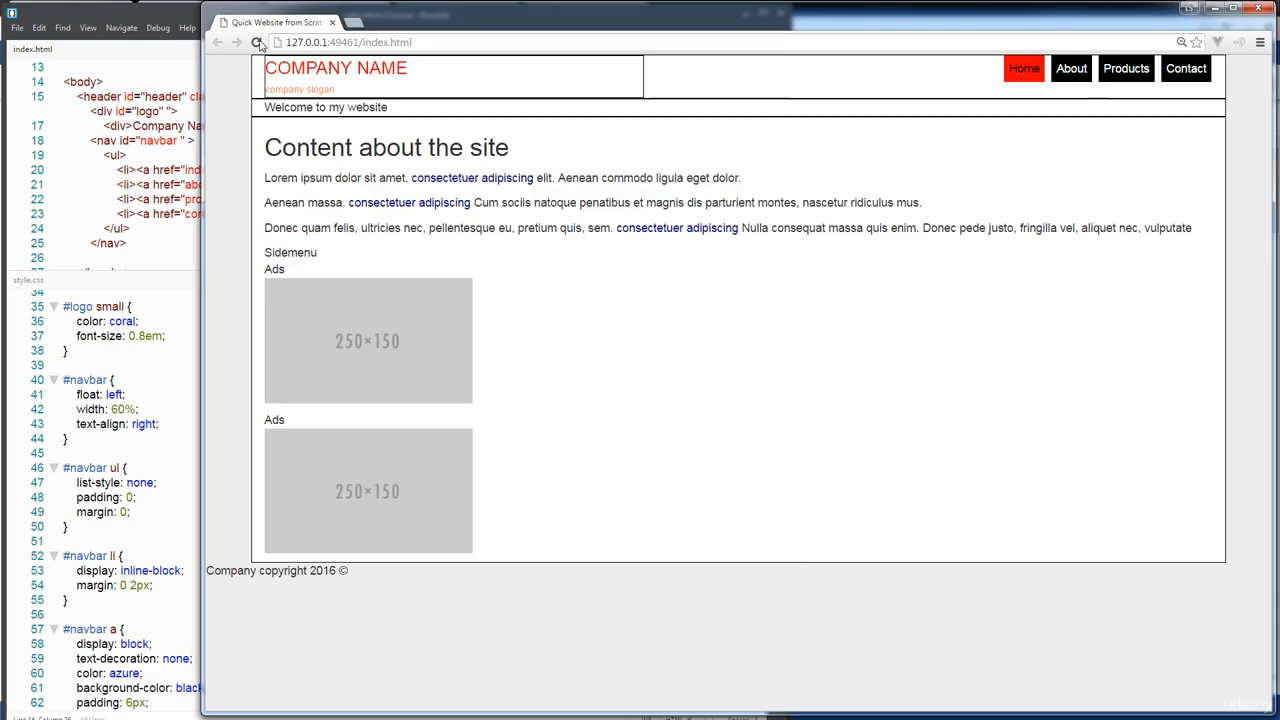
pyautogui.click(258, 42)
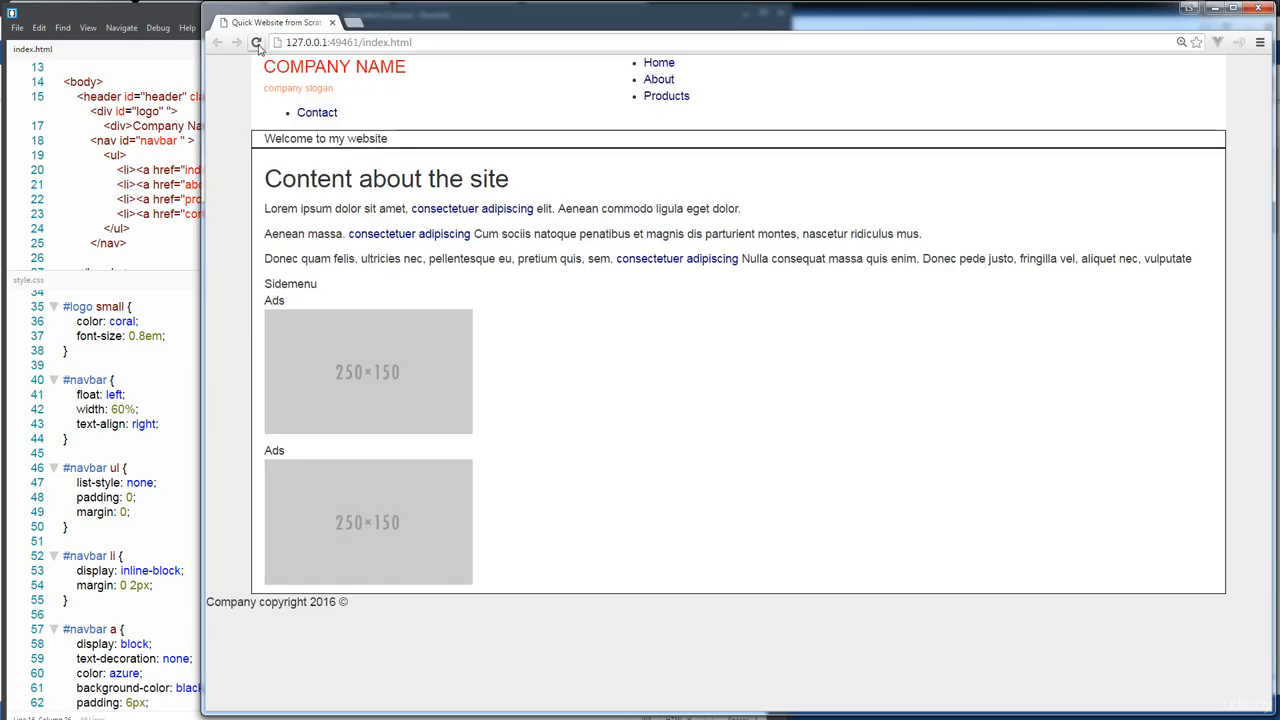
pyautogui.click(256, 42)
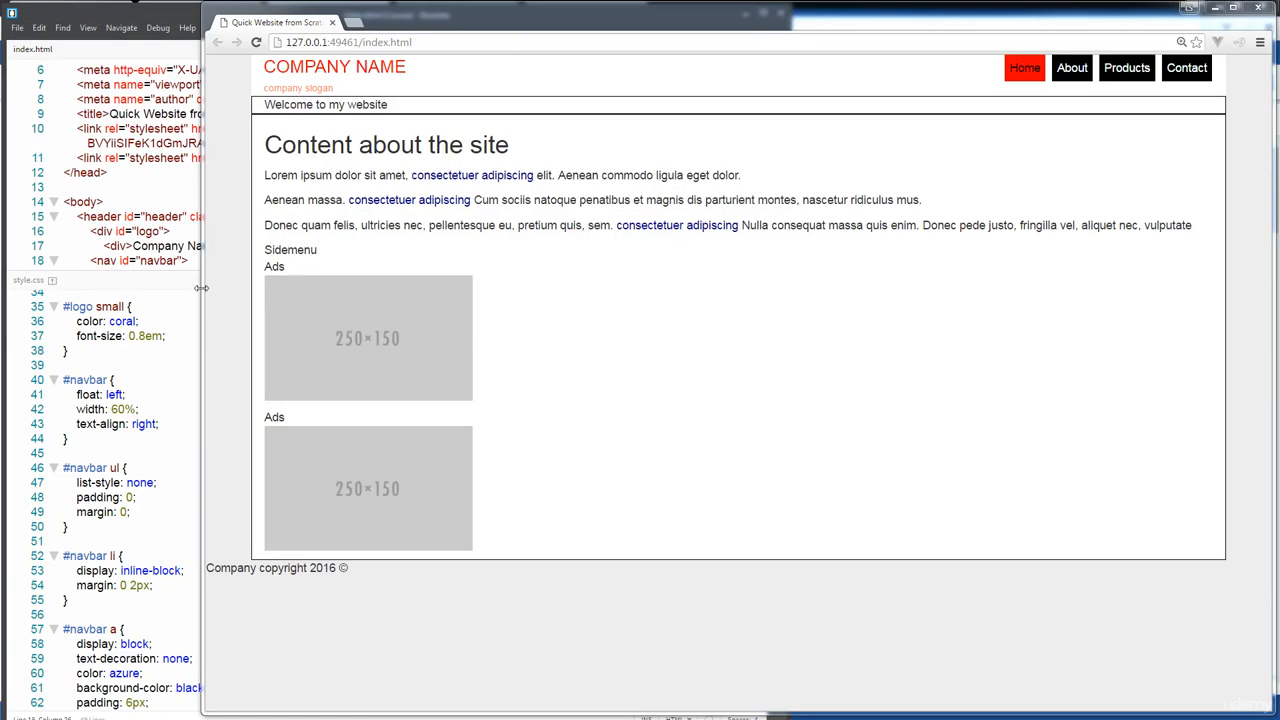
pyautogui.moveTo(203, 288); pyautogui.dragTo(262, 288)
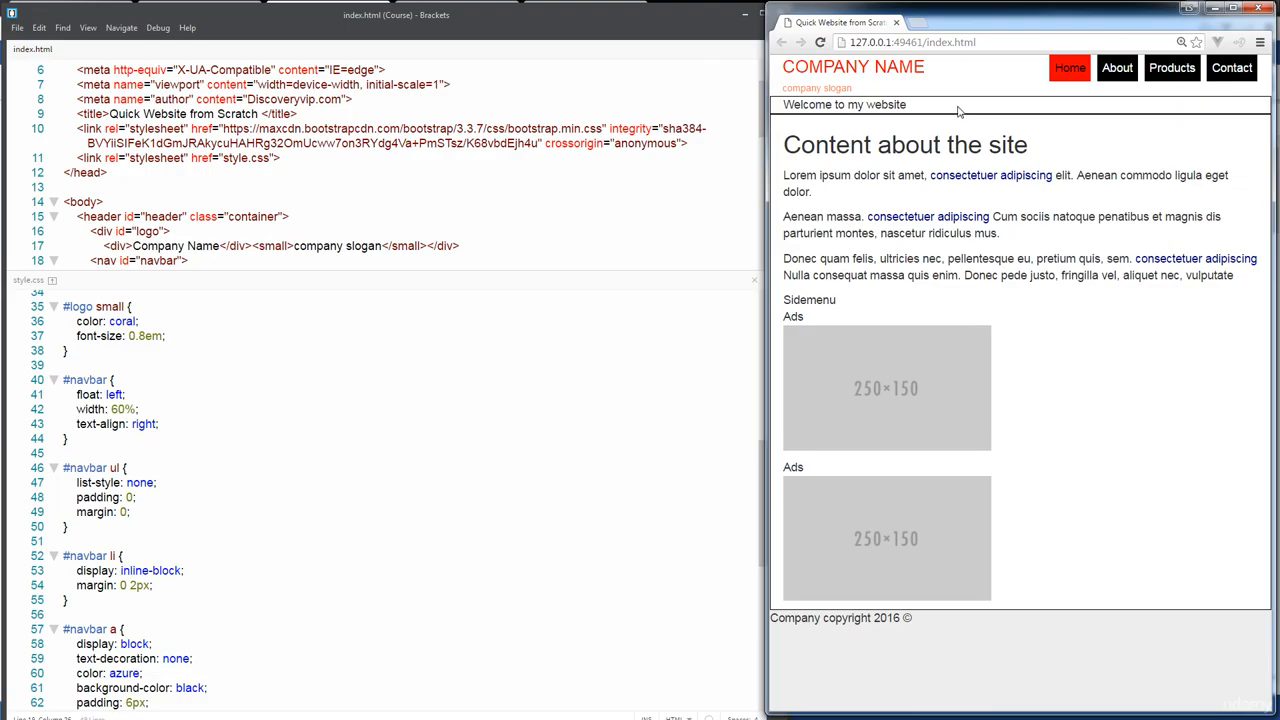
pyautogui.moveTo(895, 252)
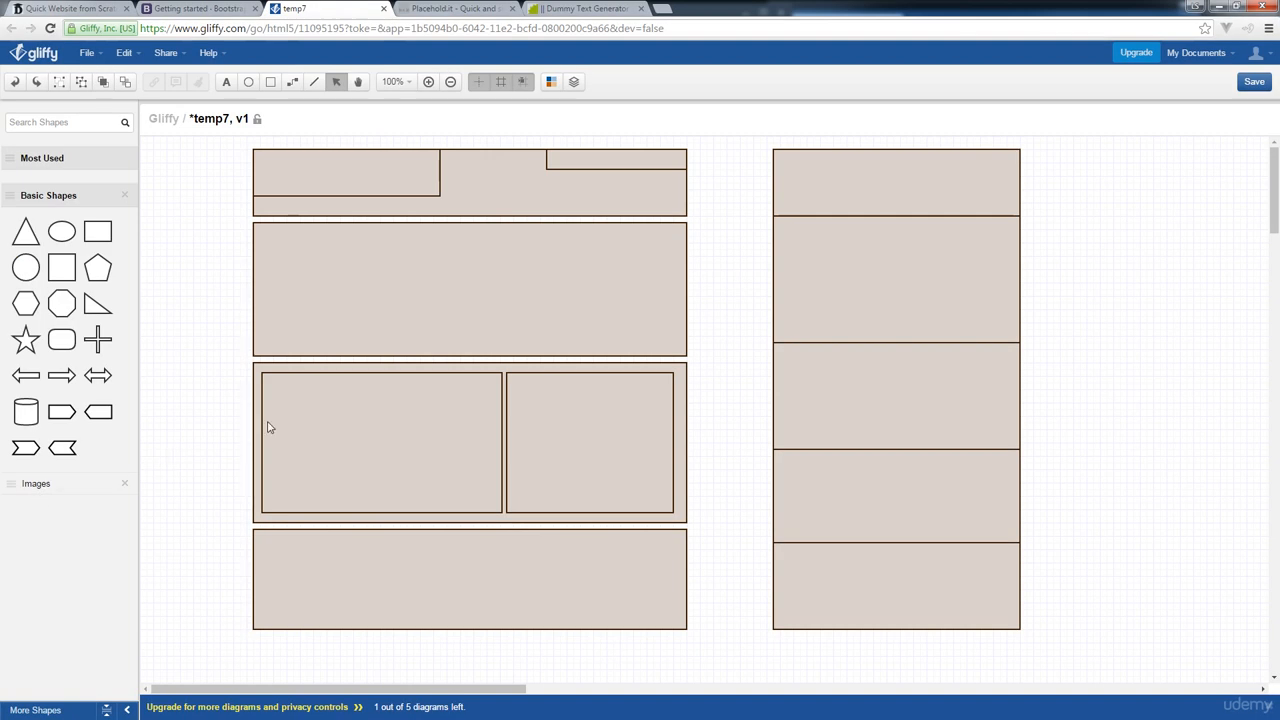
# Browse getbootstrap.com CSS and Components to the Jumbotron example, selecting 'jumbotron' in its code.
pyautogui.click(199, 8)
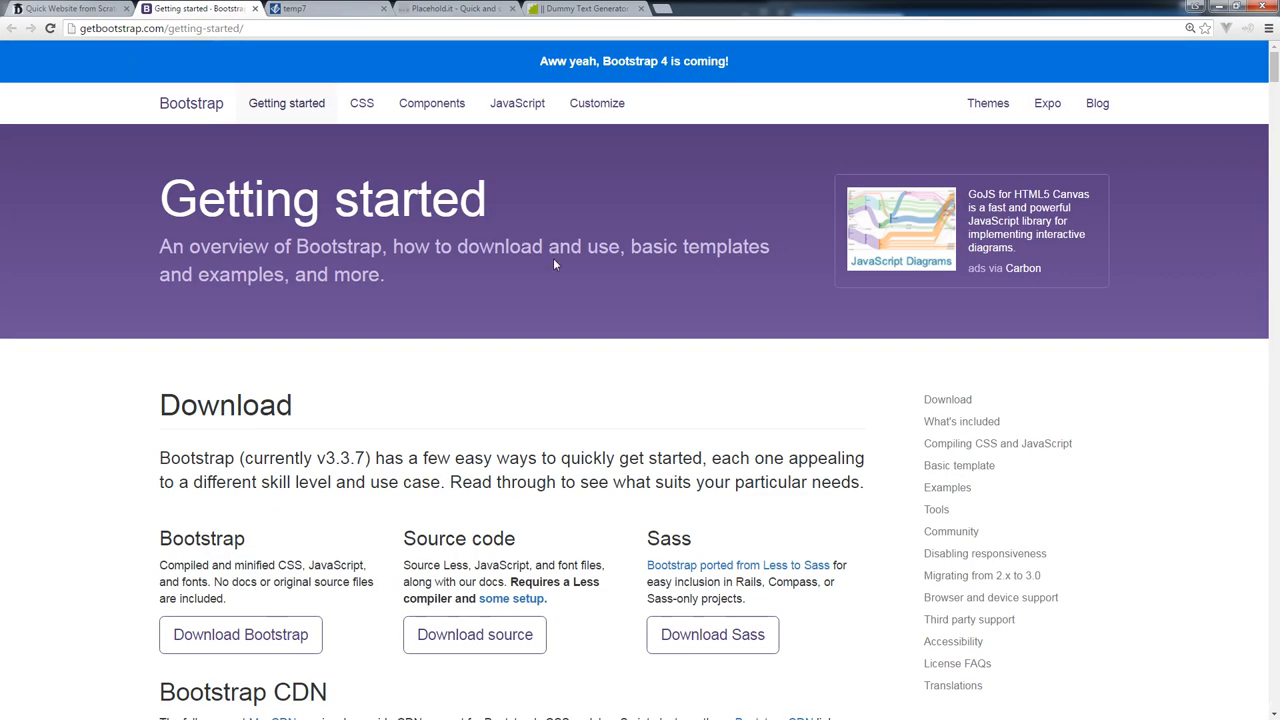
pyautogui.scroll(-3)
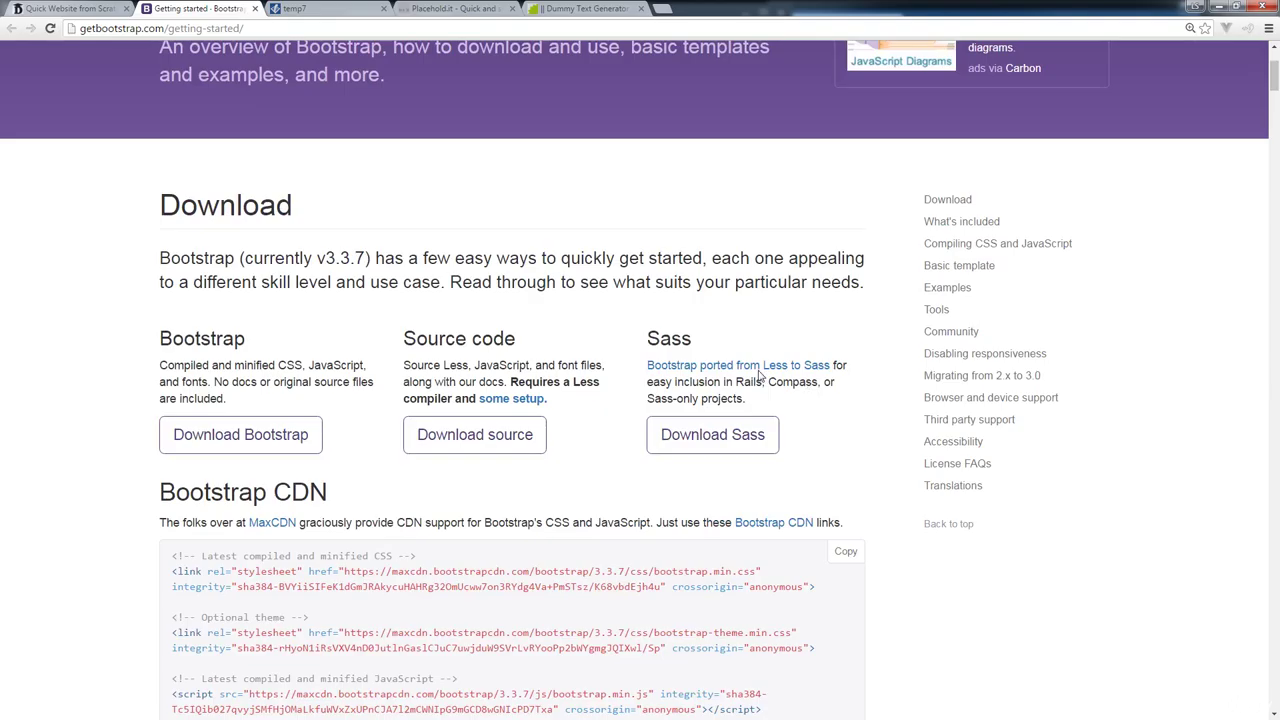
pyautogui.click(362, 103)
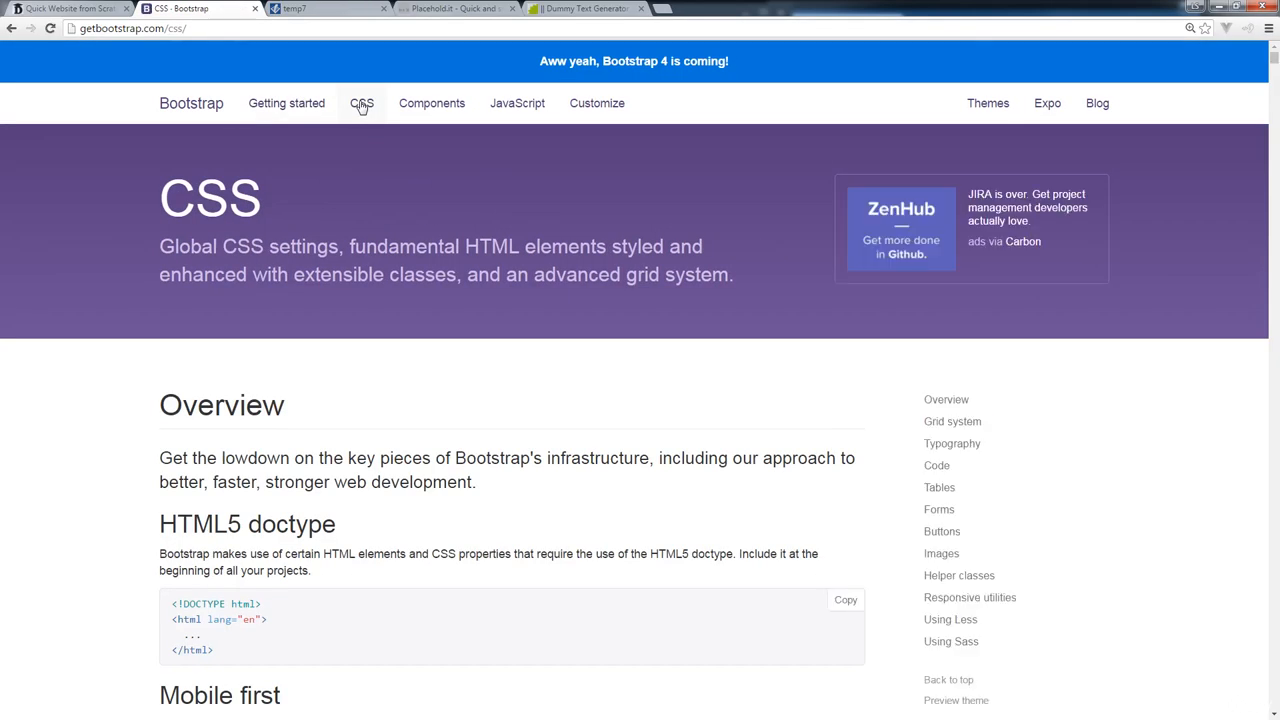
pyautogui.scroll(-3)
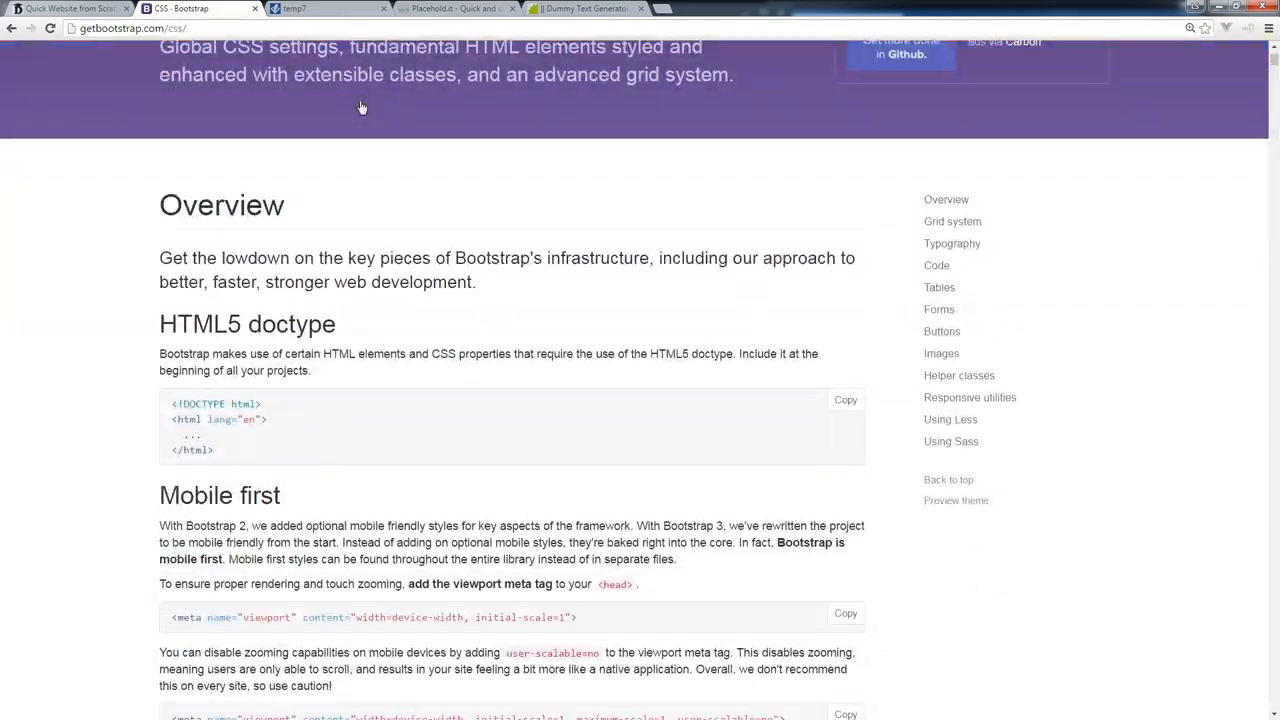
pyautogui.scroll(-3)
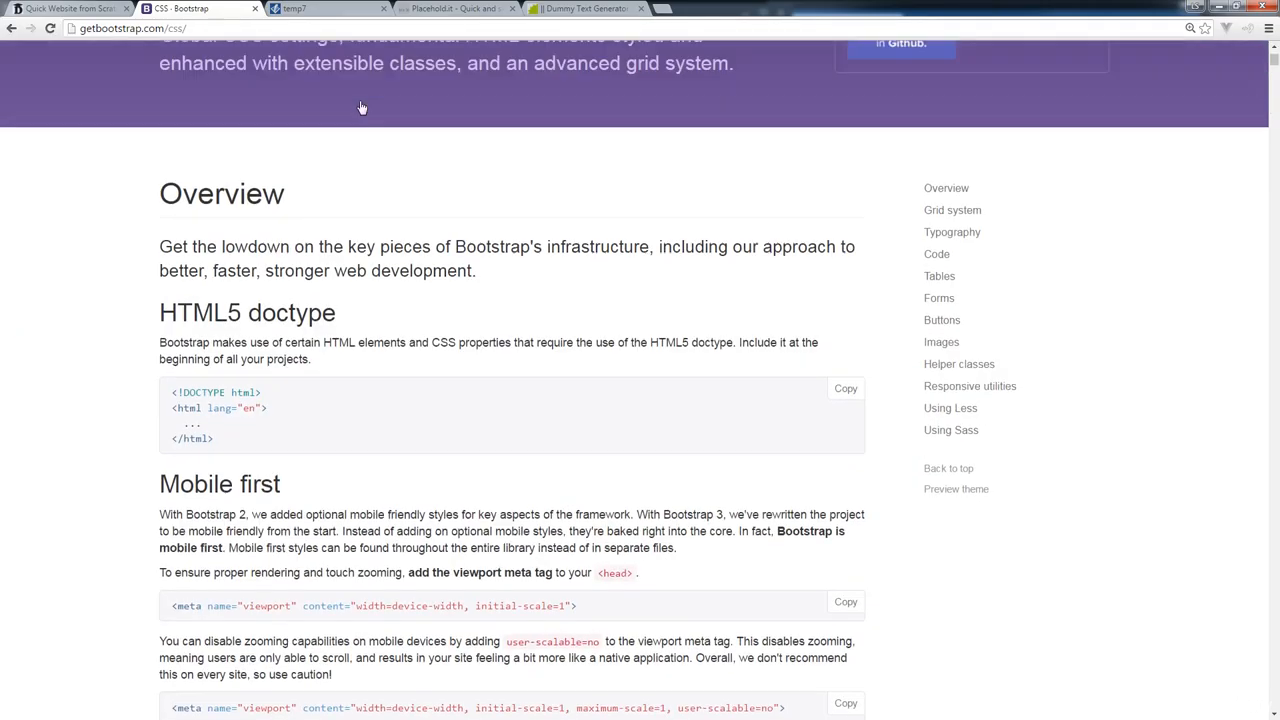
pyautogui.click(431, 103)
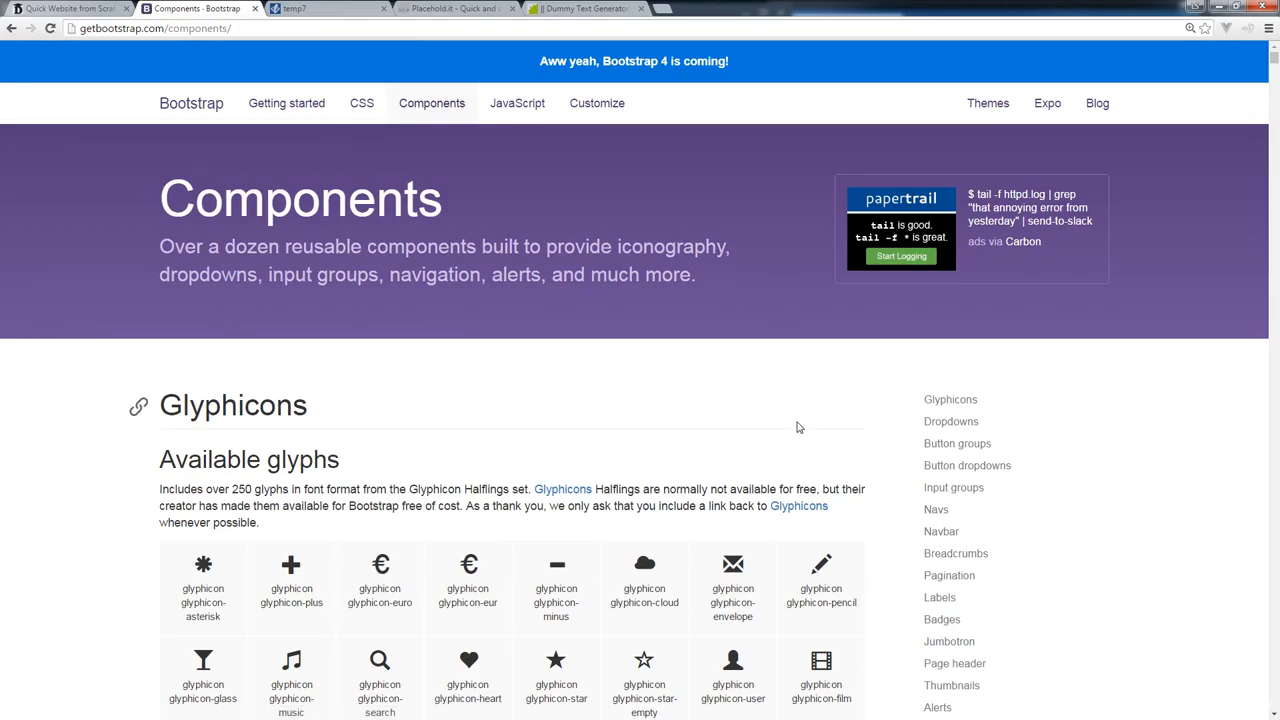
pyautogui.scroll(-3)
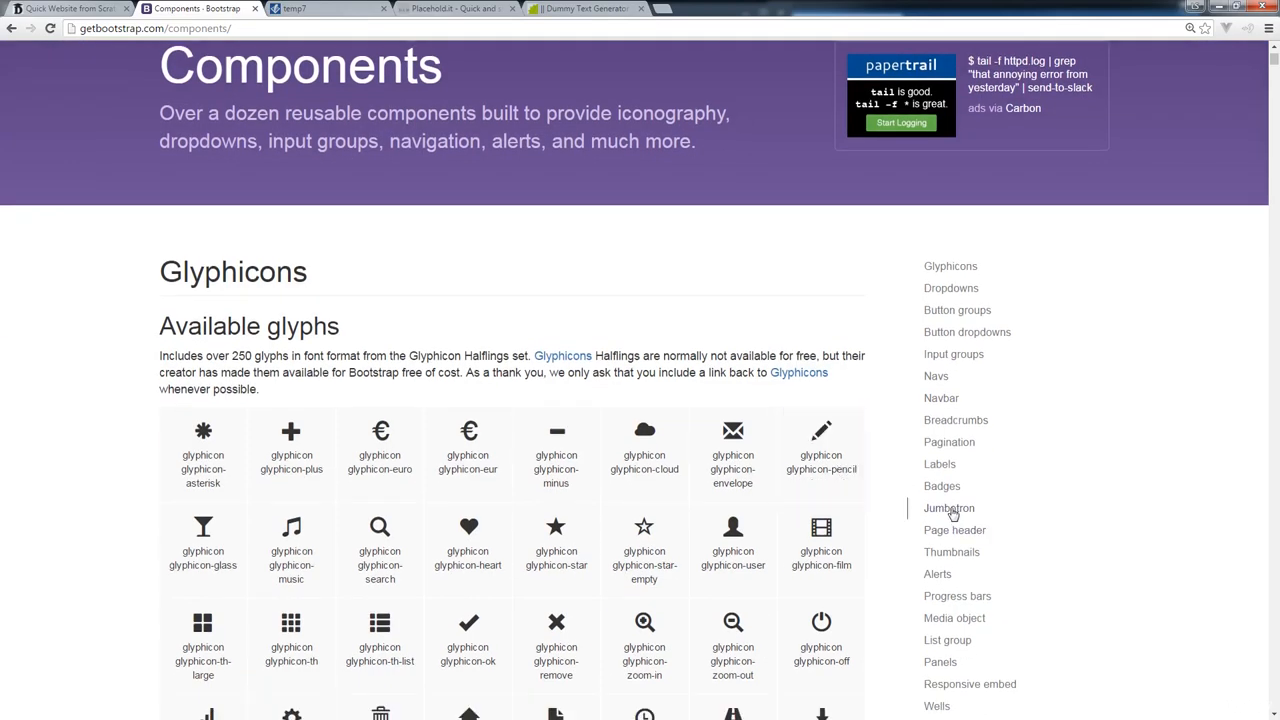
pyautogui.click(948, 508)
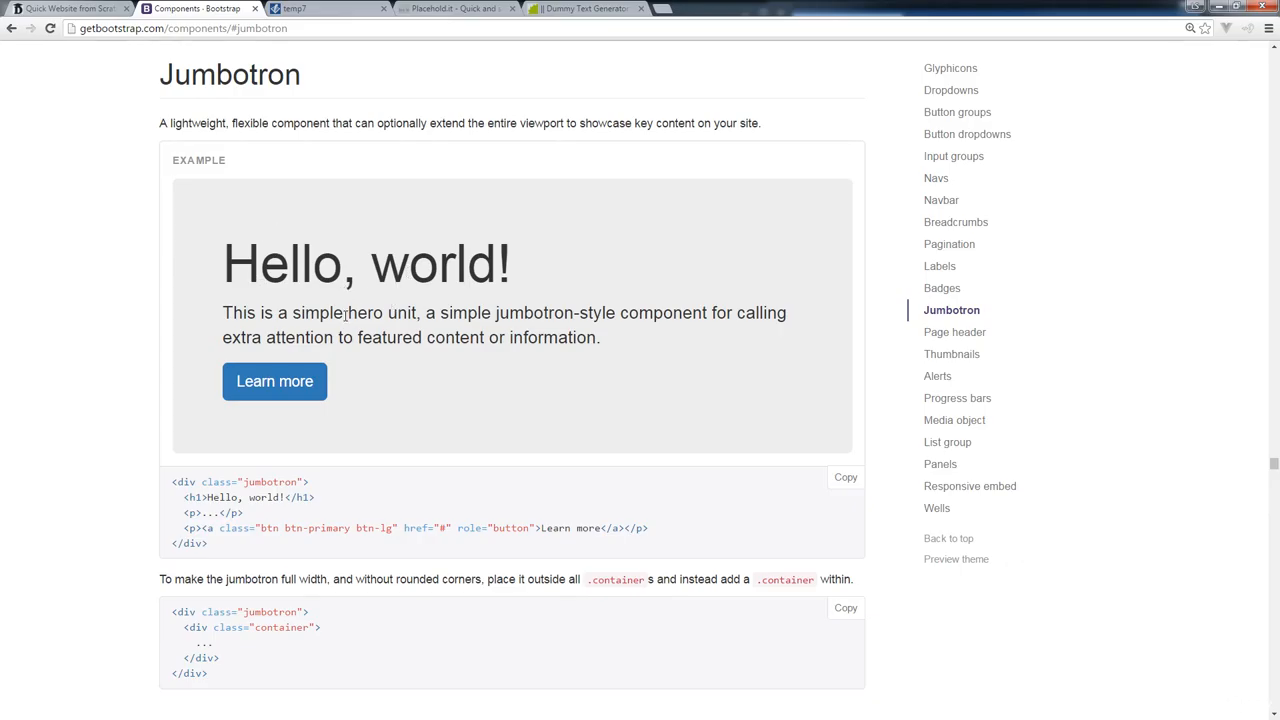
pyautogui.moveTo(394, 287)
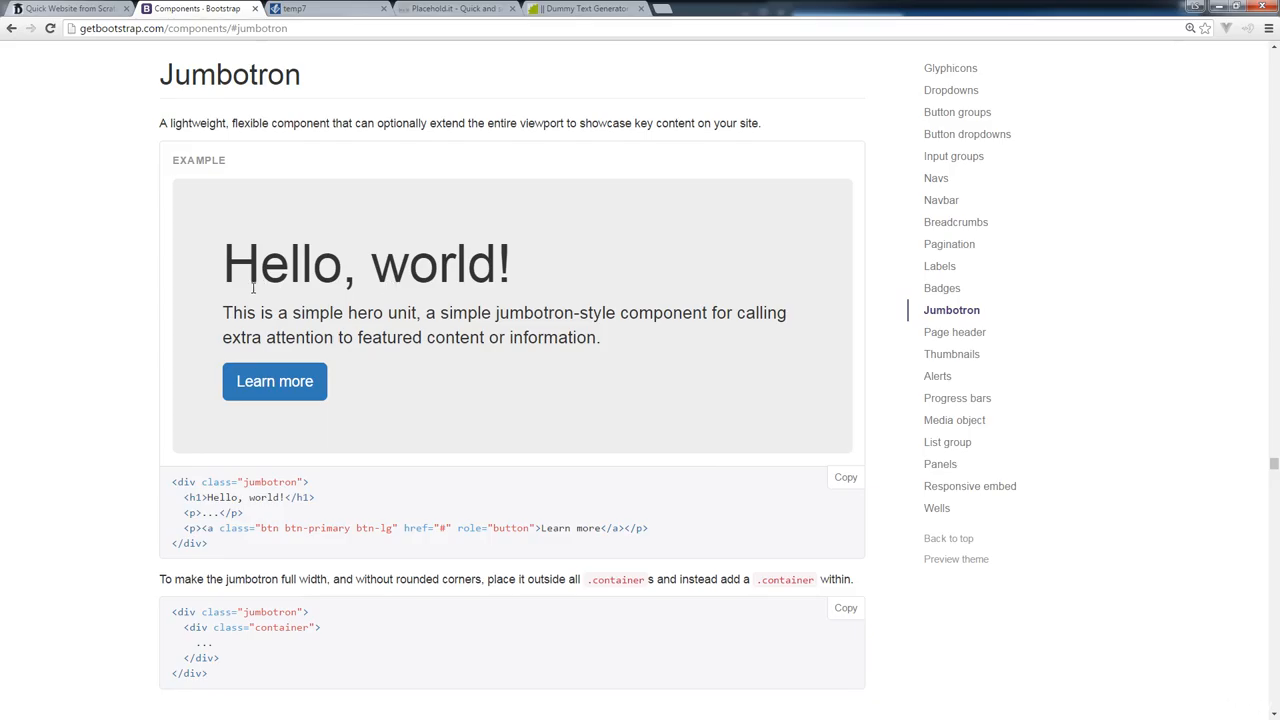
pyautogui.moveTo(420, 319)
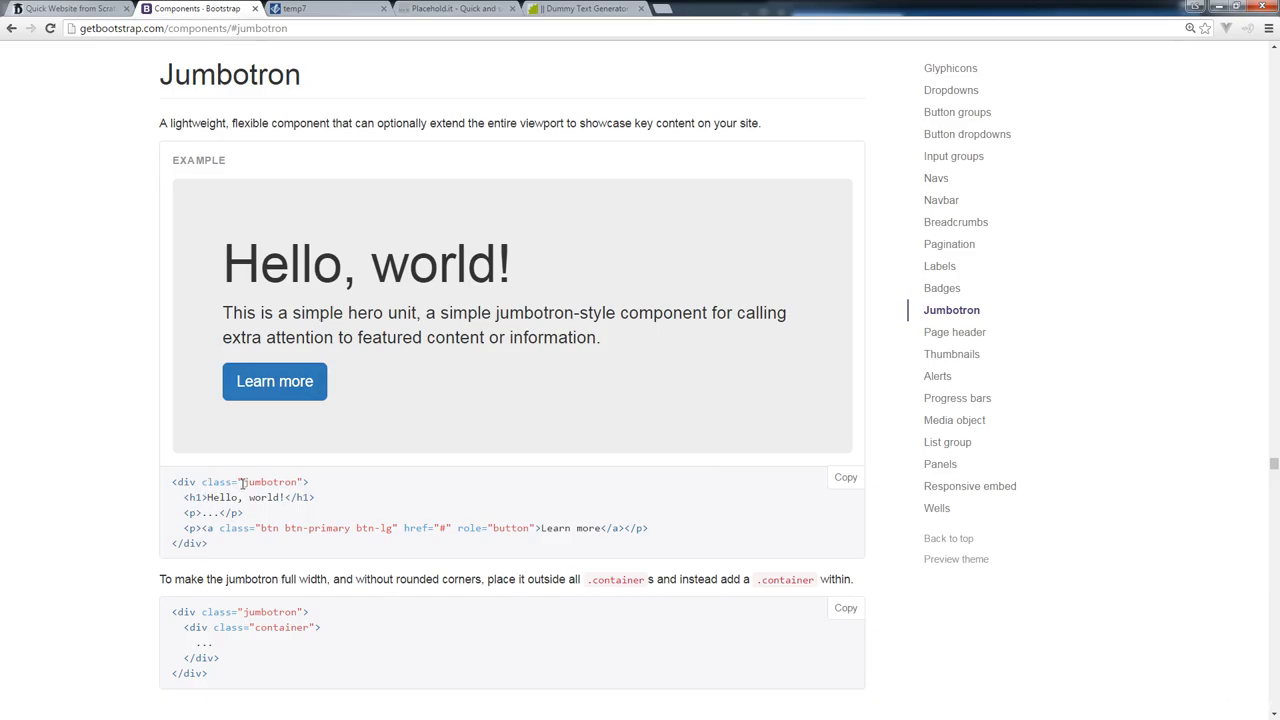
pyautogui.doubleClick(268, 481)
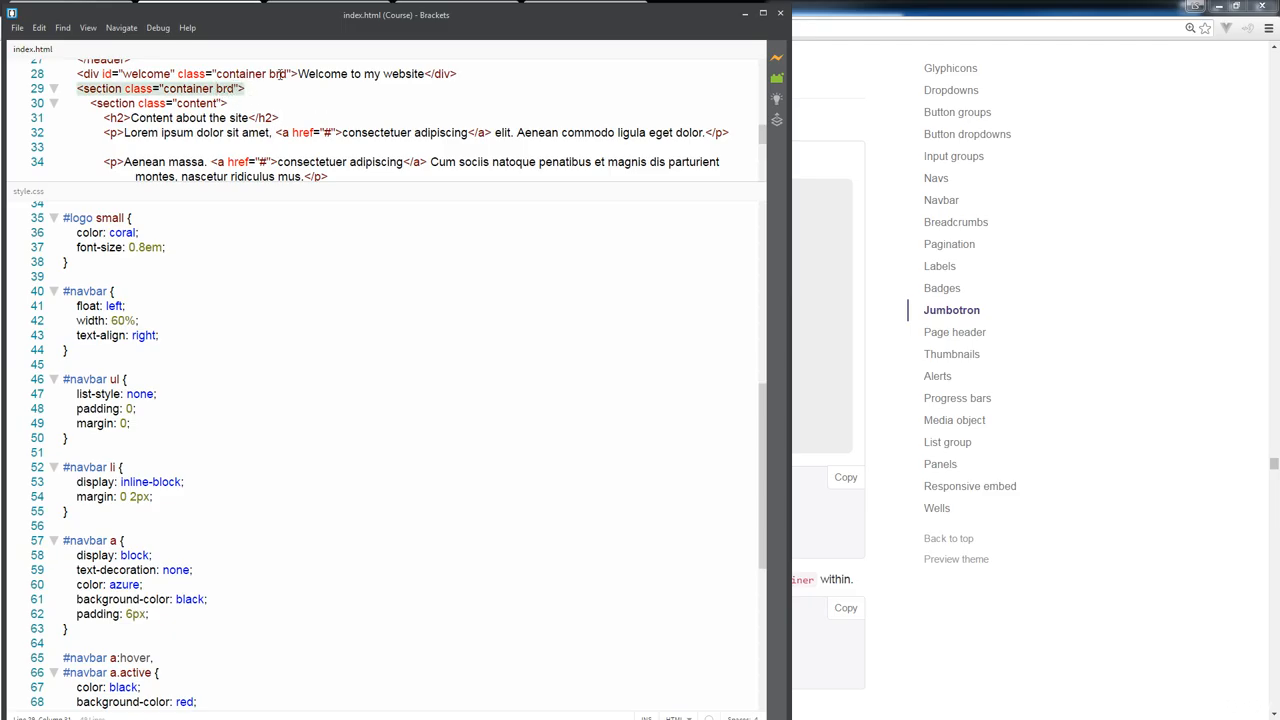
# Add the jumbotron class, a span-wrapped 'Welcome to my website', and a 'Please look around and enjoy.' paragraph.
pyautogui.write('jumbotron')
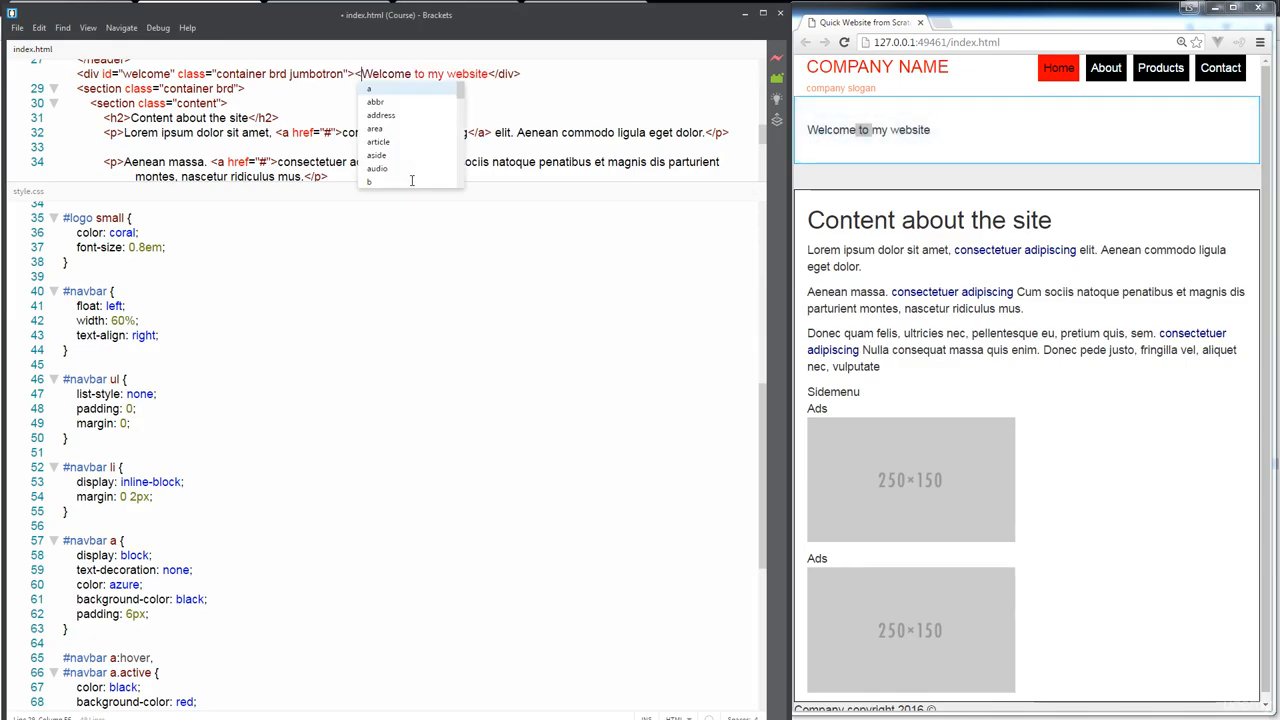
pyautogui.write('span>')
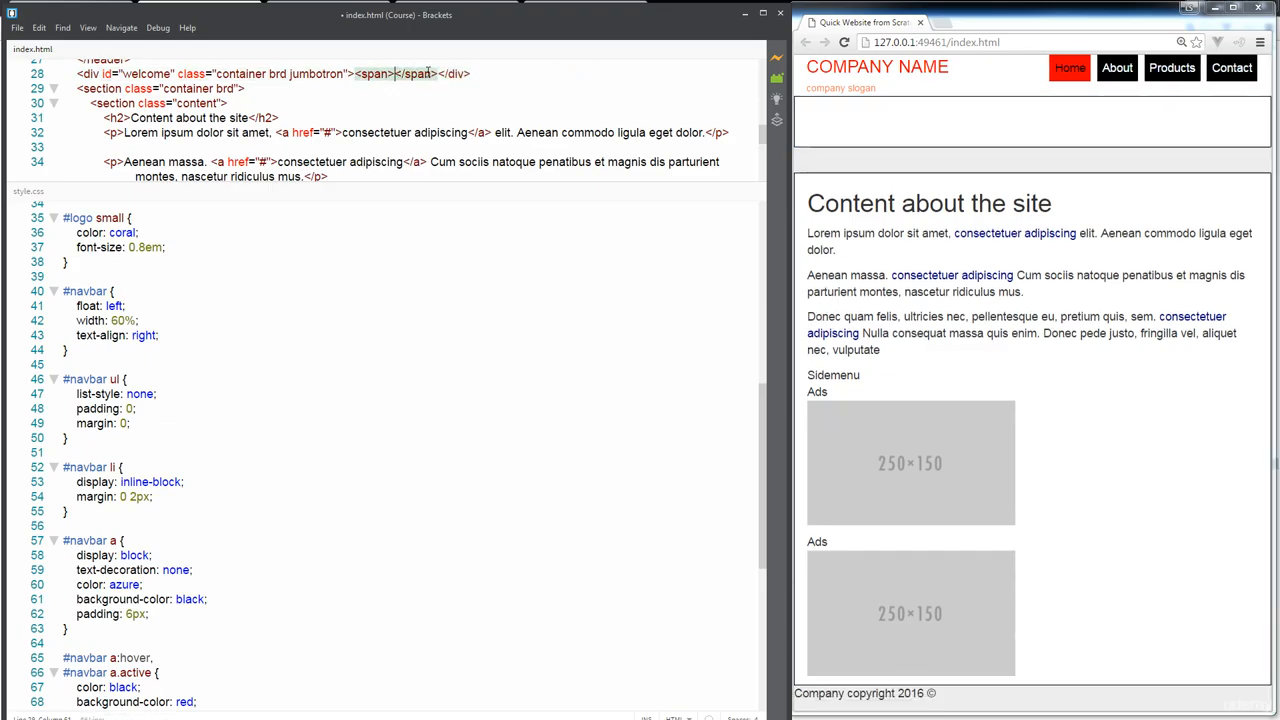
pyautogui.write('Welcome to my website')
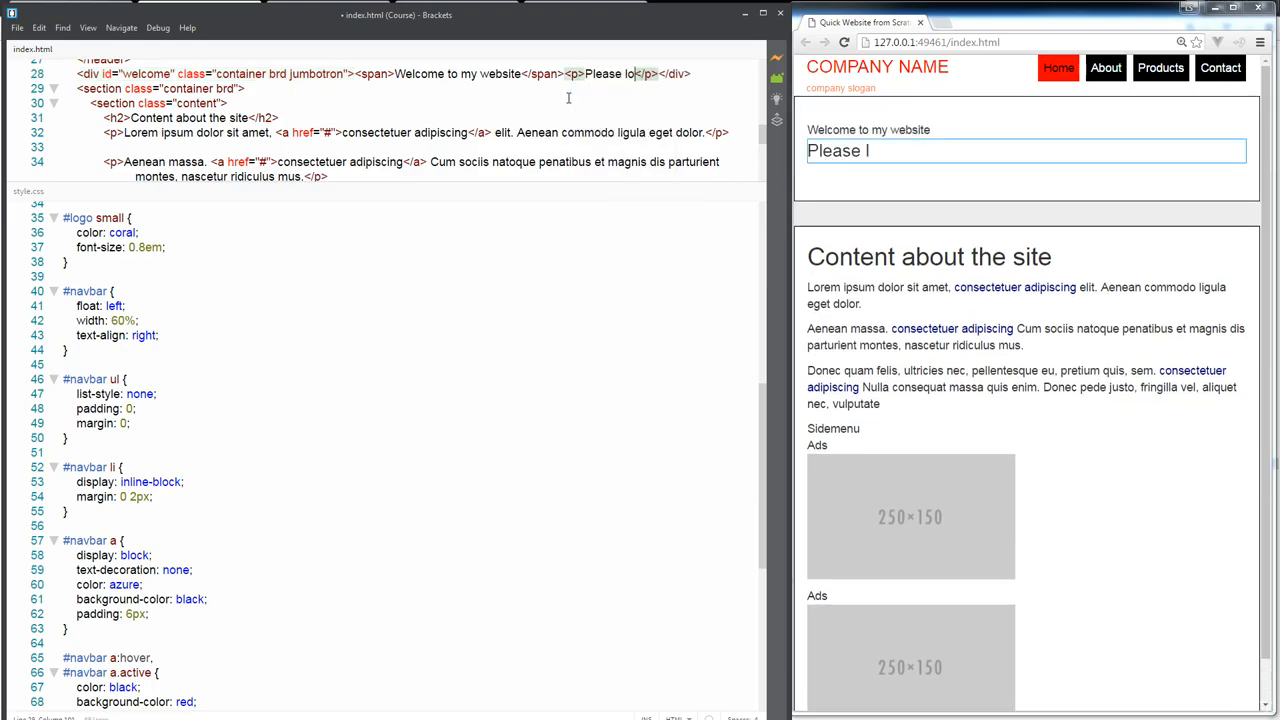
pyautogui.write('ok ar')
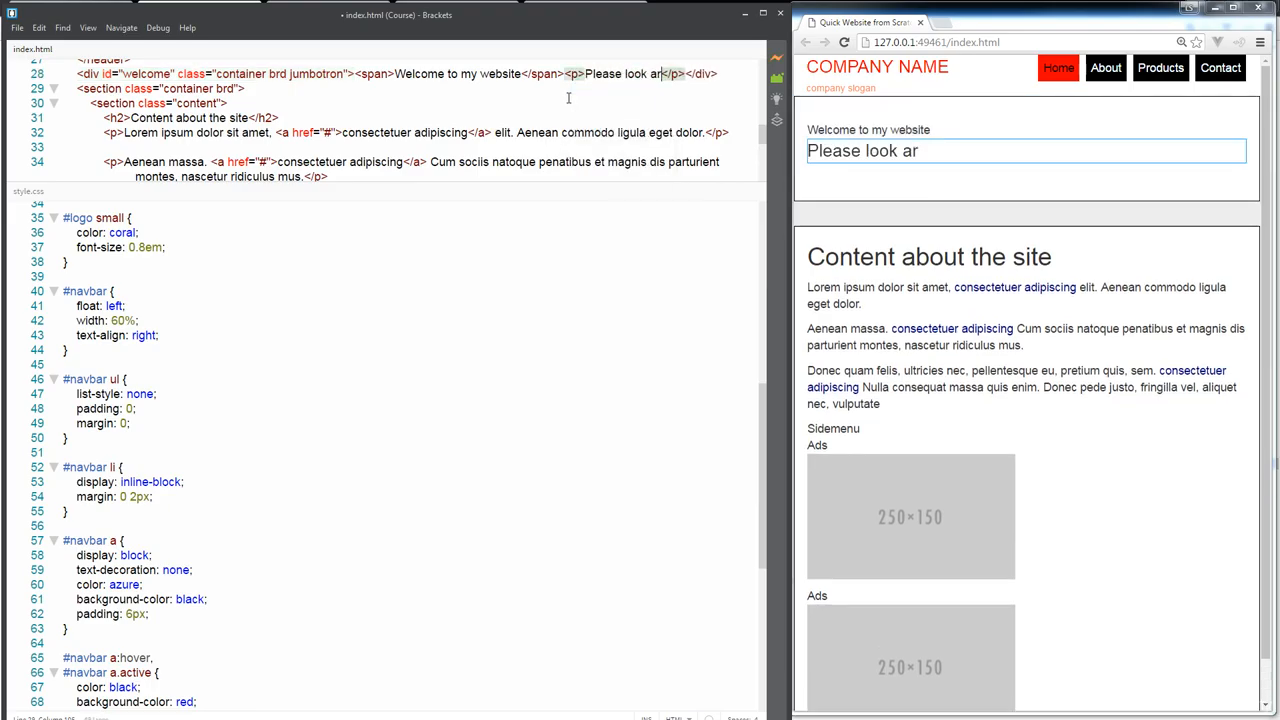
pyautogui.write('ound and enjoy.</p>')
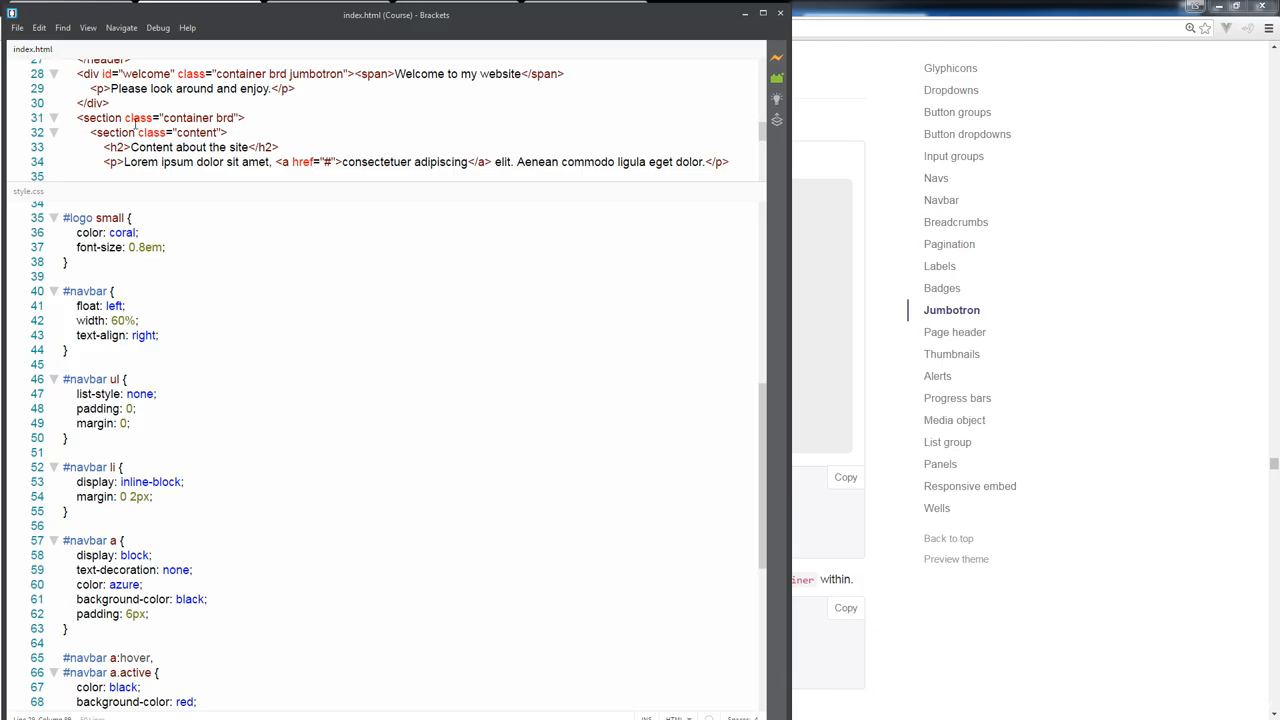
# Fix line 29 into <h2>Welcome to my website</h2> and reload the Chrome preview.
pyautogui.doubleClick(373, 74)
pyautogui.write('h2')
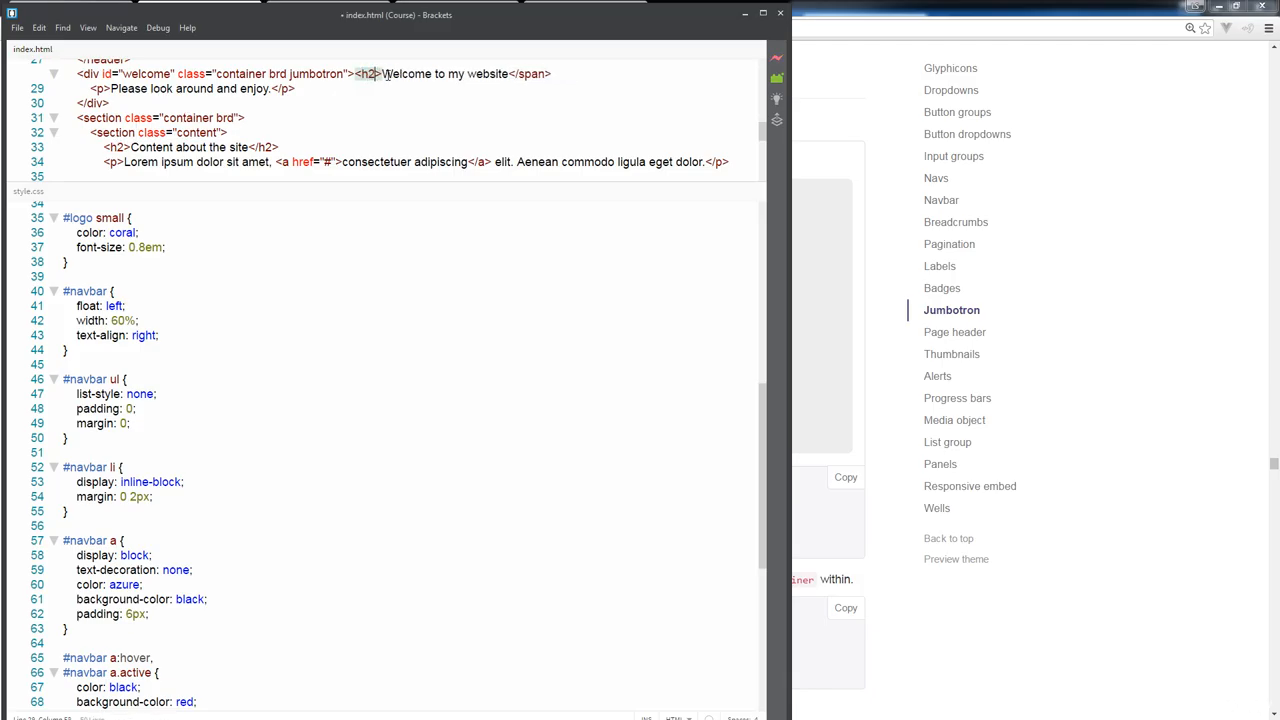
pyautogui.doubleClick(532, 73)
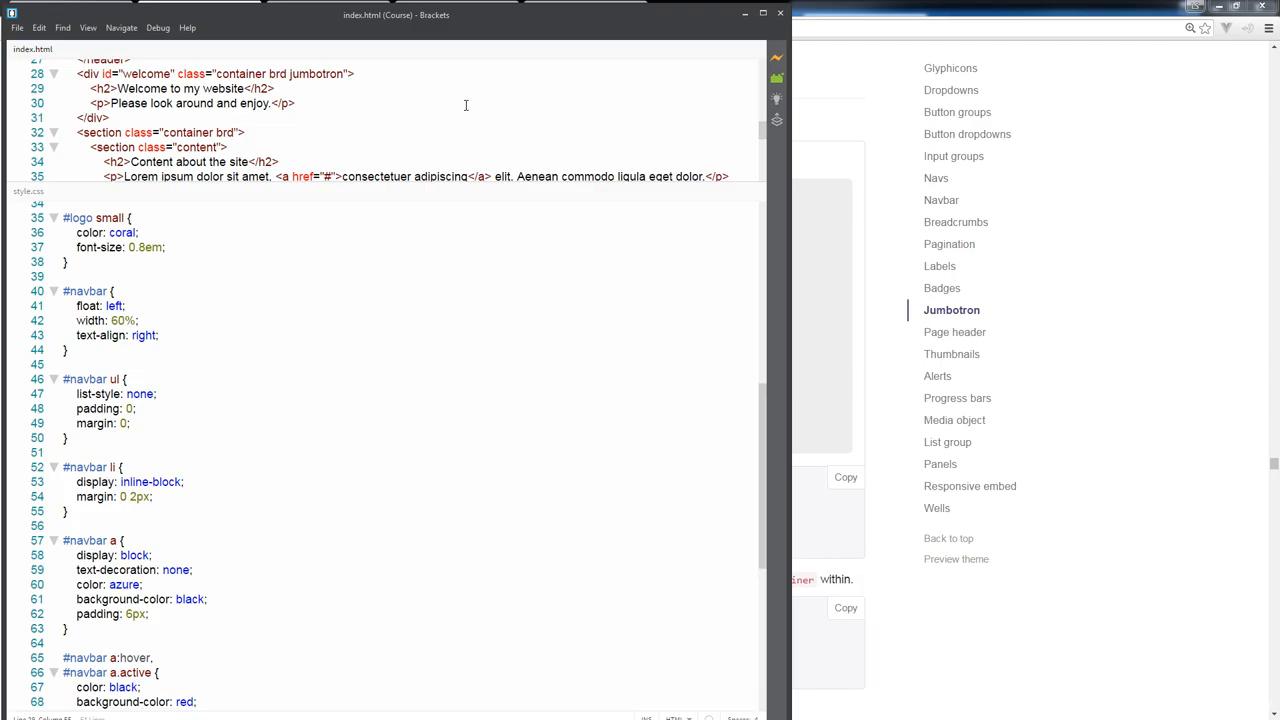
pyautogui.moveTo(395, 198); pyautogui.dragTo(395, 367)
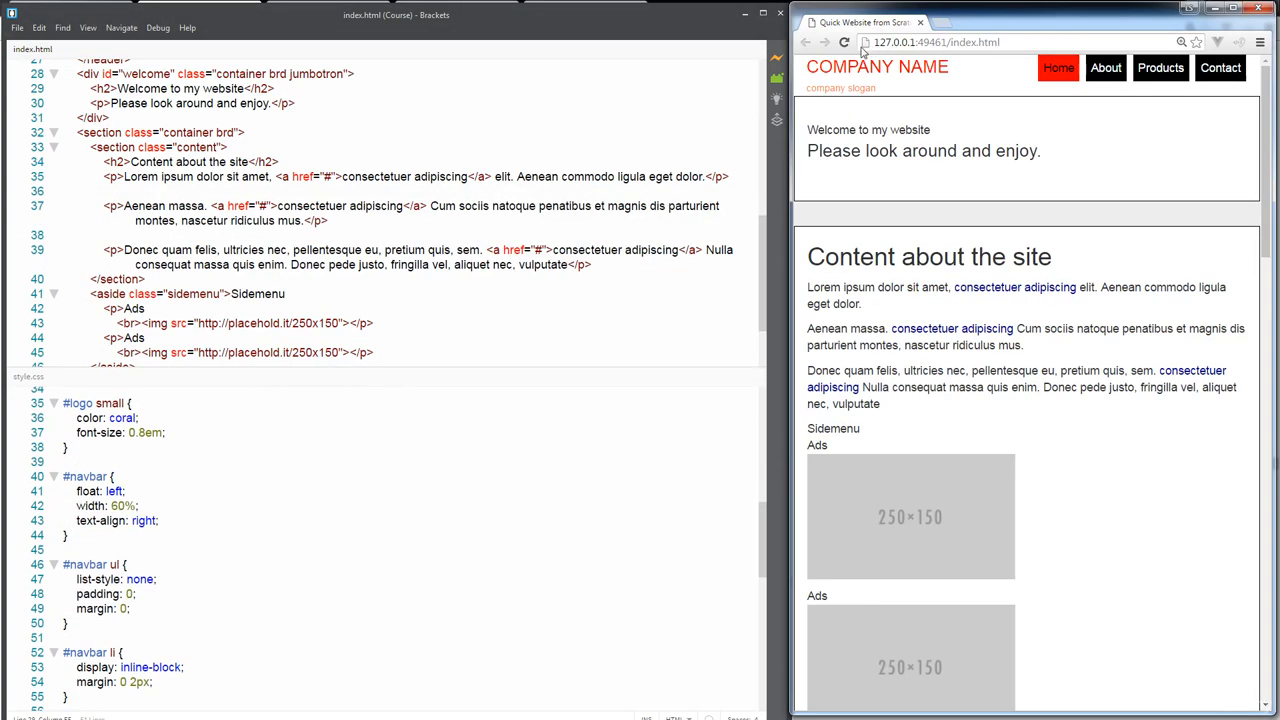
pyautogui.click(844, 42)
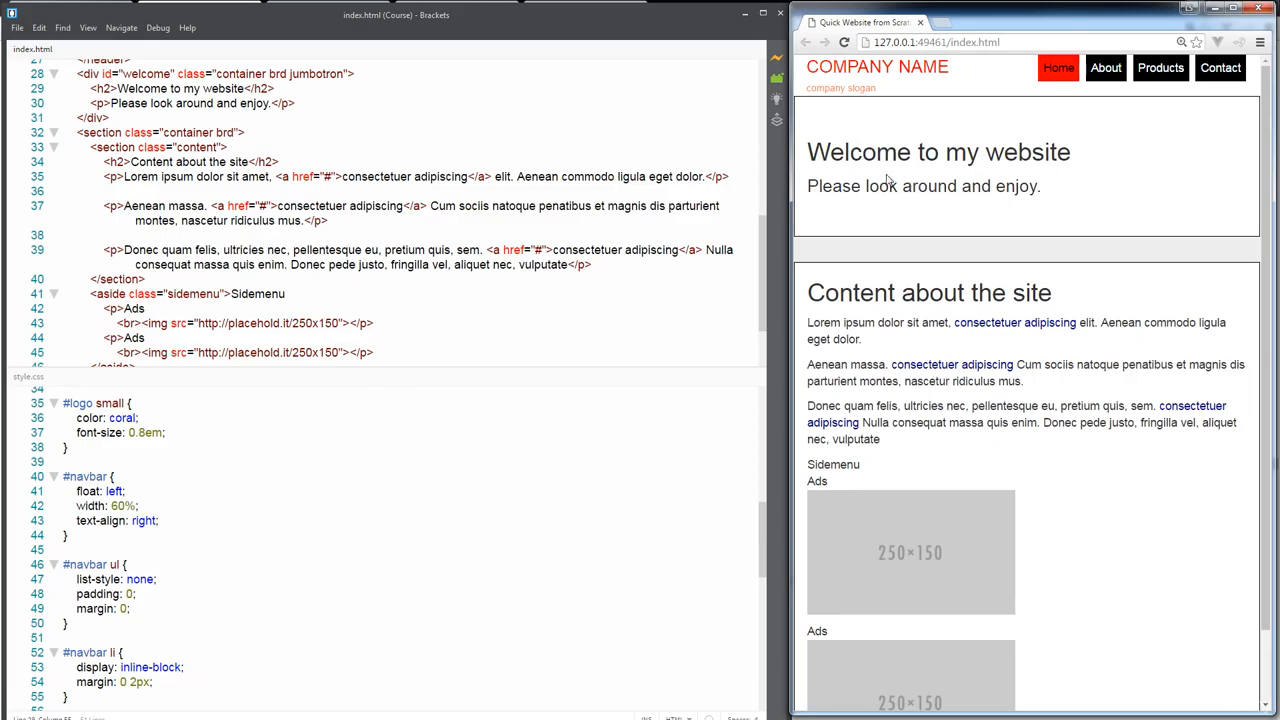
pyautogui.moveTo(1035, 174)
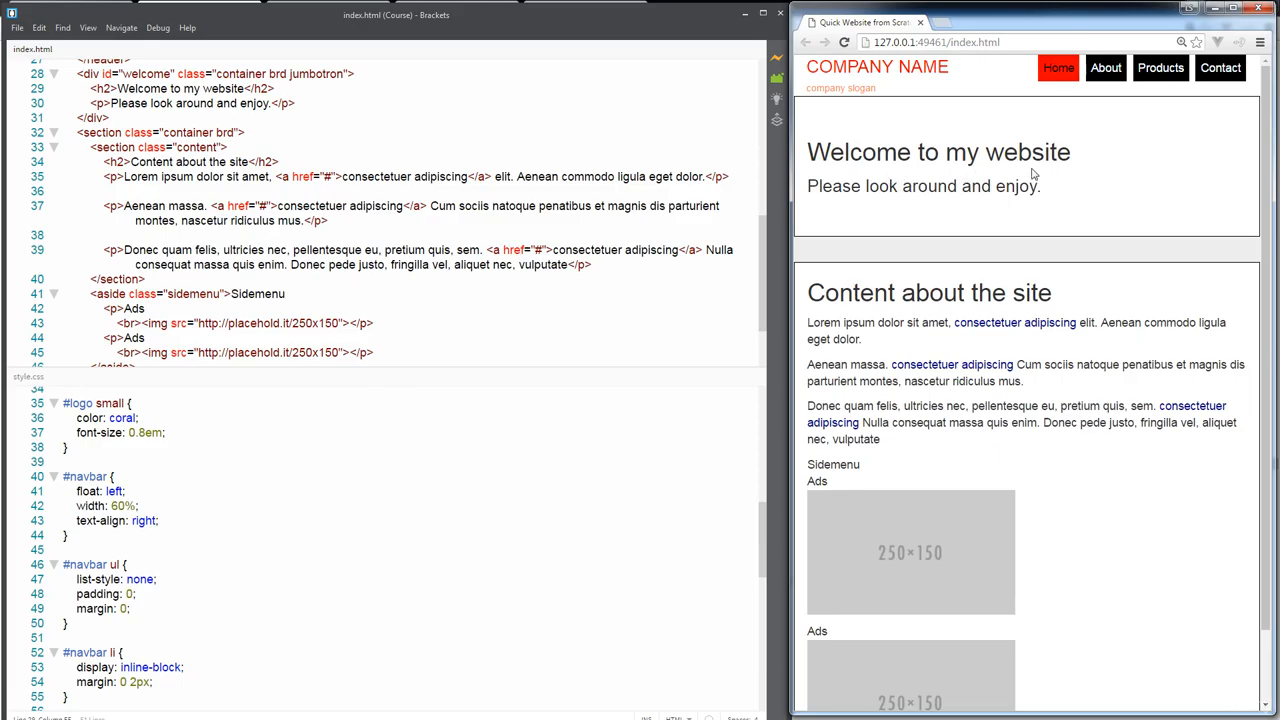
pyautogui.moveTo(945, 177)
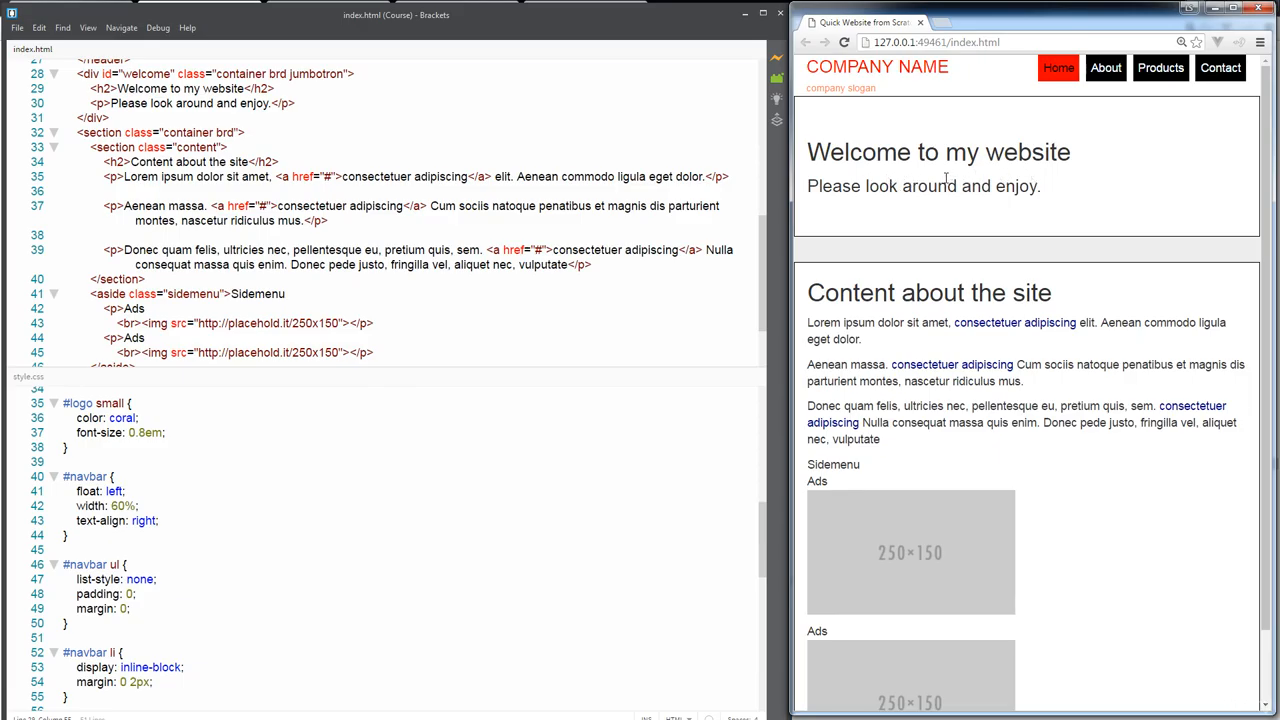
pyautogui.doubleClick(905, 292)
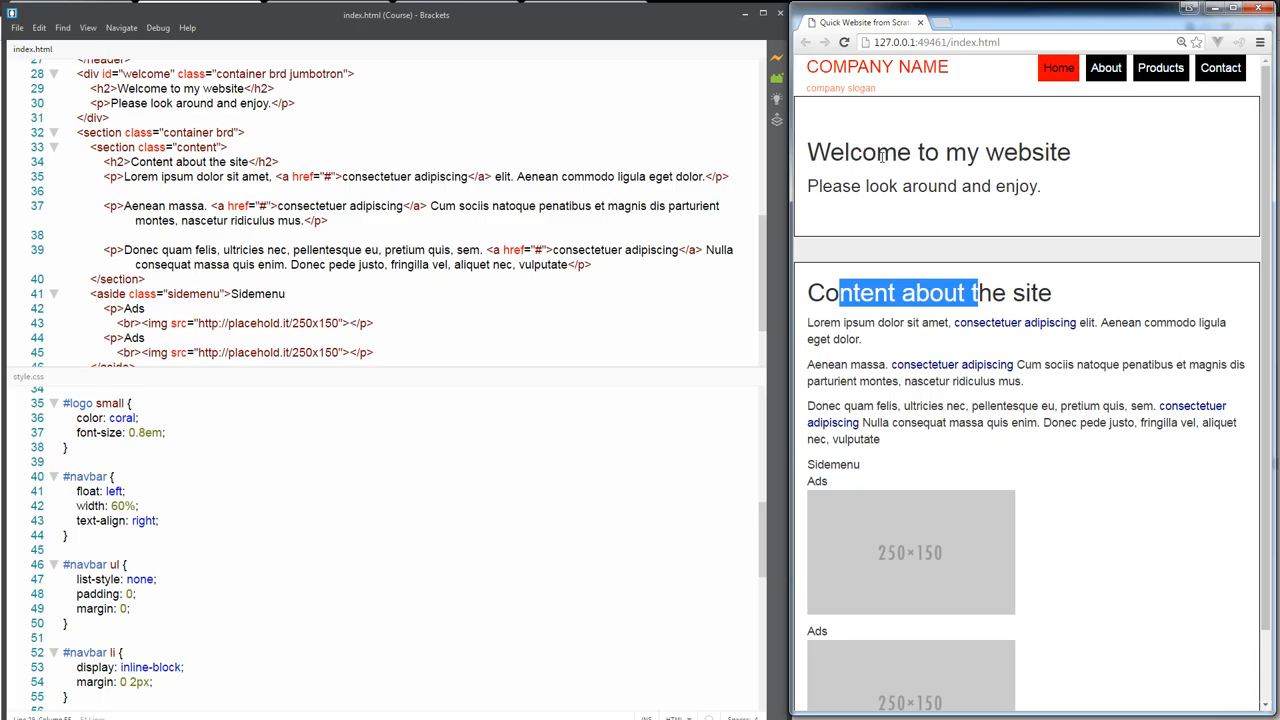
pyautogui.moveTo(917, 177)
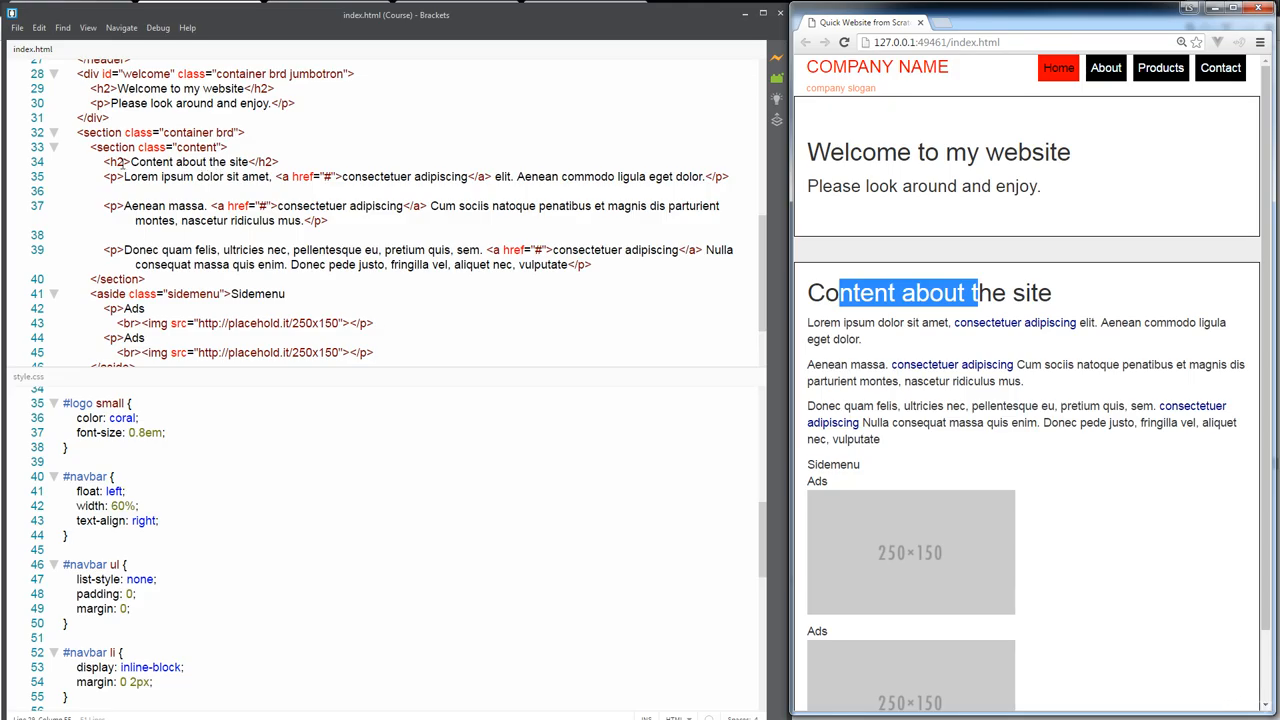
# Replace the welcome h2 with a div class 'welcomeHeader' and make 'Content about the site' an h1.
pyautogui.click(118, 161)
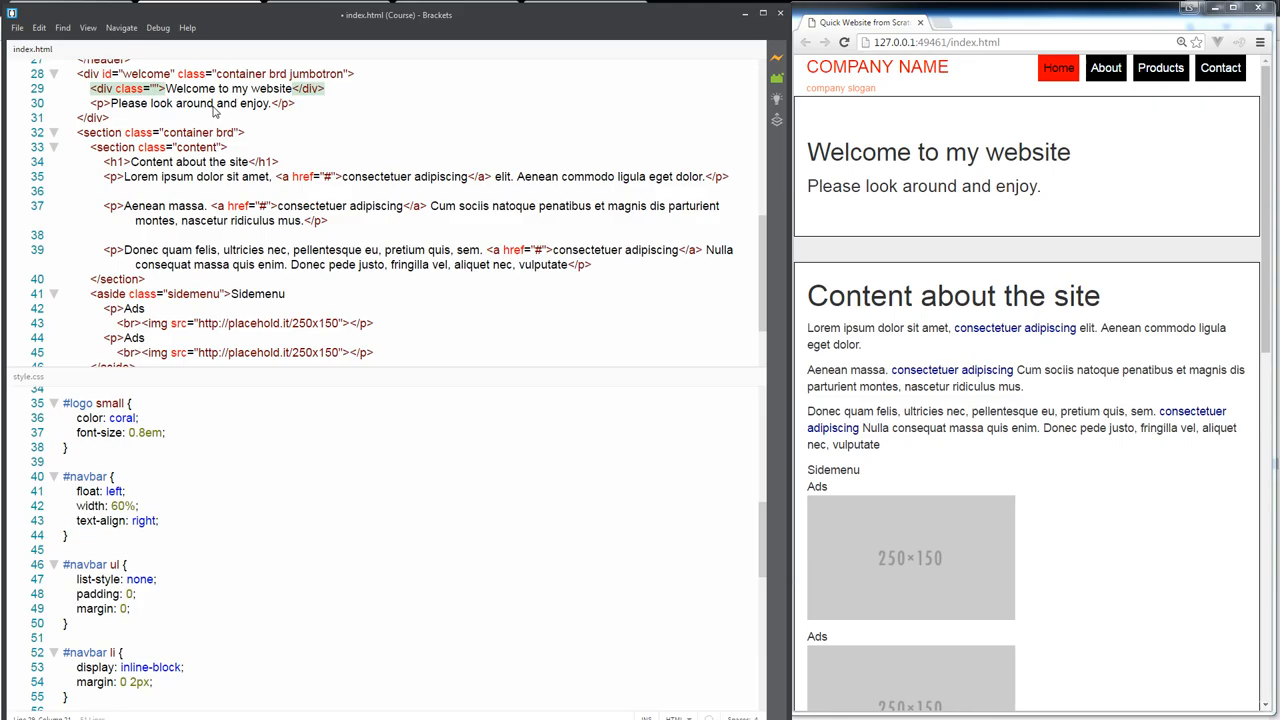
pyautogui.write('welcome')
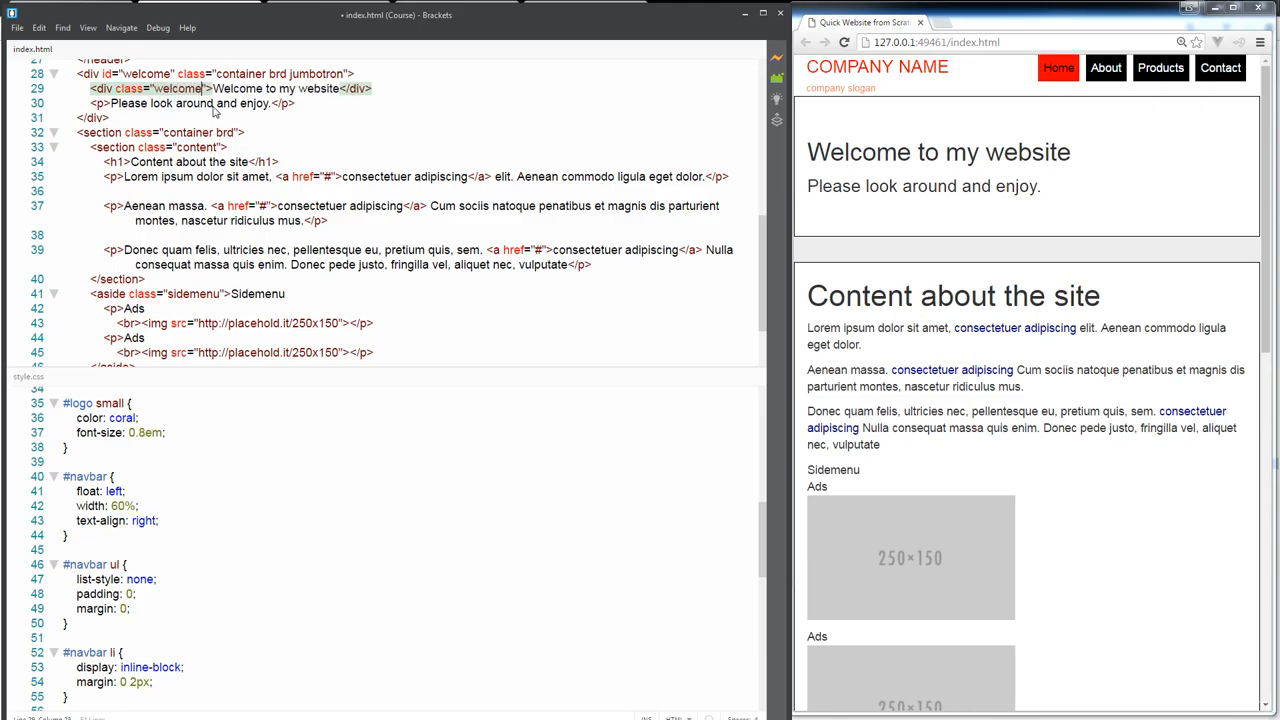
pyautogui.write('Header')
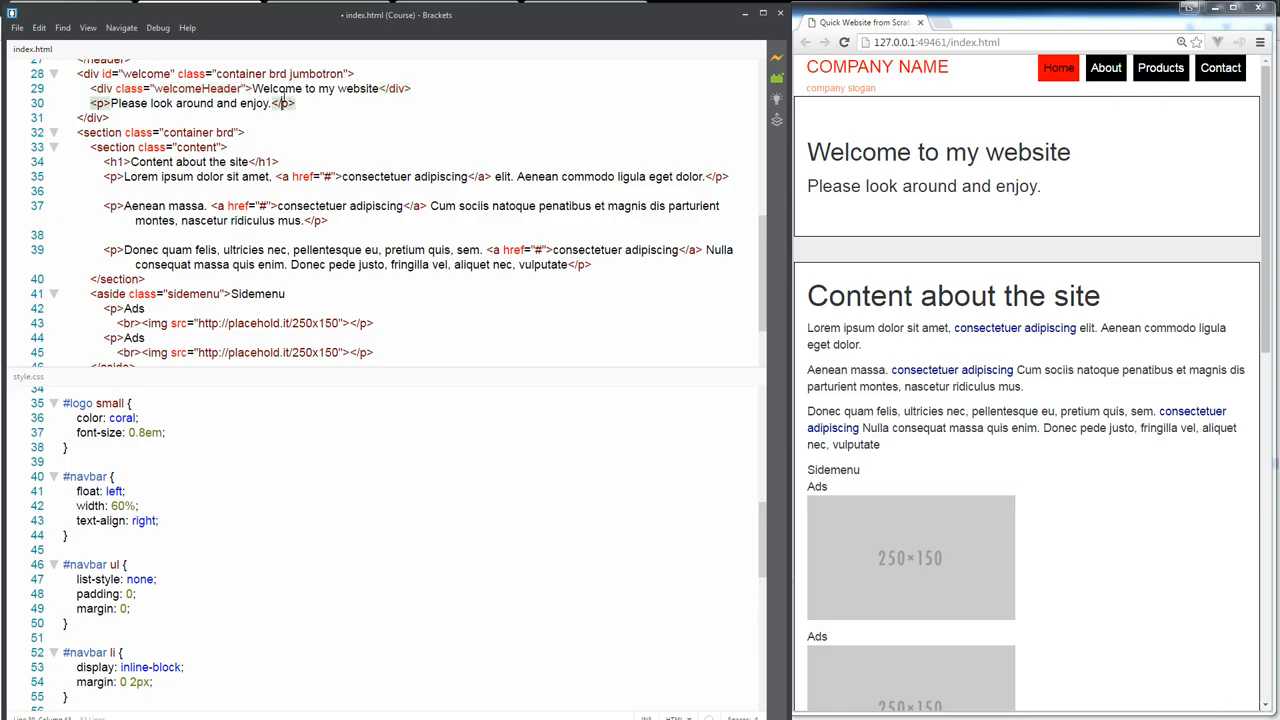
pyautogui.doubleClick(197, 88)
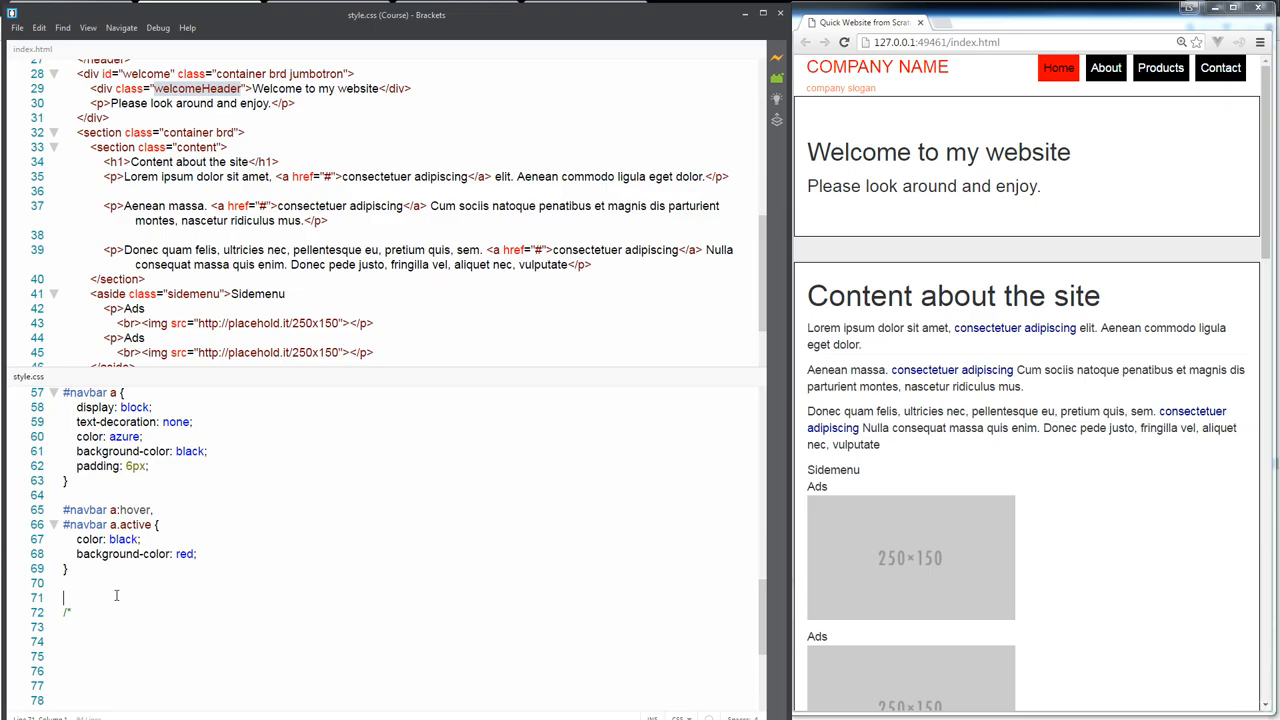
# Write .welcomeHeader { font-size: 2em; padding: 10px; } below the navbar rules in style.css.
pyautogui.write('.welcomeHeader{')
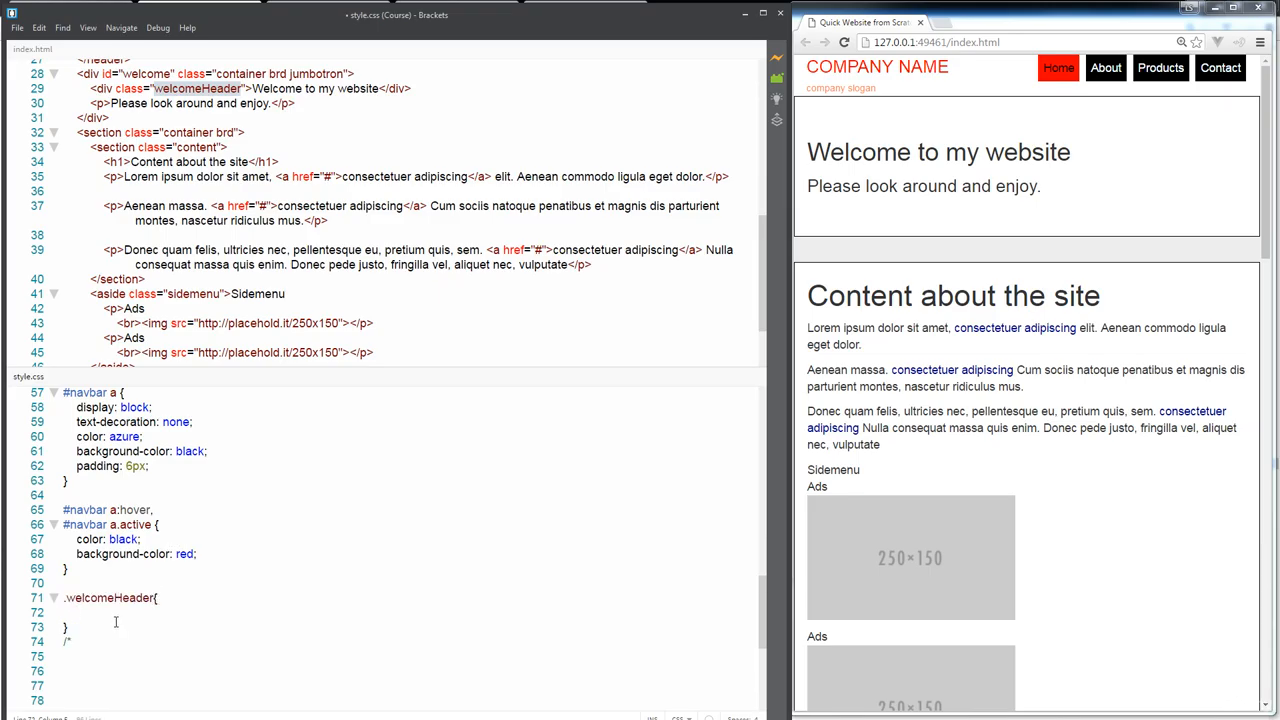
pyautogui.write('text')
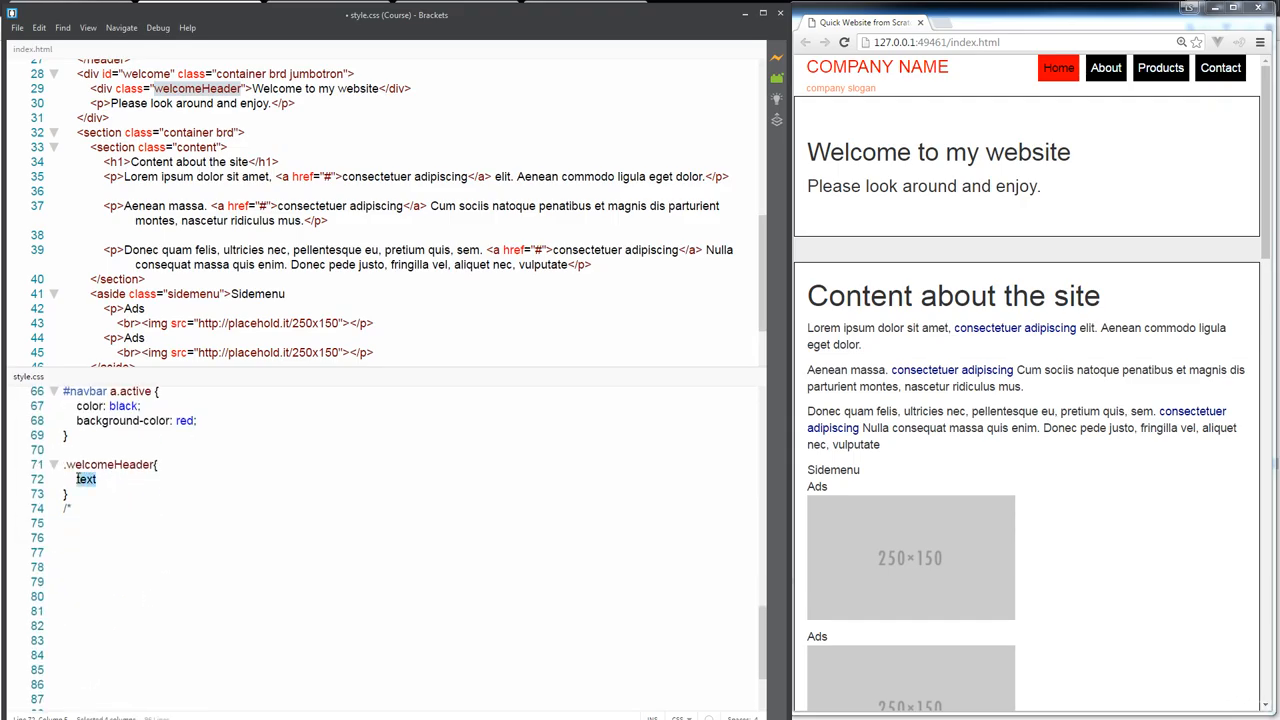
pyautogui.write('font-size:')
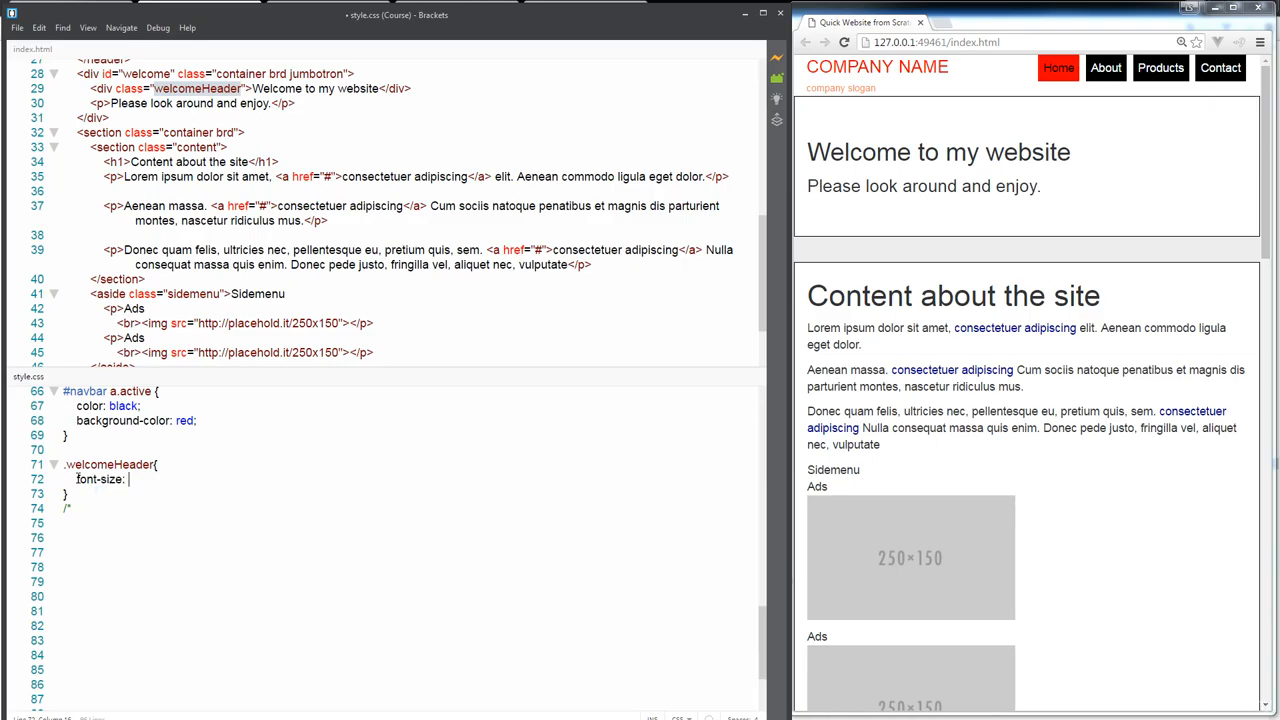
pyautogui.write('1.6')
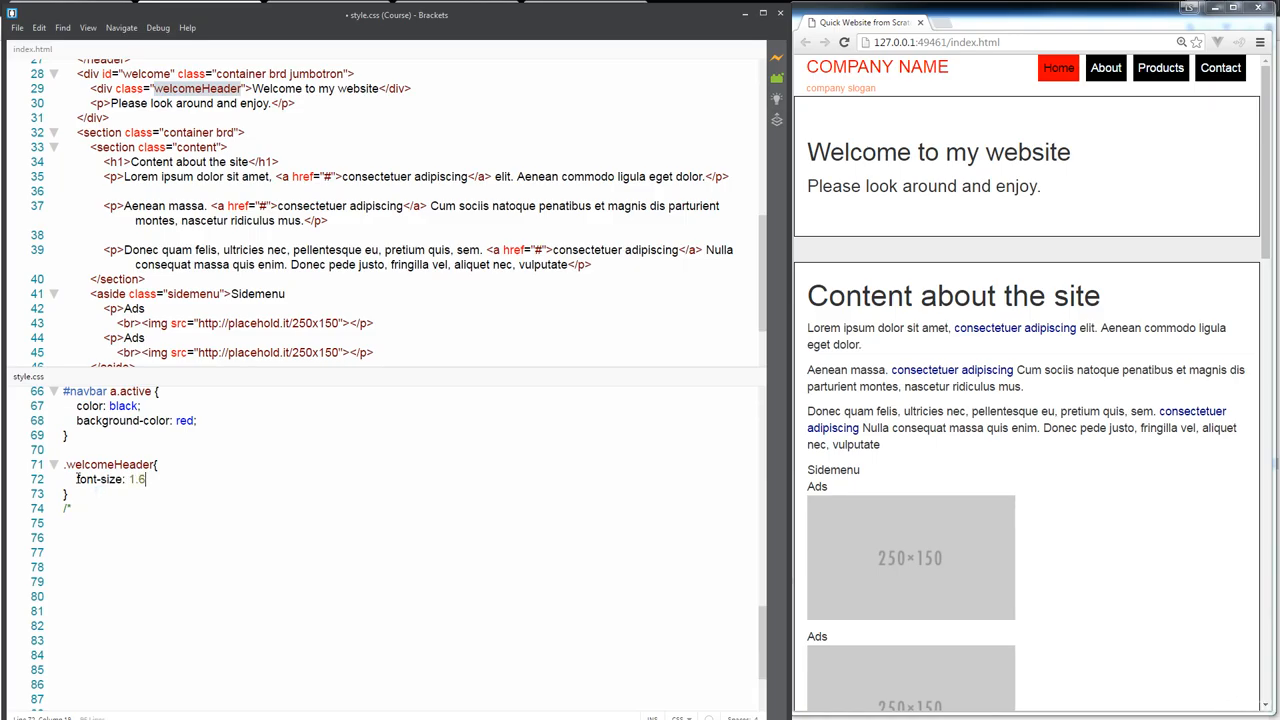
pyautogui.write('em;')
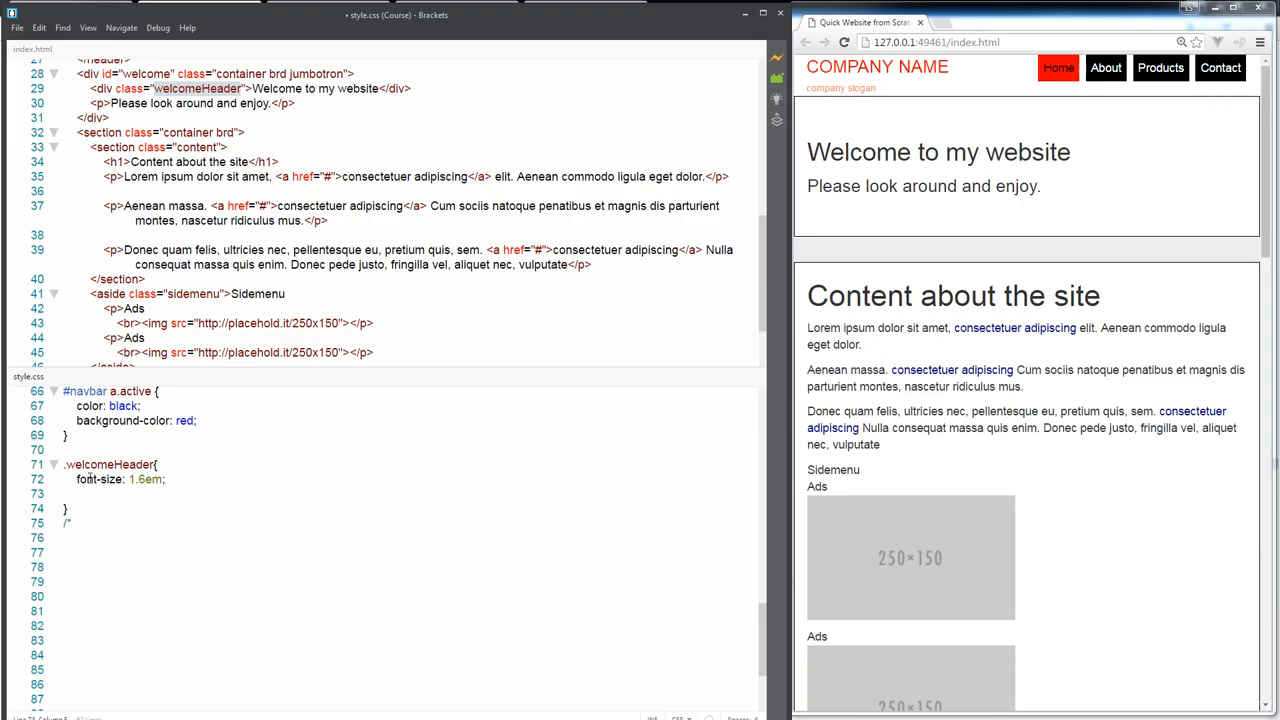
pyautogui.write('2em')
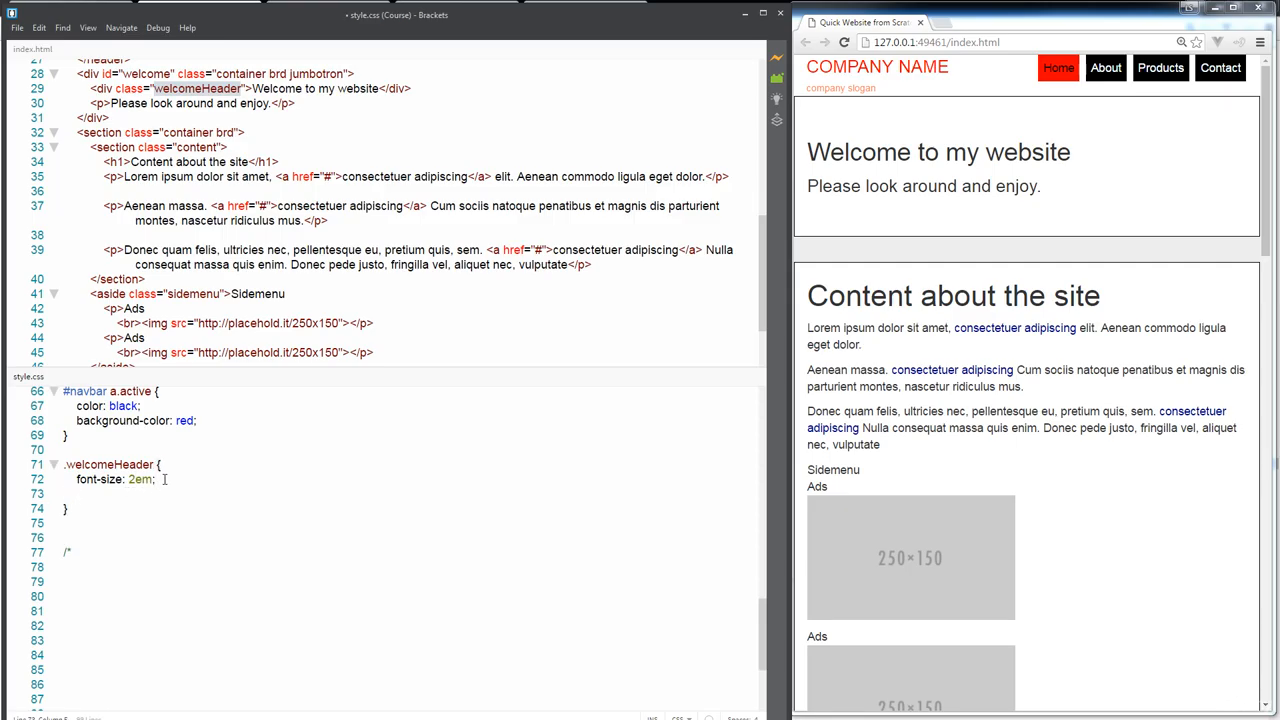
pyautogui.write('padding: 10px;')
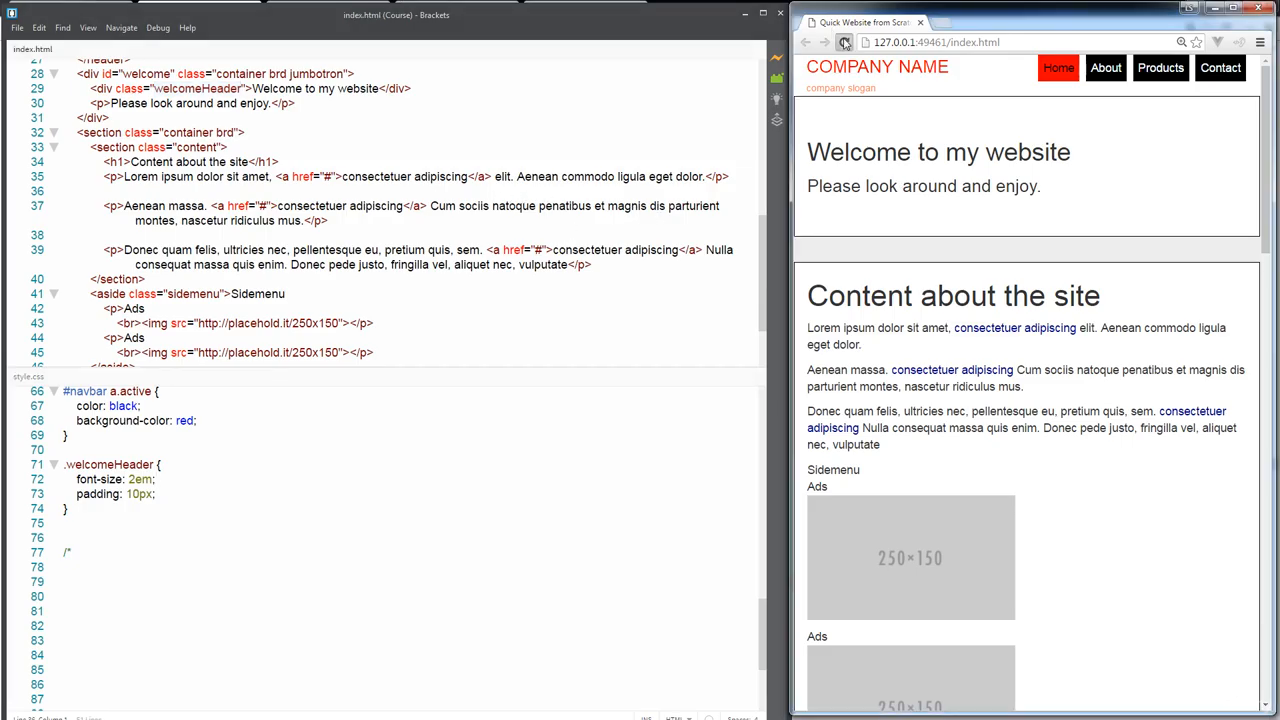
pyautogui.click(843, 42)
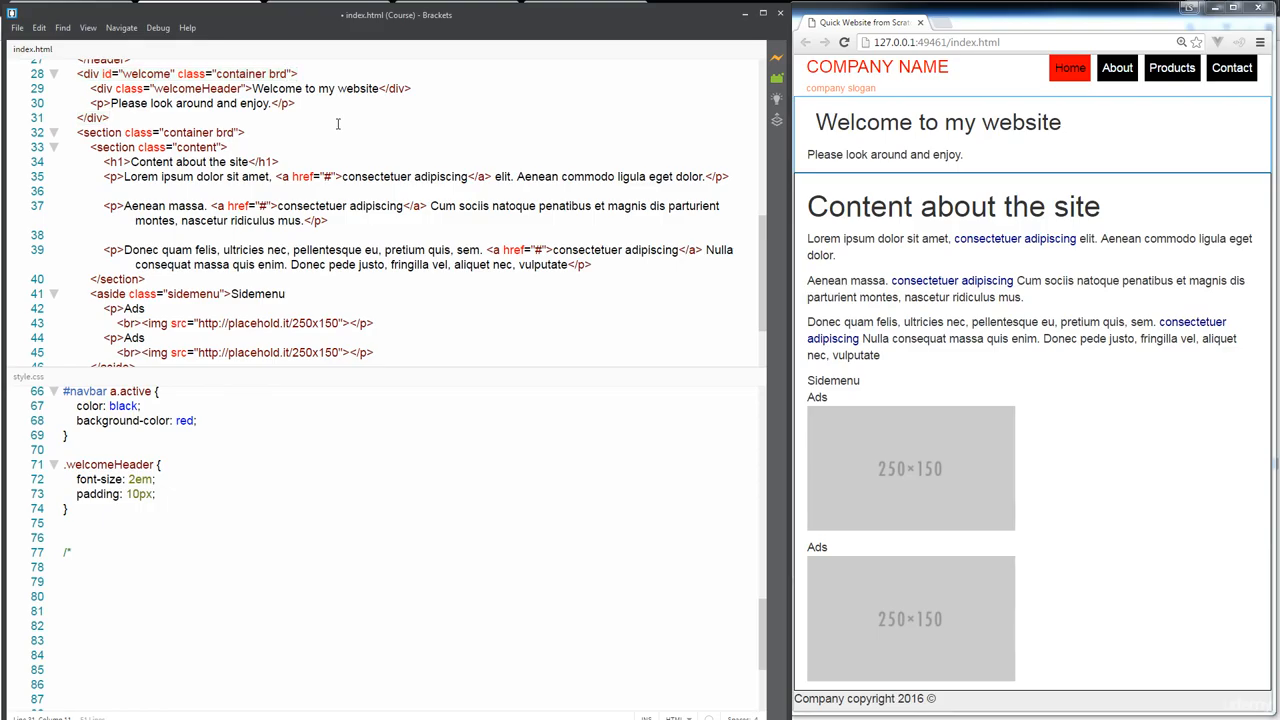
pyautogui.write('jumbotron')
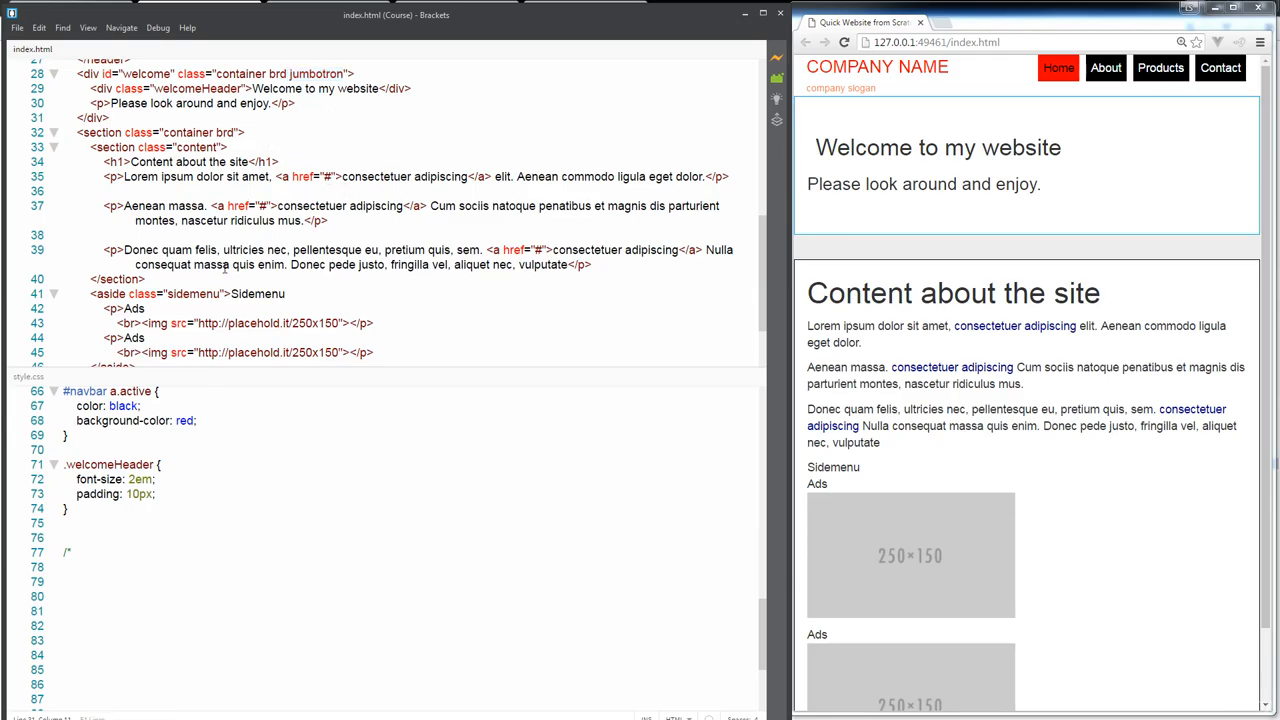
pyautogui.click(228, 147)
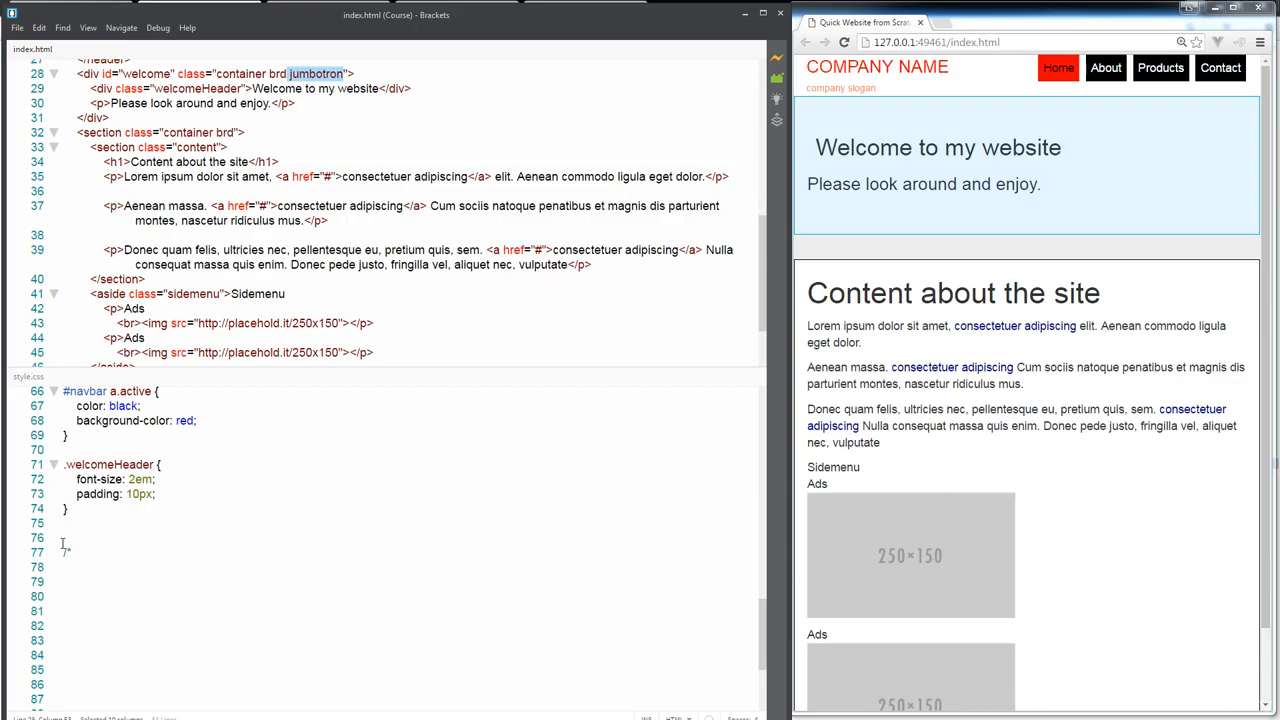
# Write .jumbotron p { font-size: 0.7em; padding: 0px; } after the .welcomeHeader rule.
pyautogui.write('.jumbotron{}')
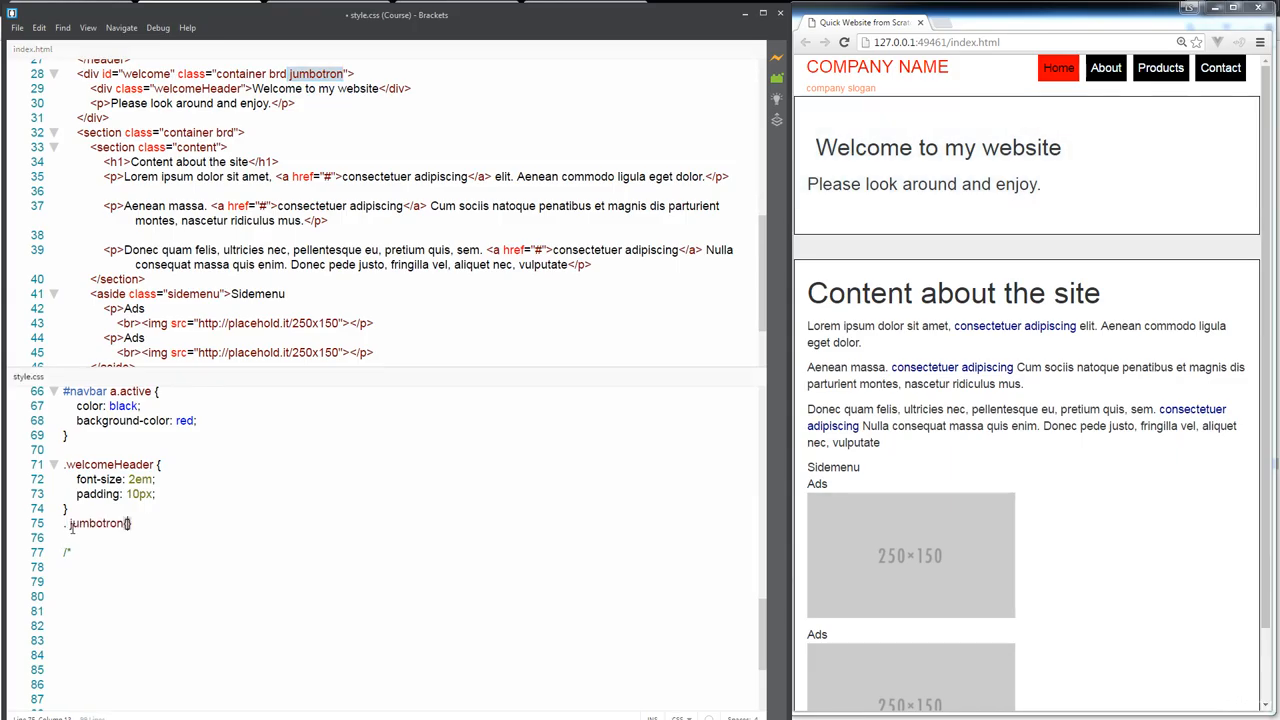
pyautogui.click(120, 523)
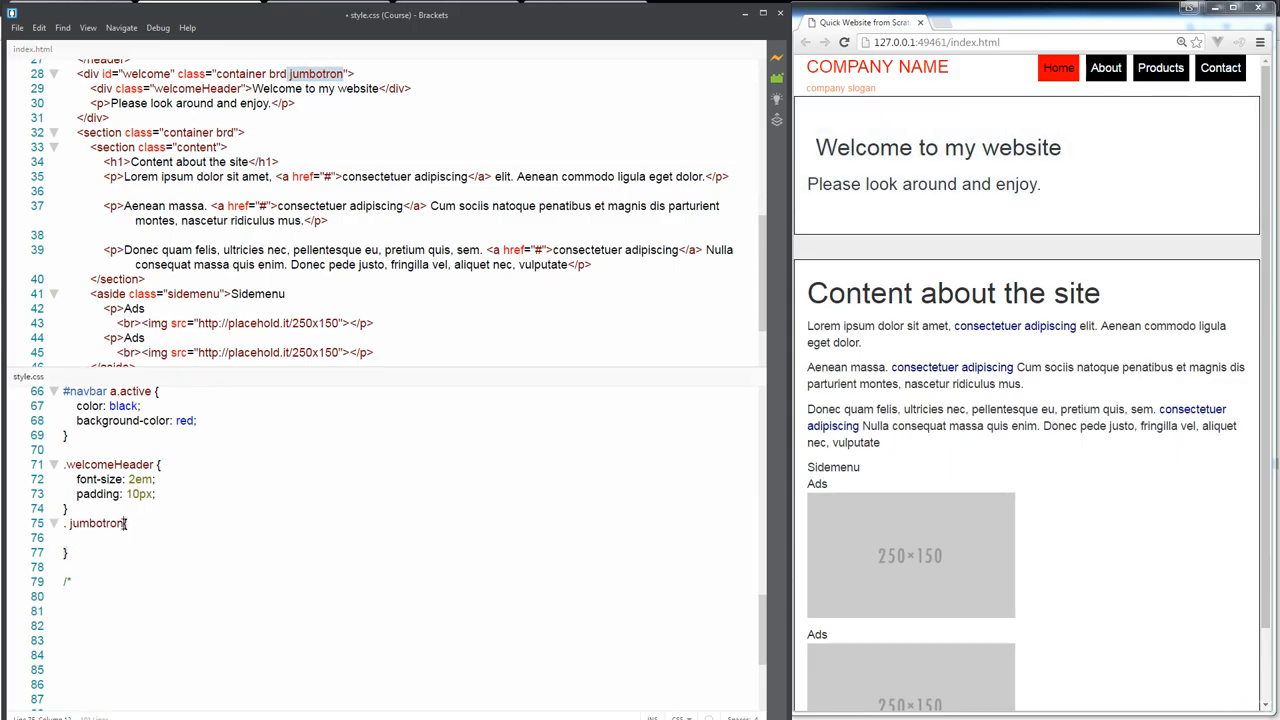
pyautogui.write('p')
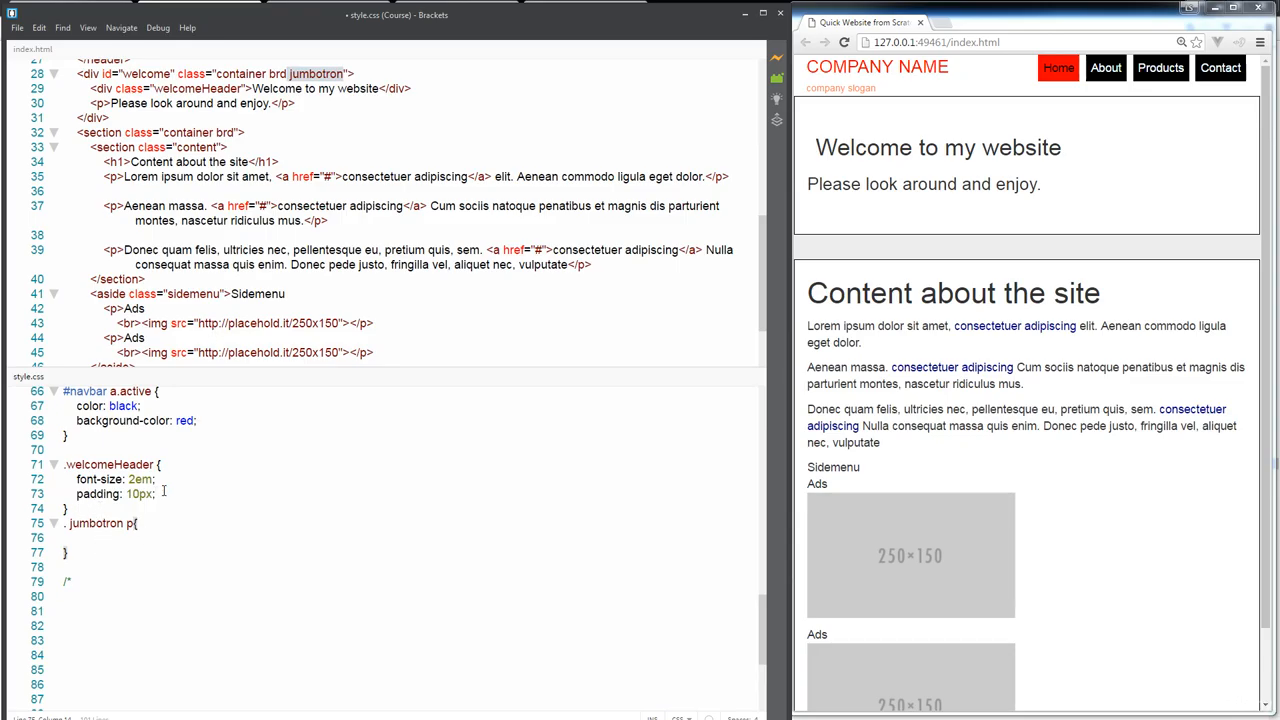
pyautogui.write('font-size: 2em;')
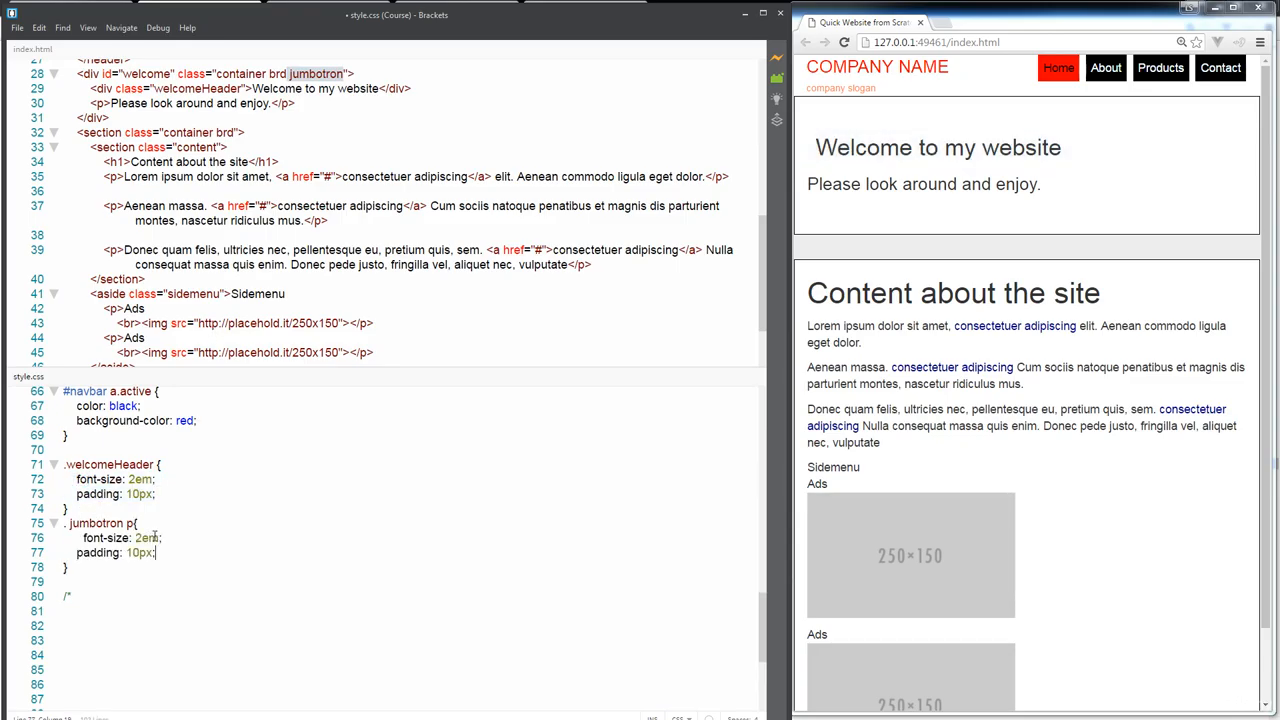
pyautogui.doubleClick(145, 537)
pyautogui.write('0.7')
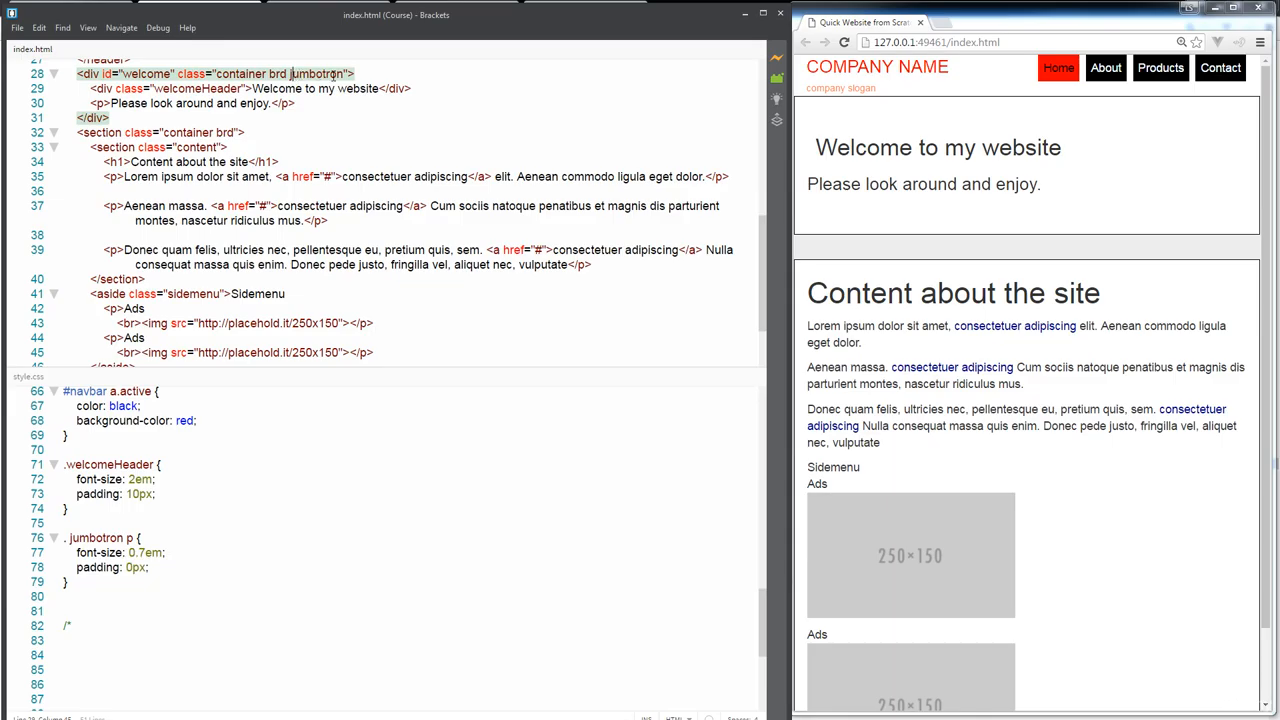
# Remove the jumbotron class from the welcome div and start a #welcome rule in style.css.
pyautogui.doubleClick(319, 73)
pyautogui.write('#welc')
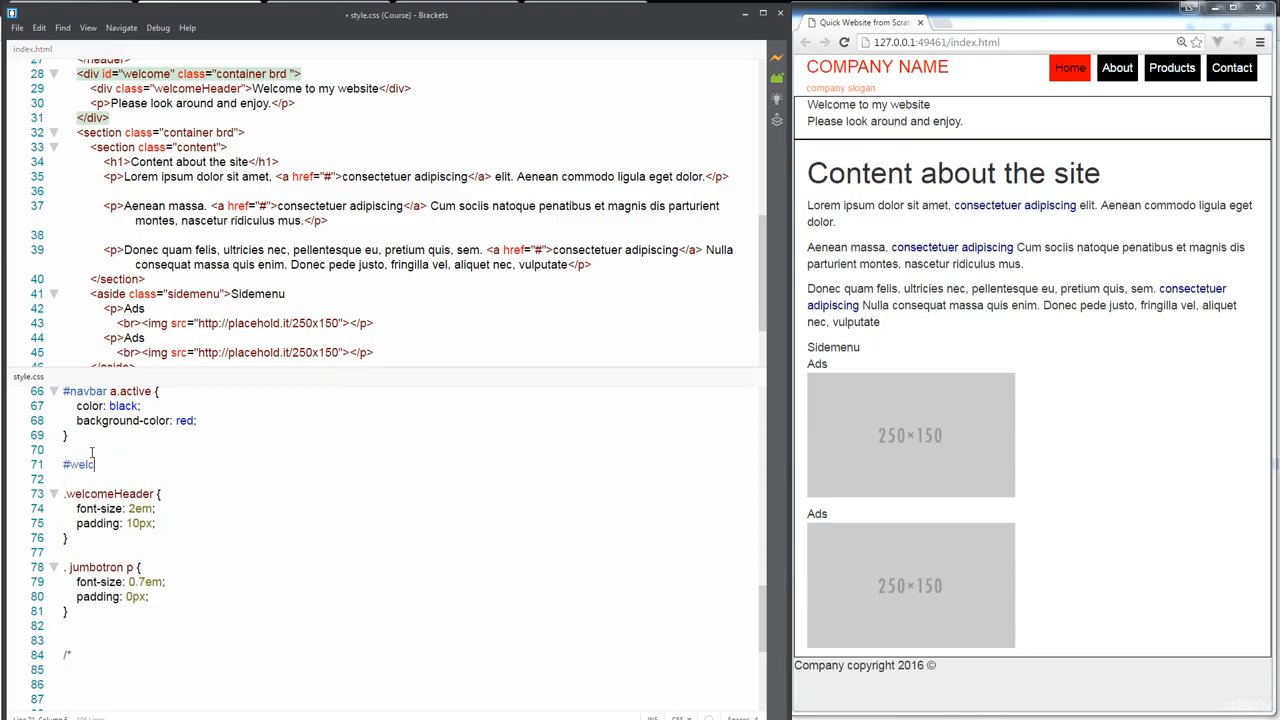
pyautogui.write('ome')
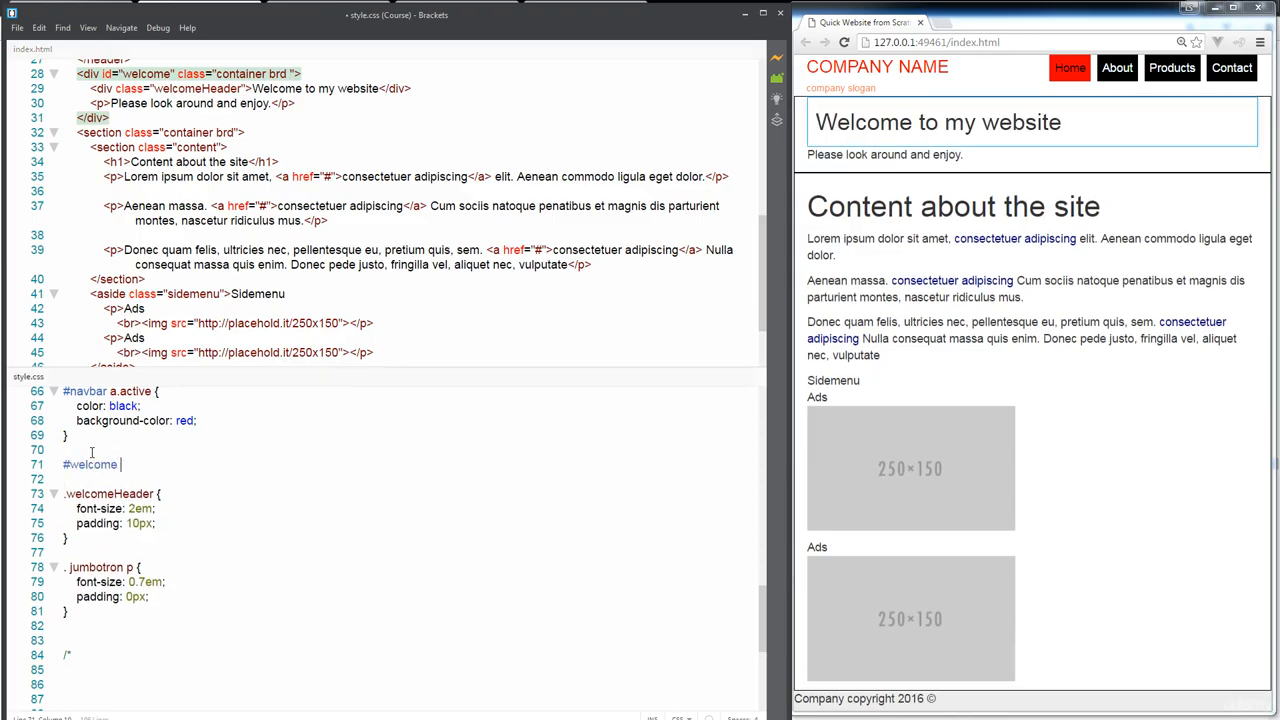
pyautogui.write('{')
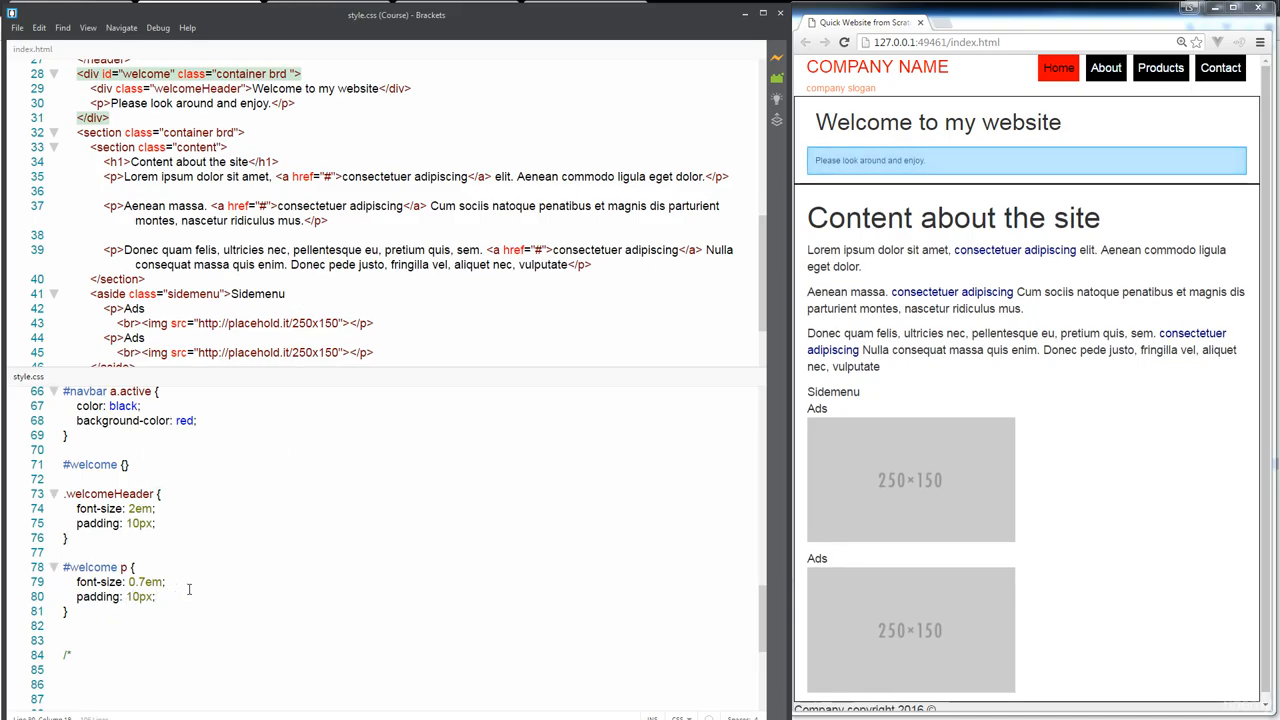
# Give #welcome p a 15px left margin and change its font size from 0.7em to 1em.
pyautogui.write('margin-left:')
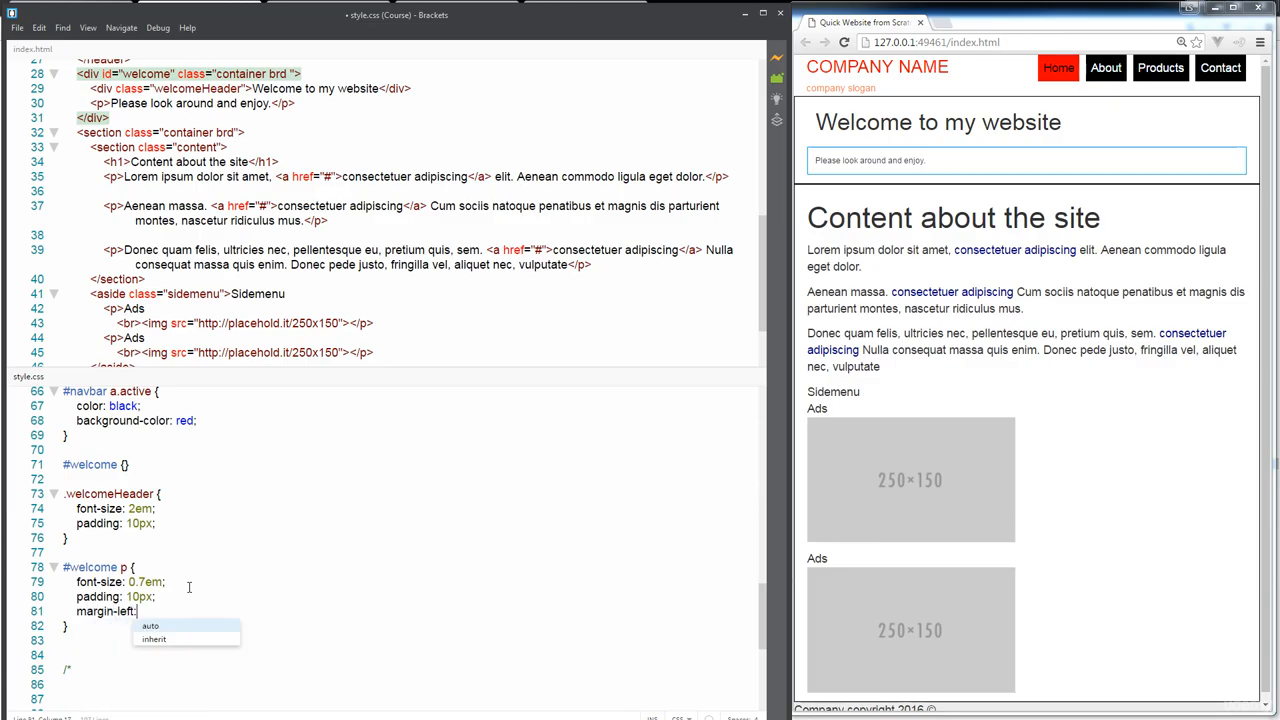
pyautogui.write('15px;')
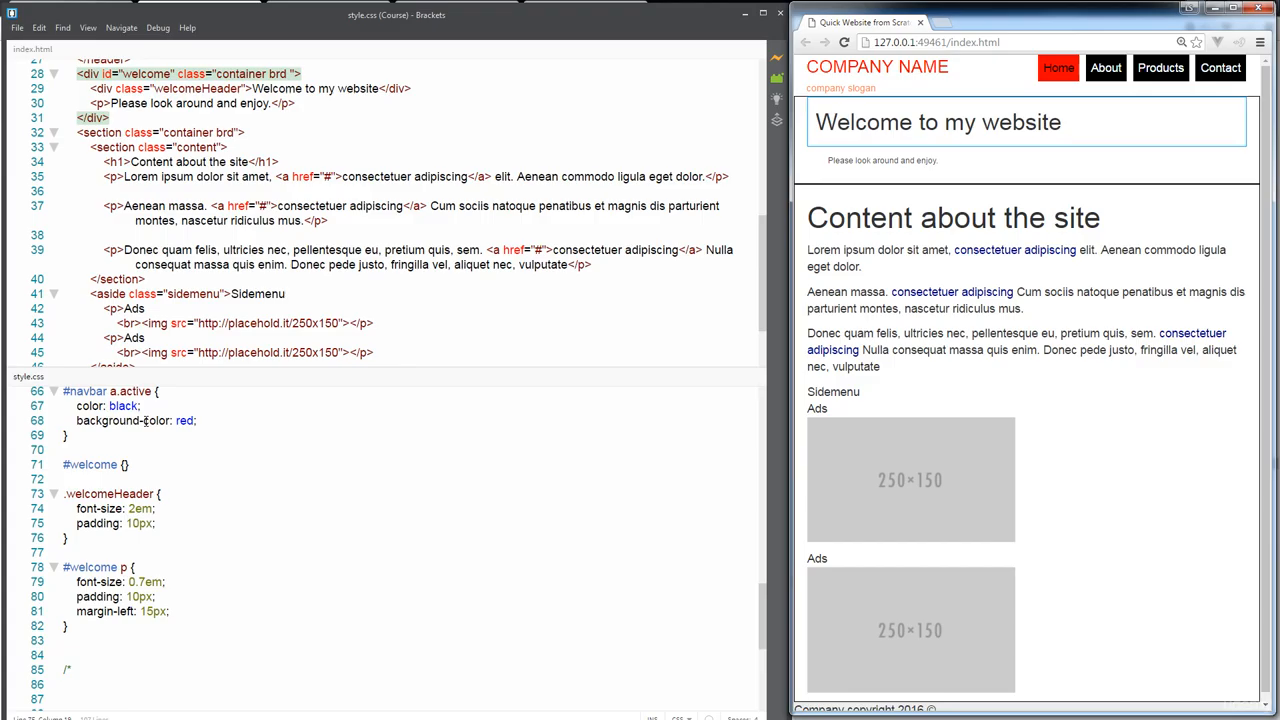
pyautogui.doubleClick(141, 581)
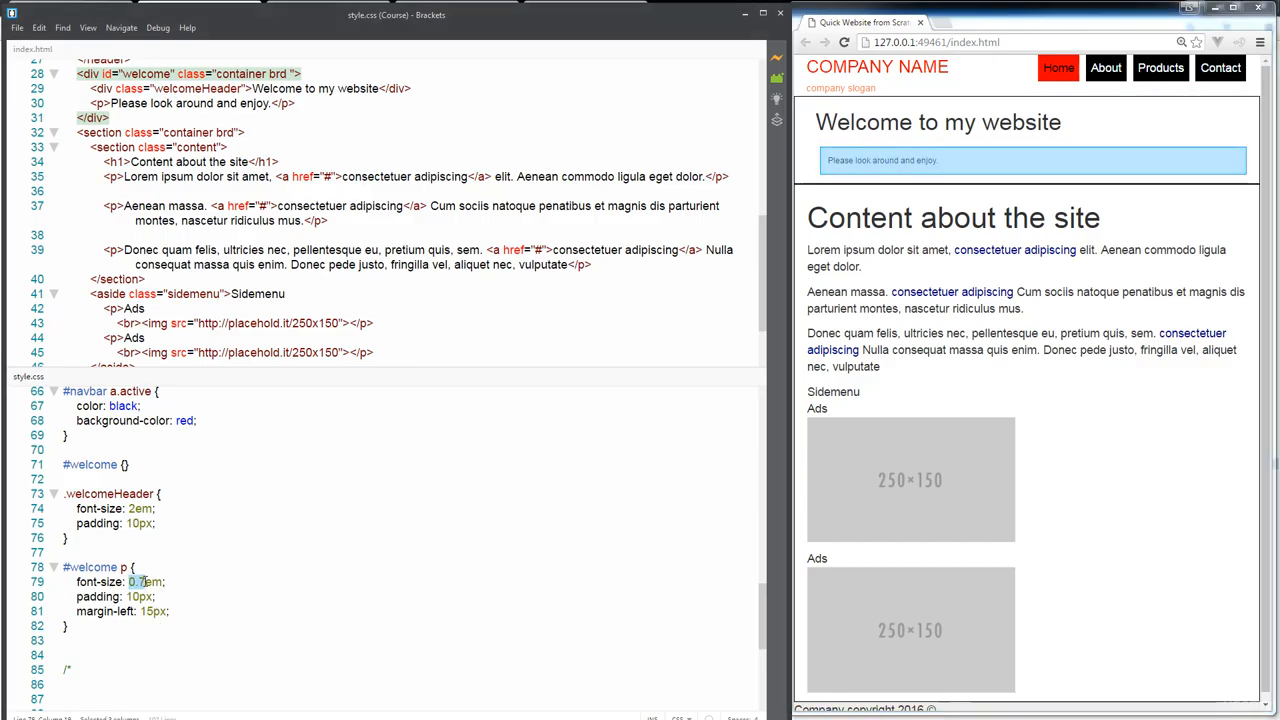
pyautogui.write('1em')
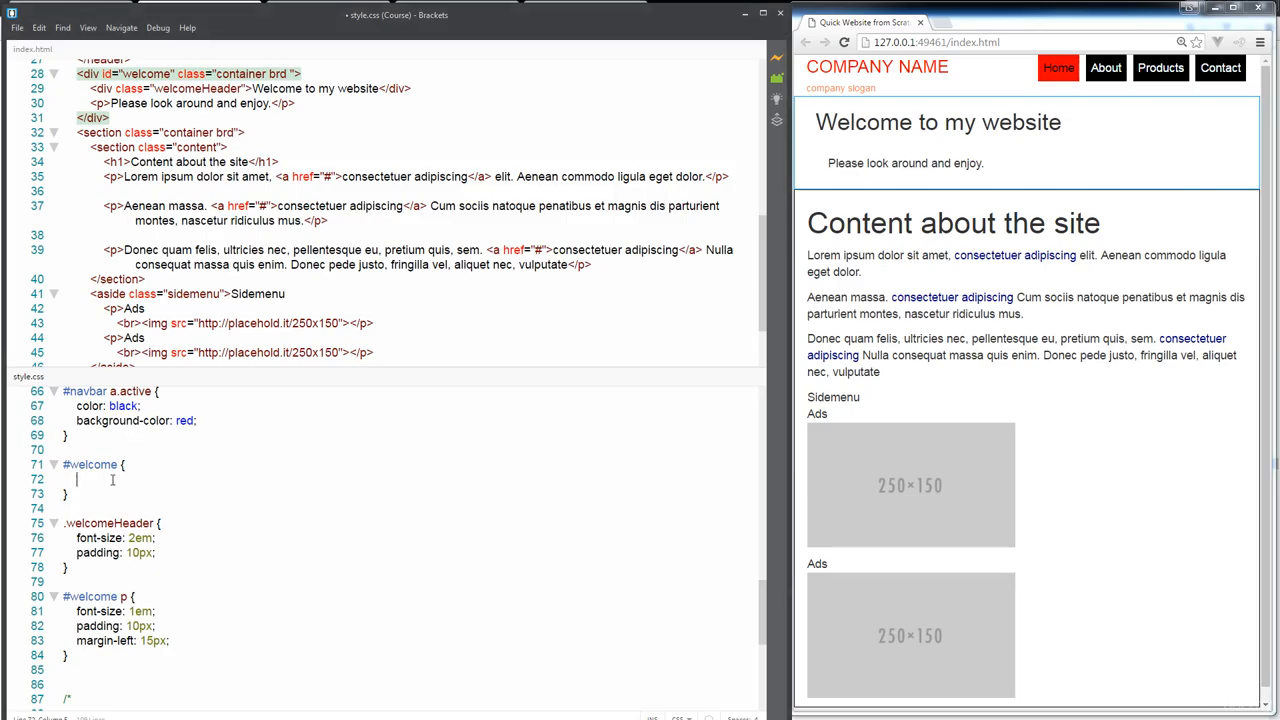
# Type padding: 30px 0; and margin-bottom: 30px; into the #welcome rule.
pyautogui.write('padding-top:')
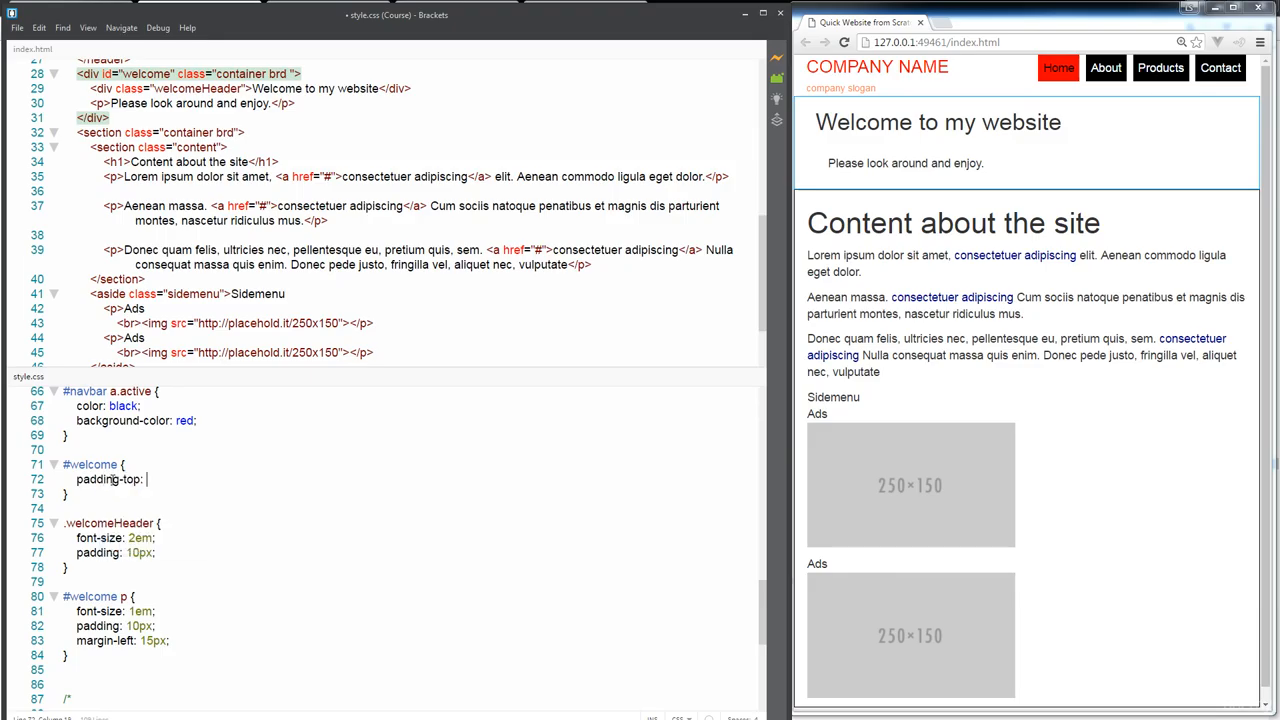
pyautogui.write('30p')
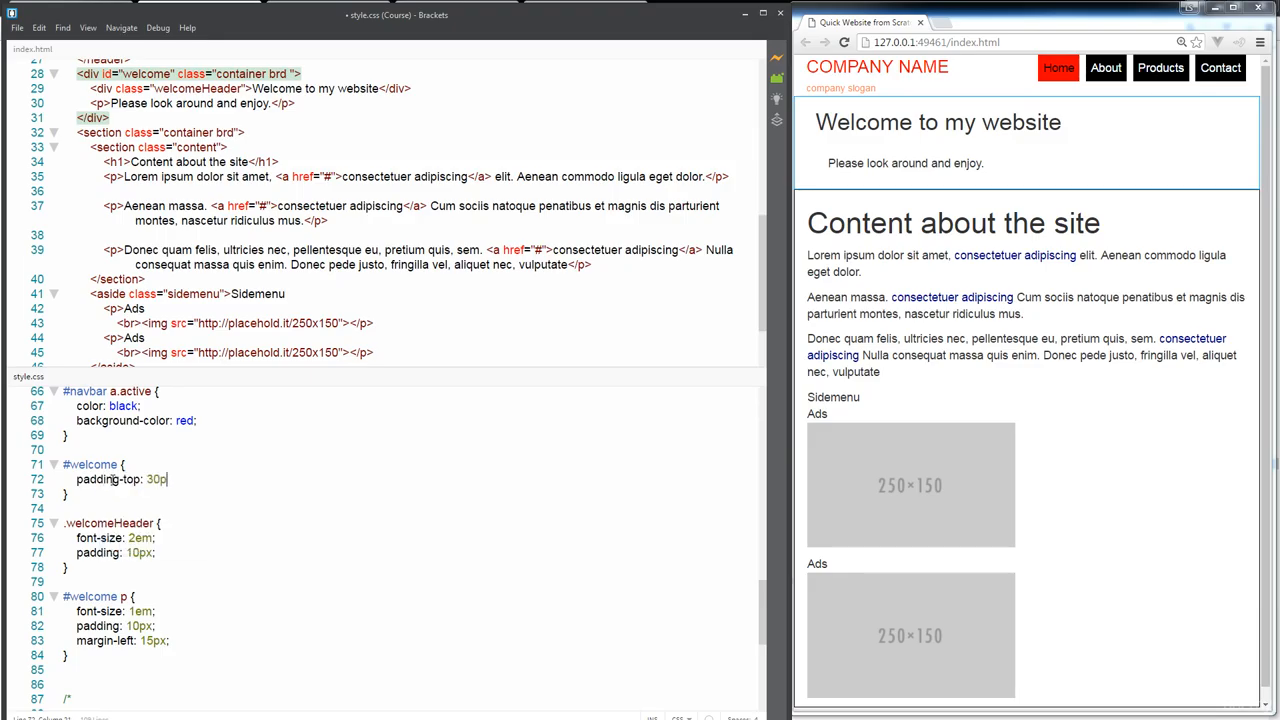
pyautogui.press('Return')
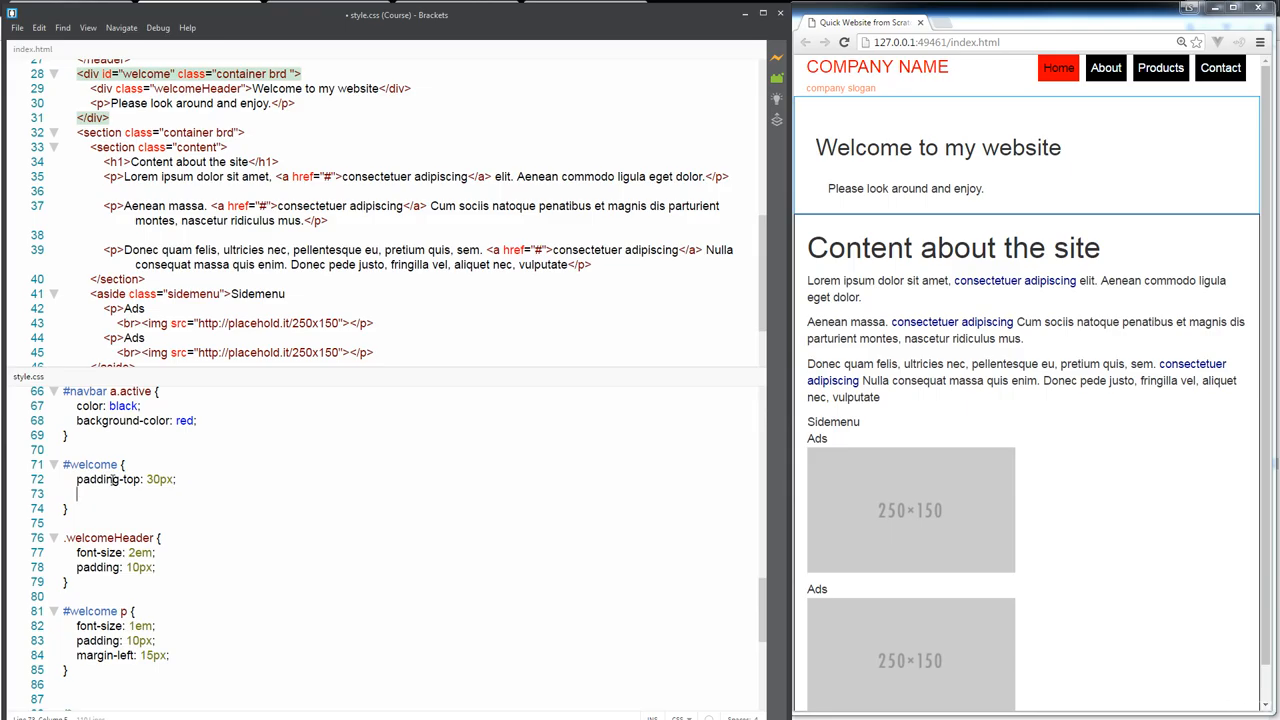
pyautogui.write('padding')
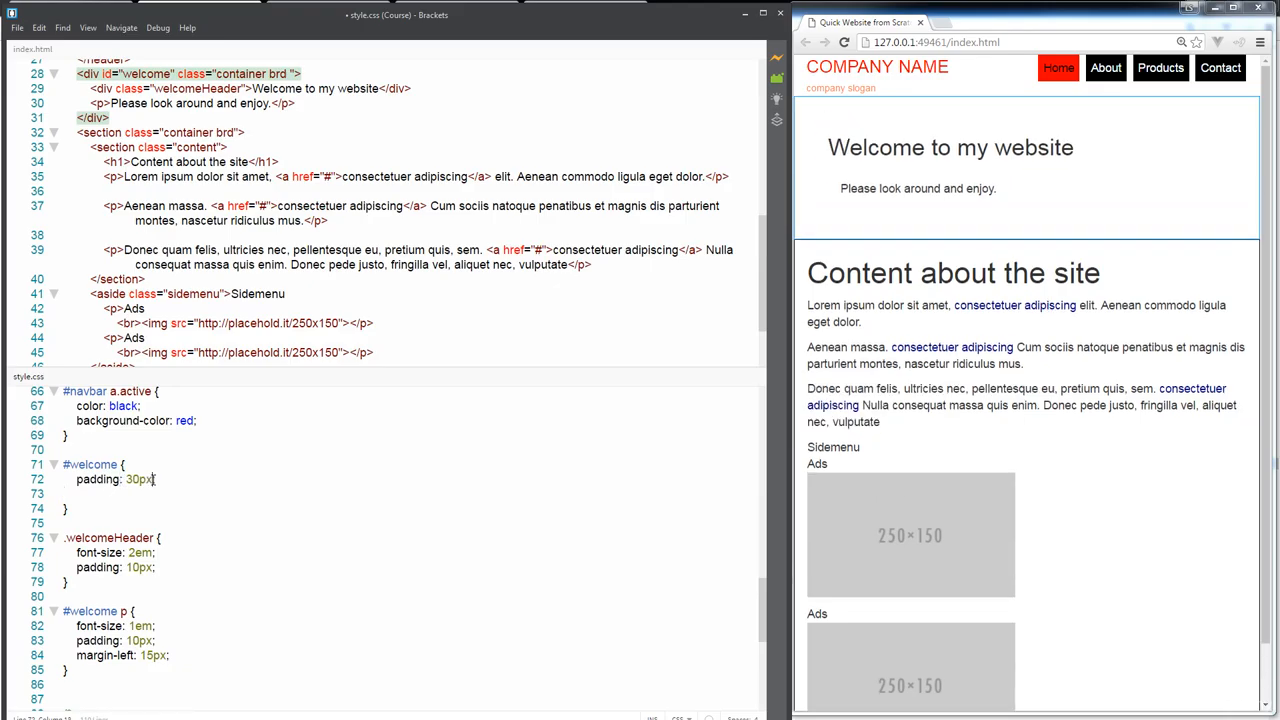
pyautogui.write('0;')
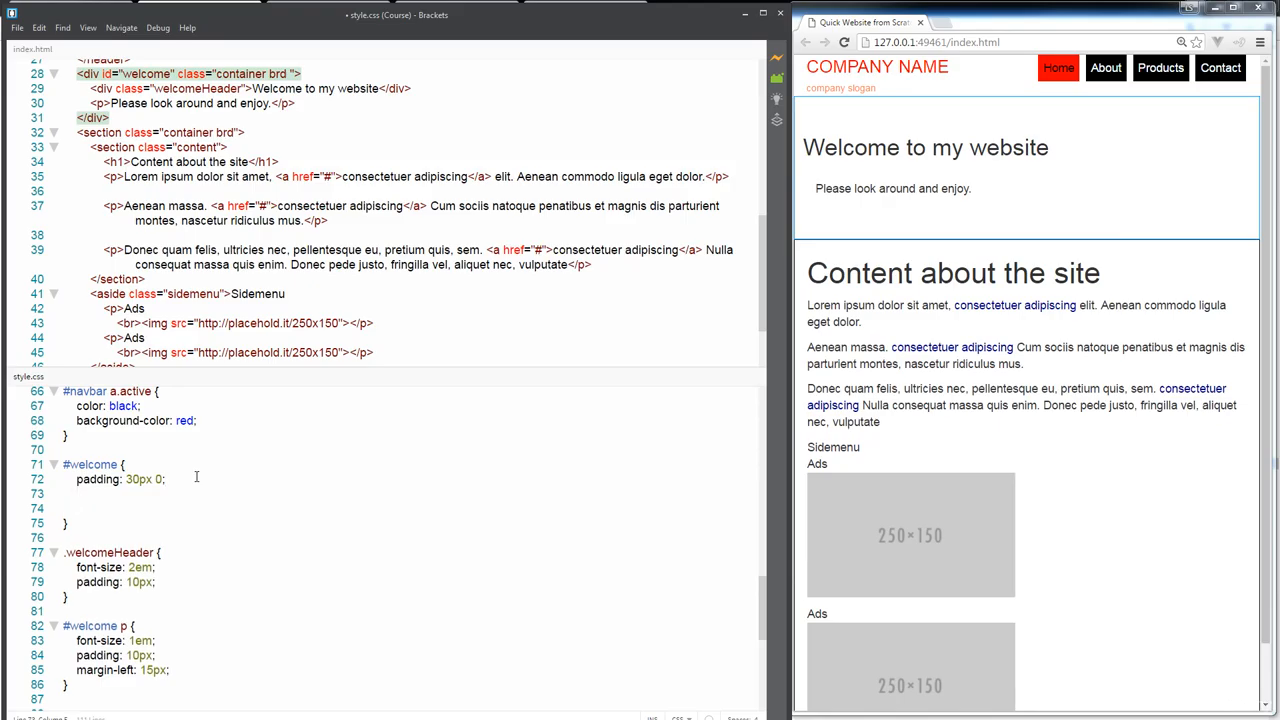
pyautogui.write('margin-bottom')
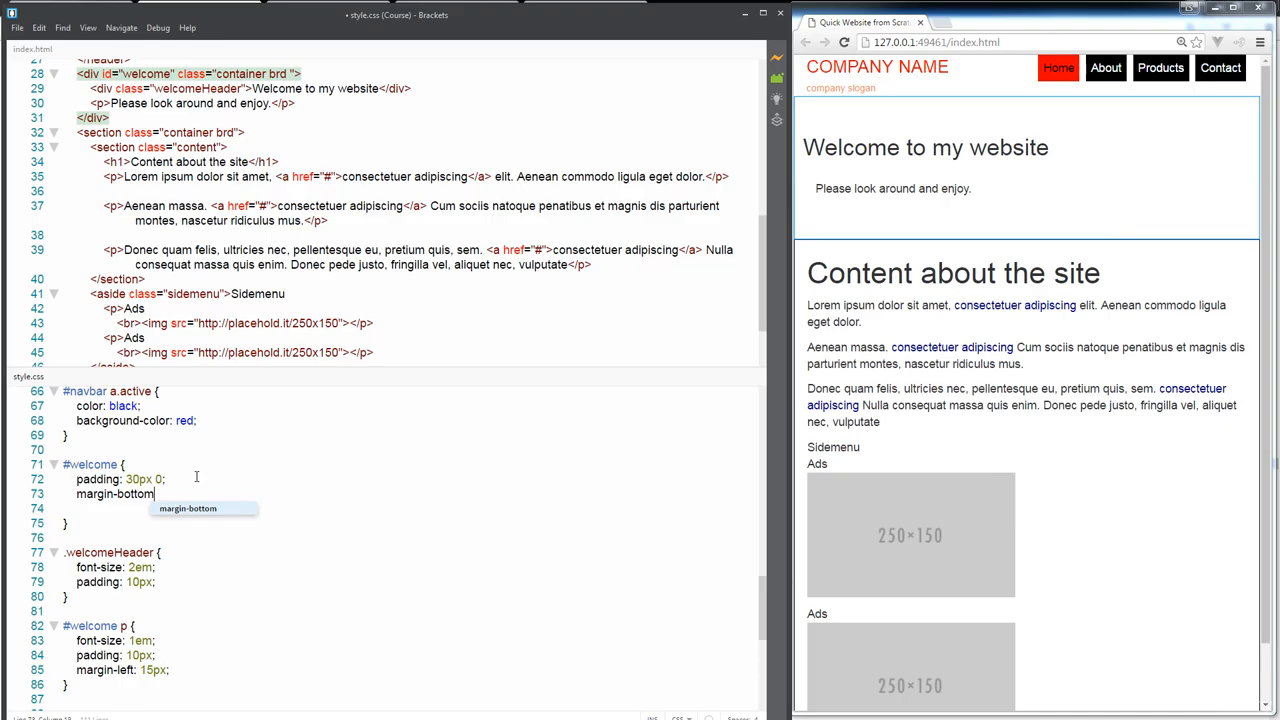
pyautogui.write('30')
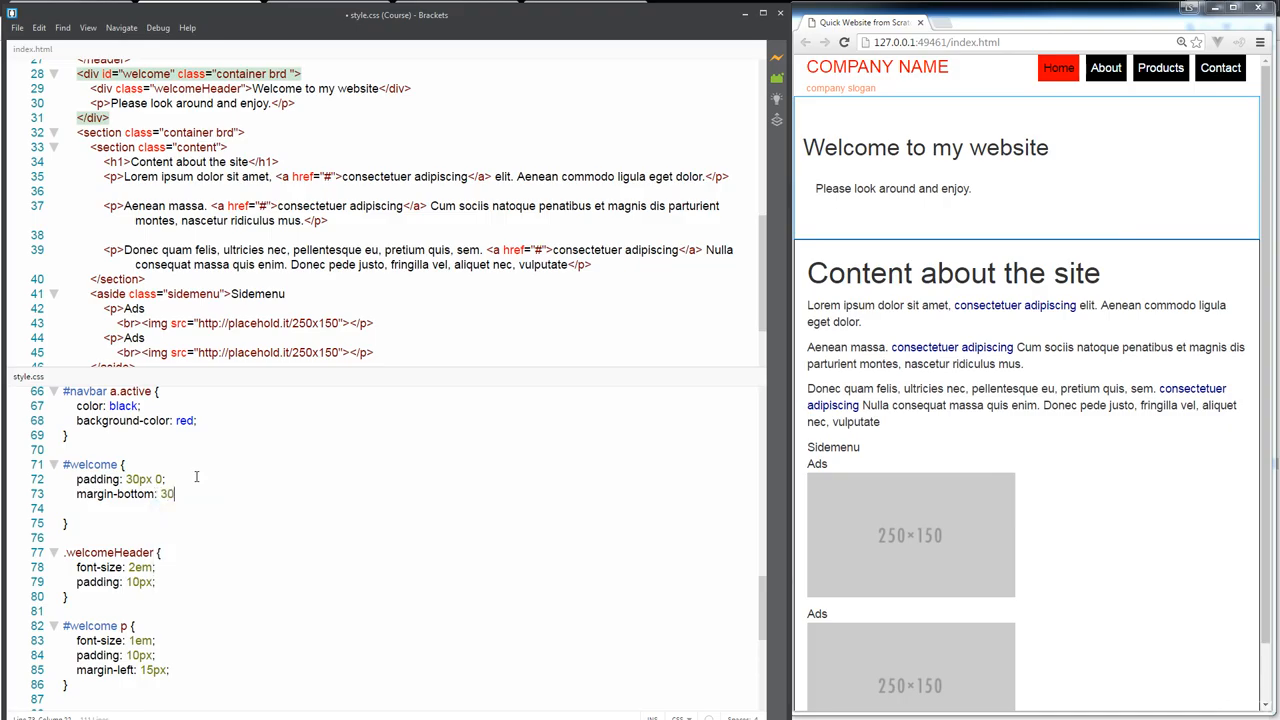
pyautogui.write('px;')
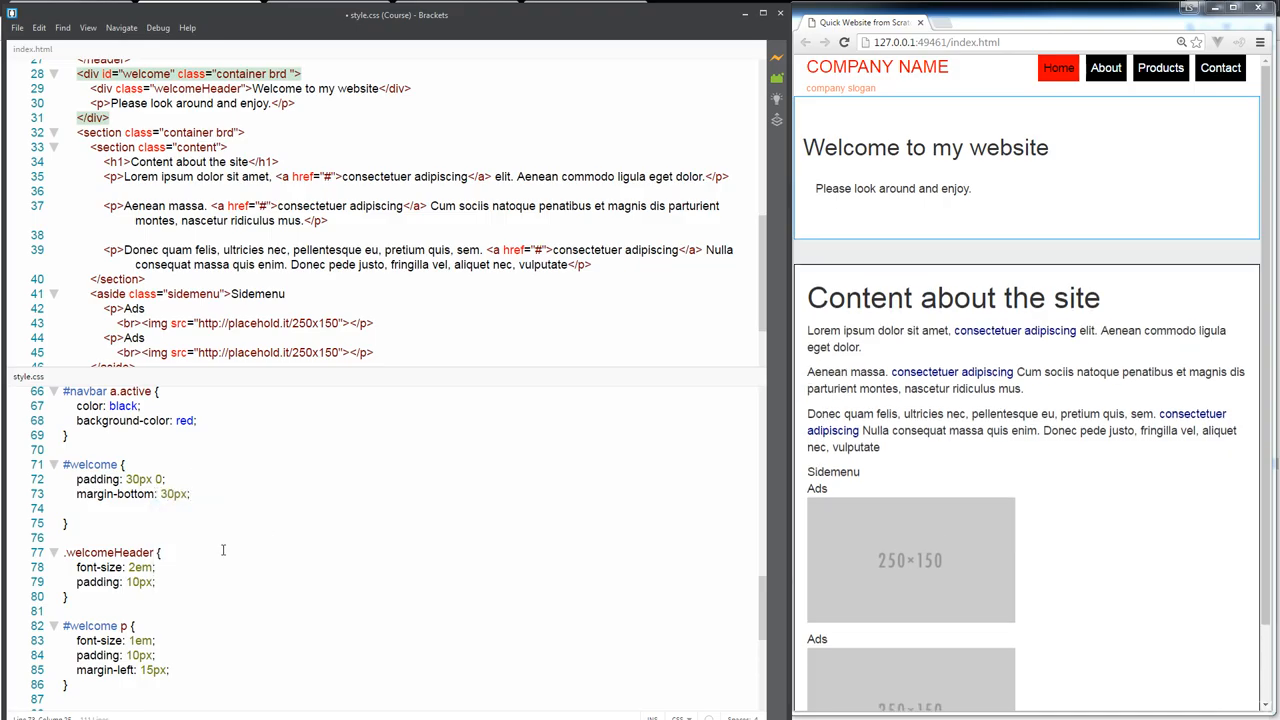
pyautogui.press('enter')
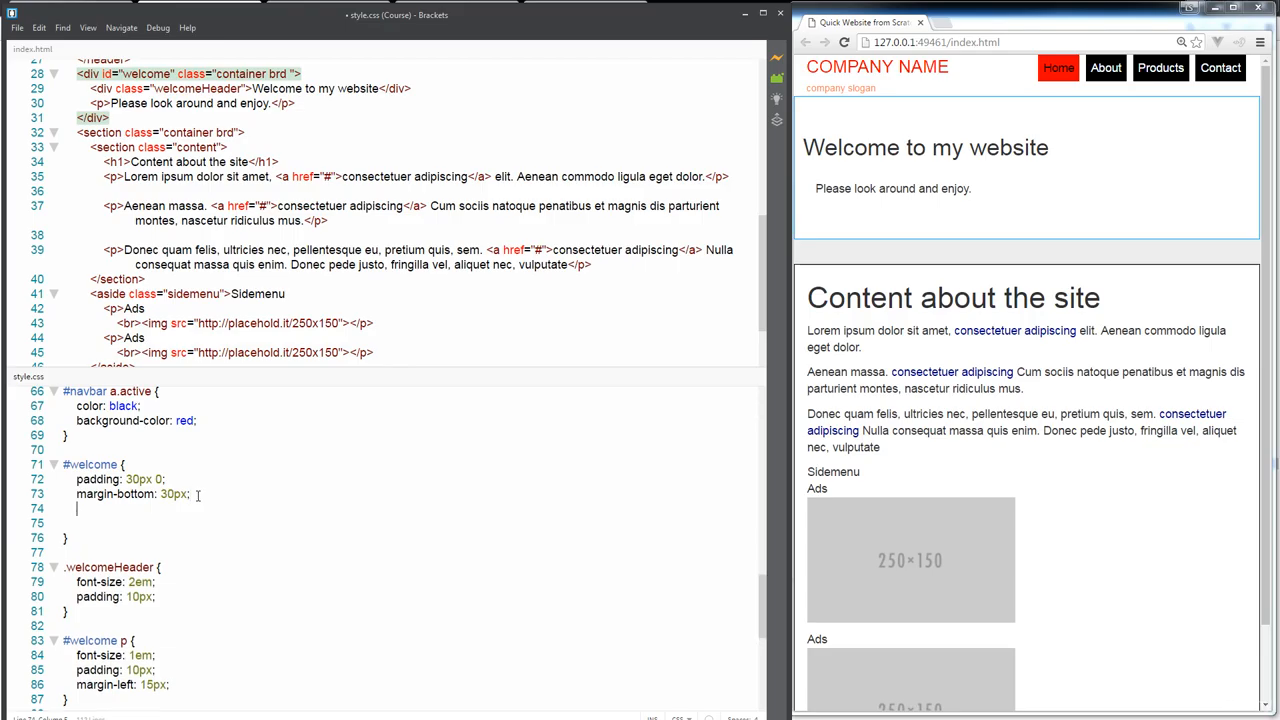
# Add background-color #ddd and border-radius 15px to the #welcome rule.
pyautogui.write('background-co')
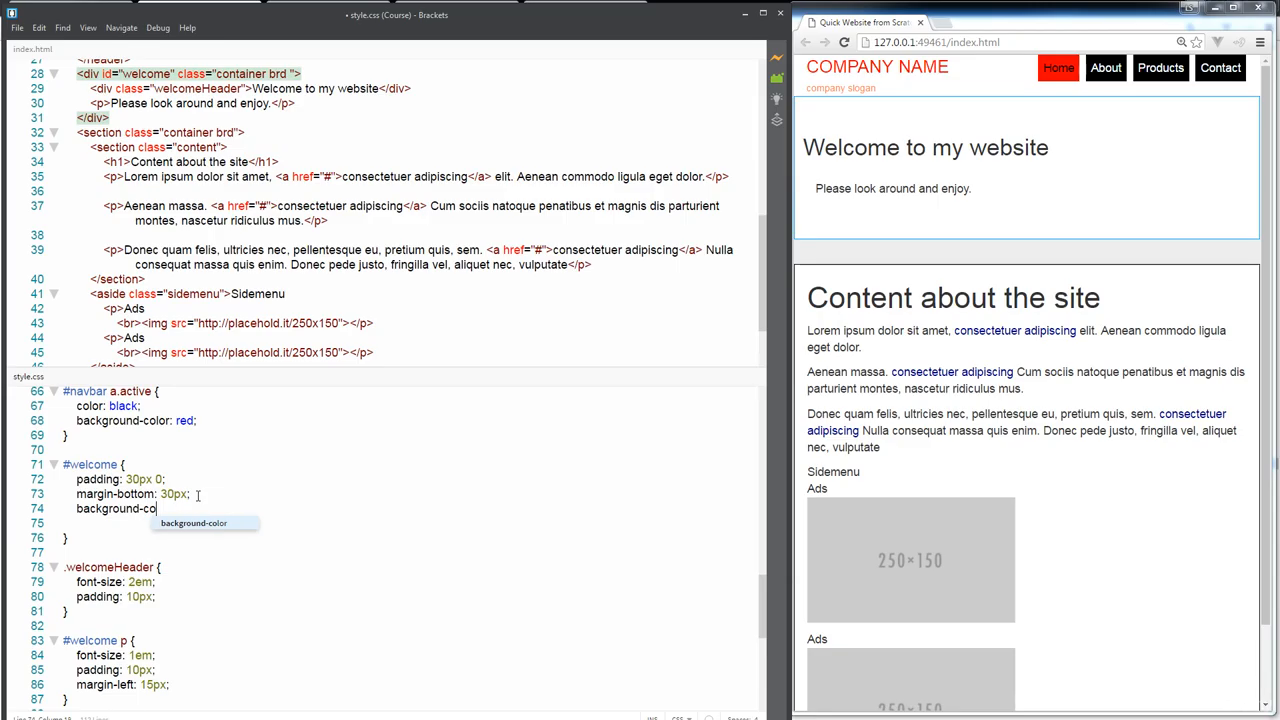
pyautogui.write(':')
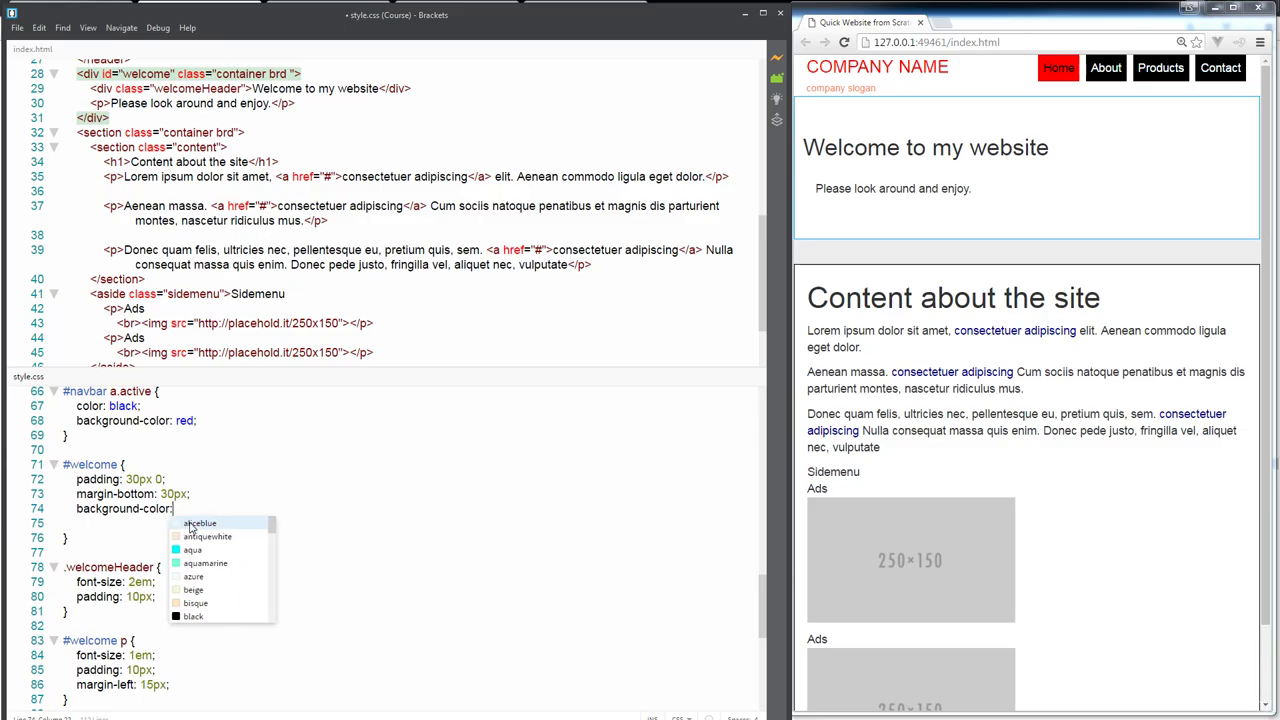
pyautogui.write('#ddd;')
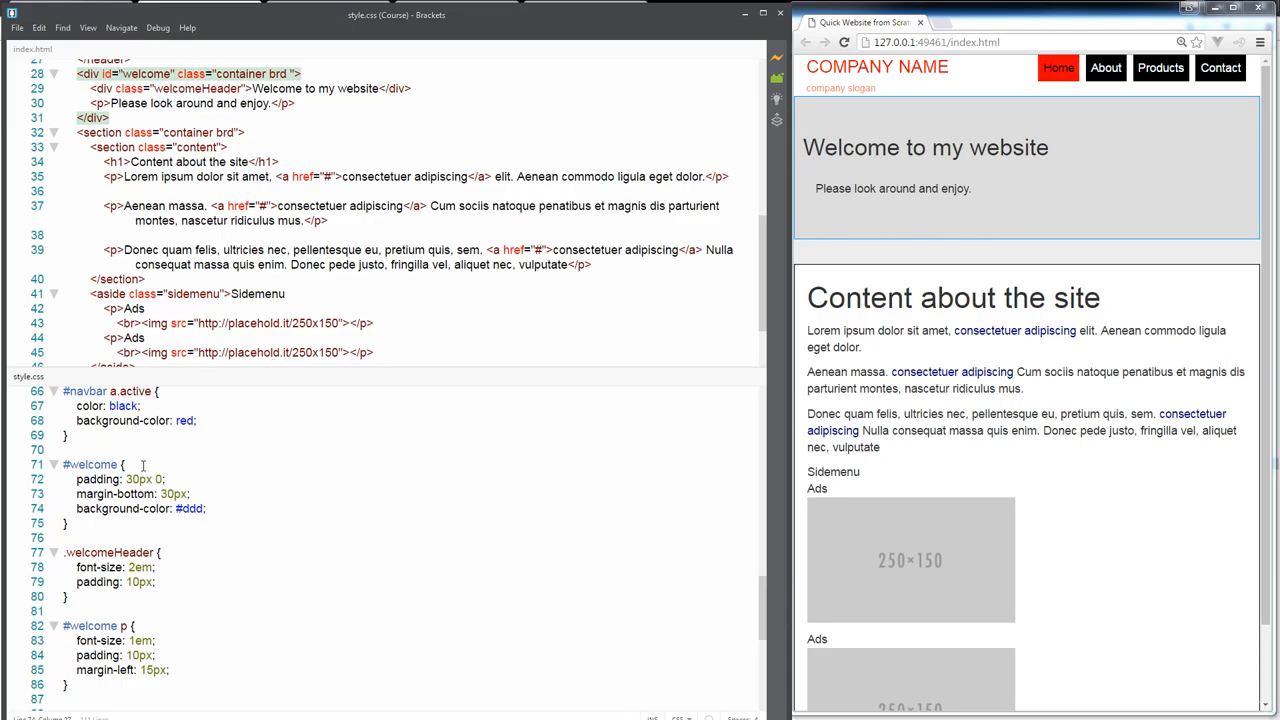
pyautogui.click(208, 509)
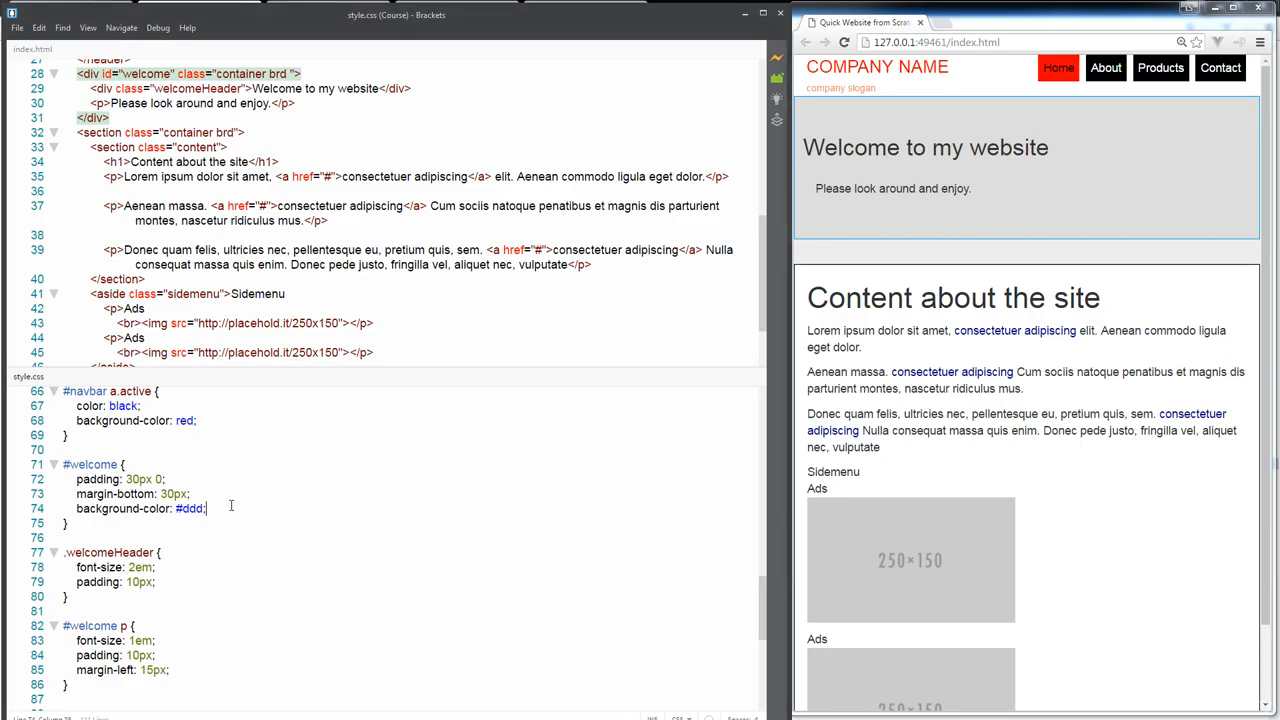
pyautogui.write('border-radius:')
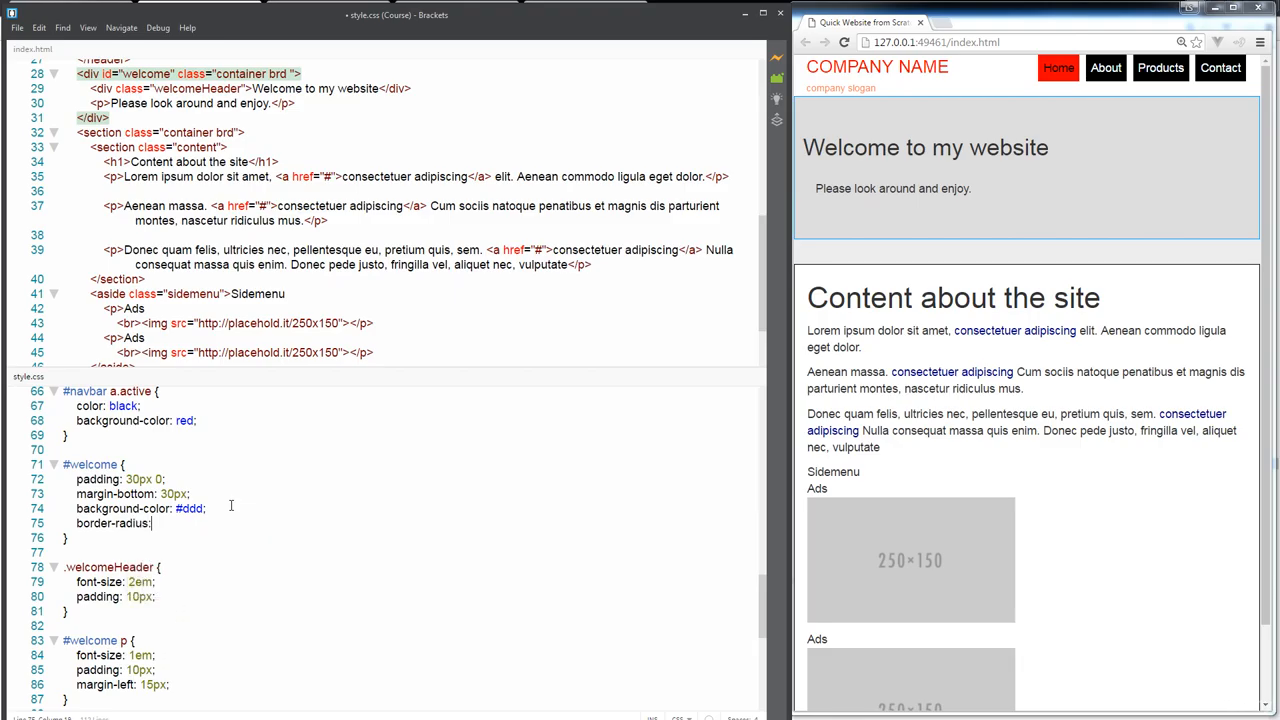
pyautogui.write('15')
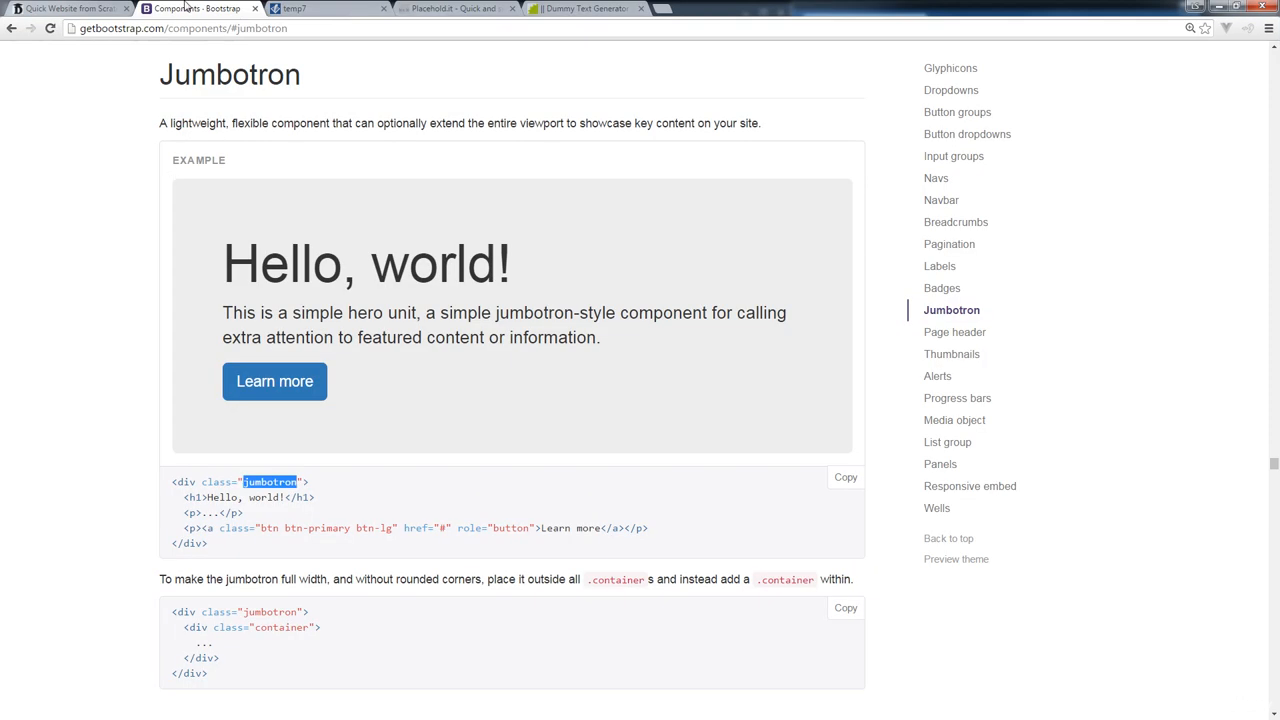
# Switch from the Bootstrap Jumbotron reference to the local home page.
pyautogui.click(65, 8)
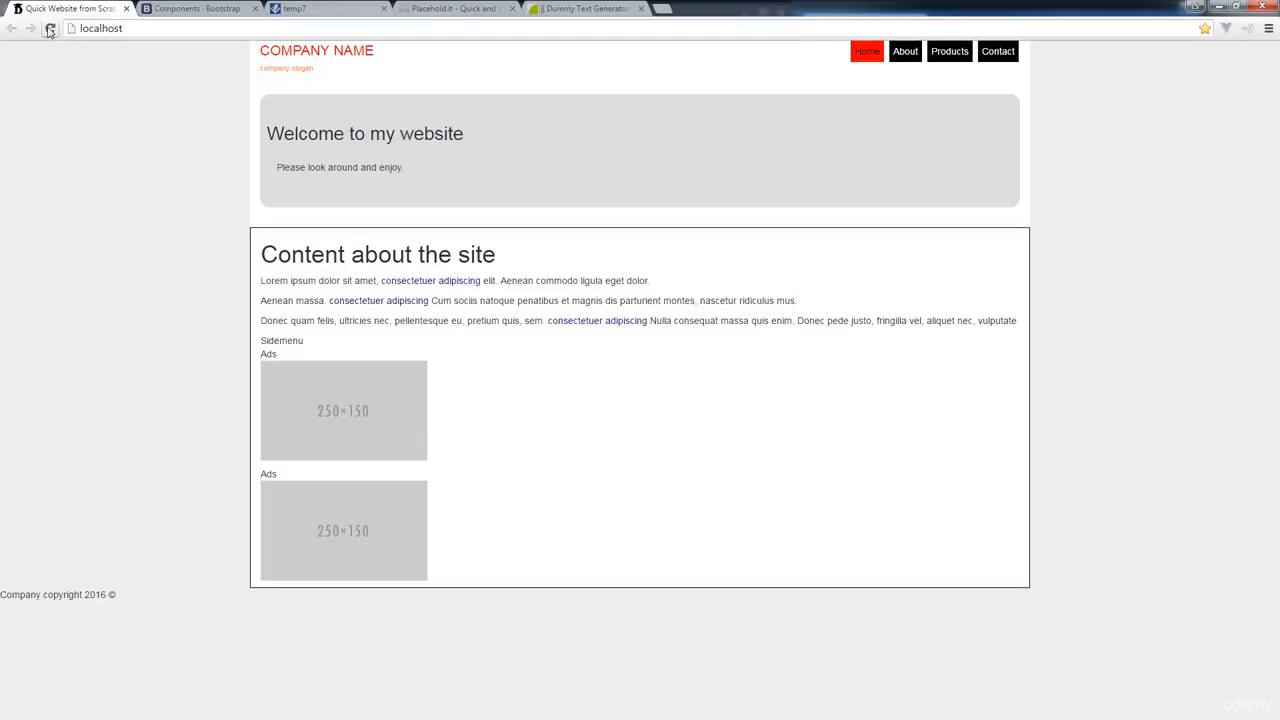
pyautogui.click(50, 28)
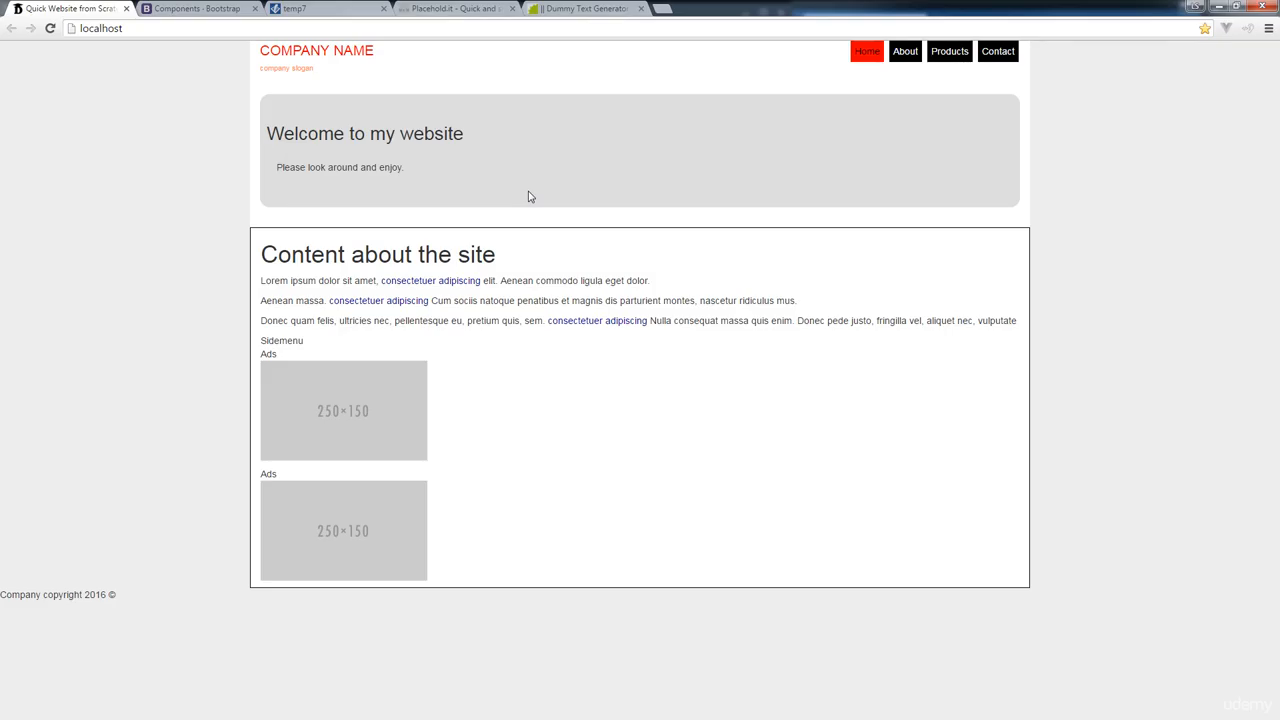
pyautogui.moveTo(515, 114)
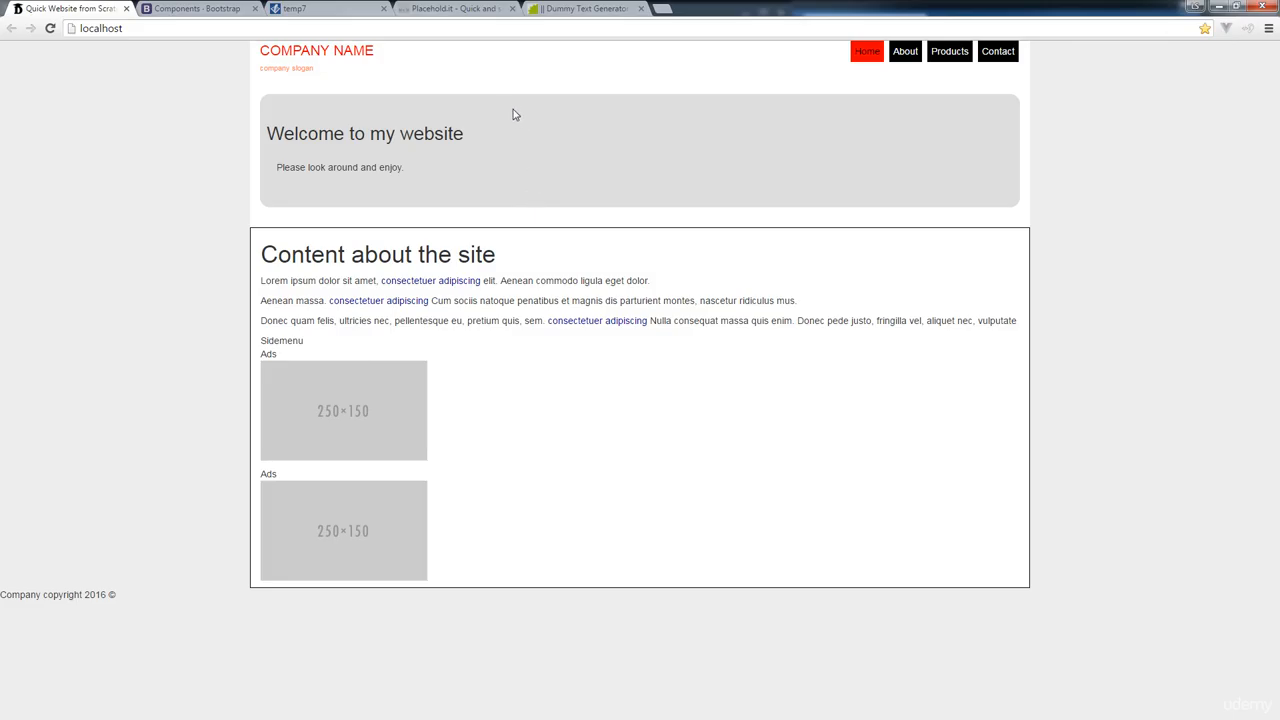
pyautogui.click(320, 8)
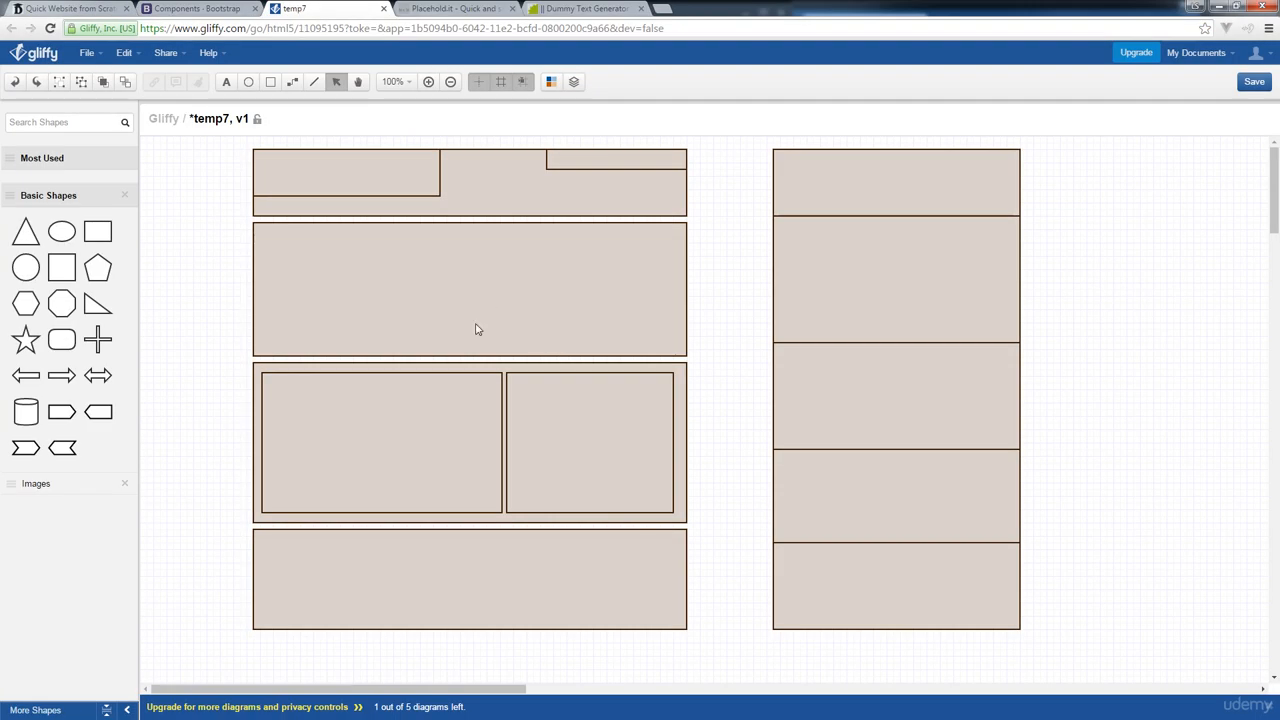
pyautogui.click(65, 8)
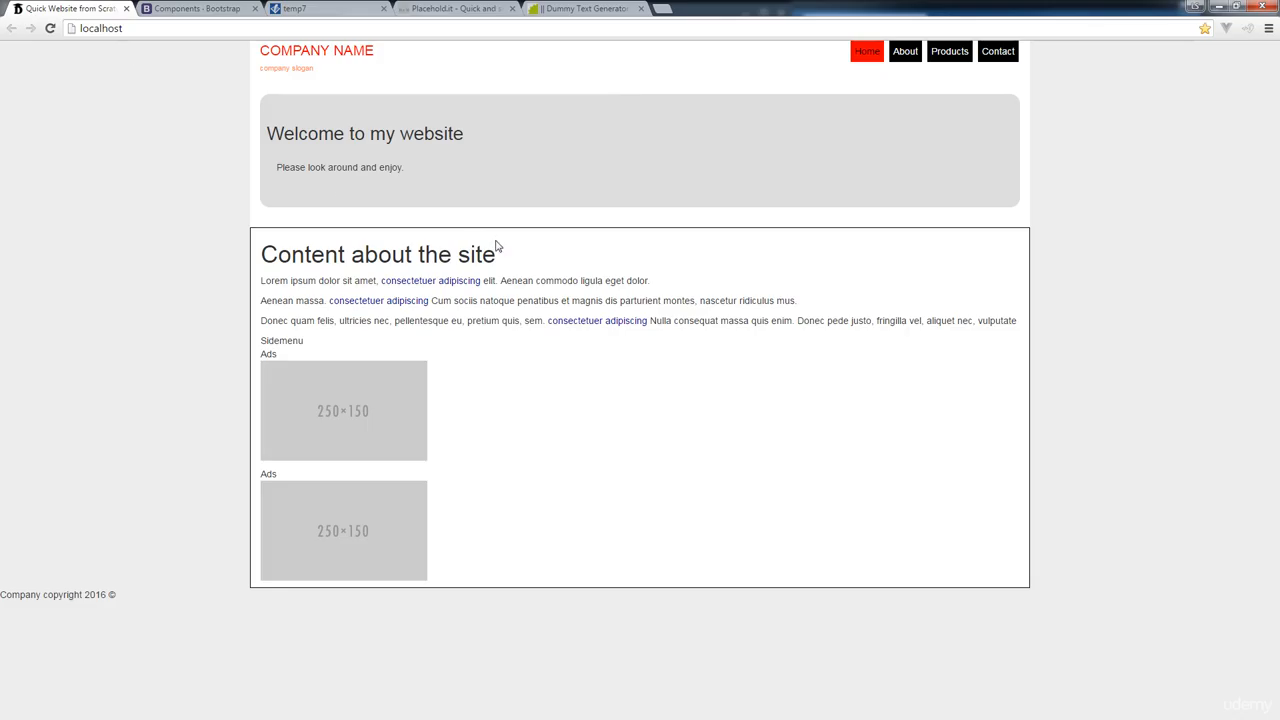
pyautogui.moveTo(391, 413)
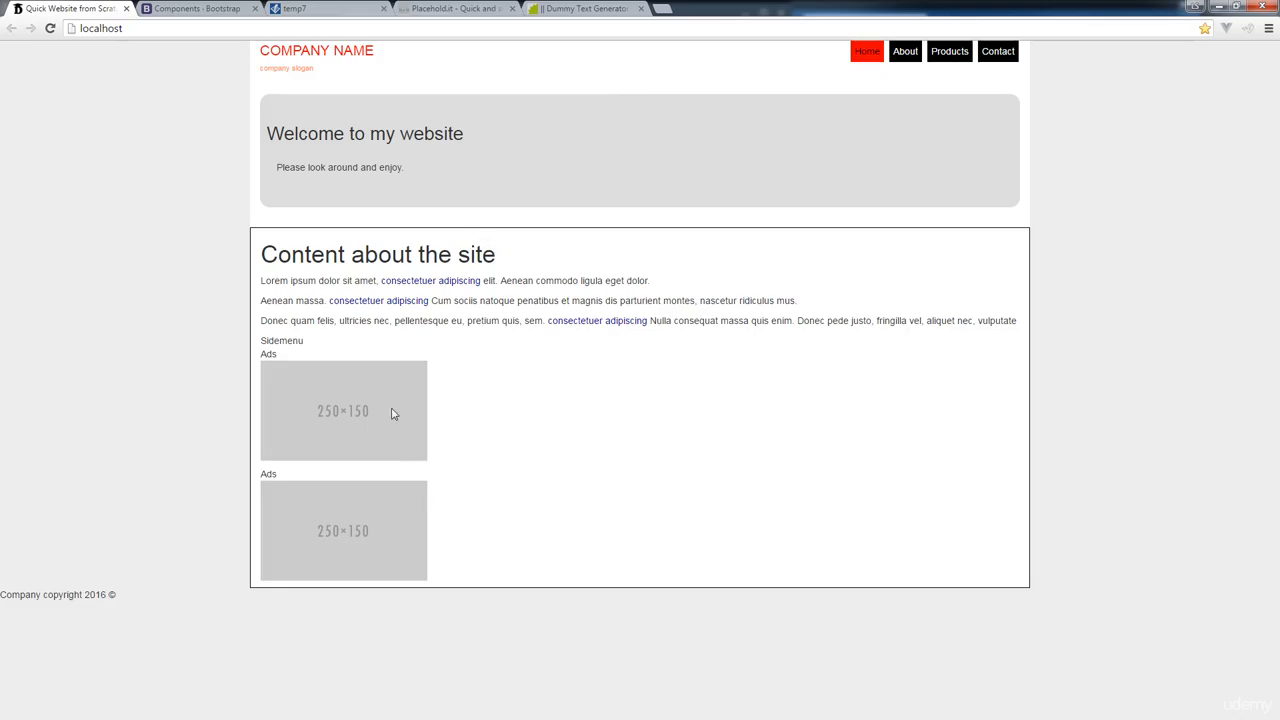
pyautogui.moveTo(617, 377)
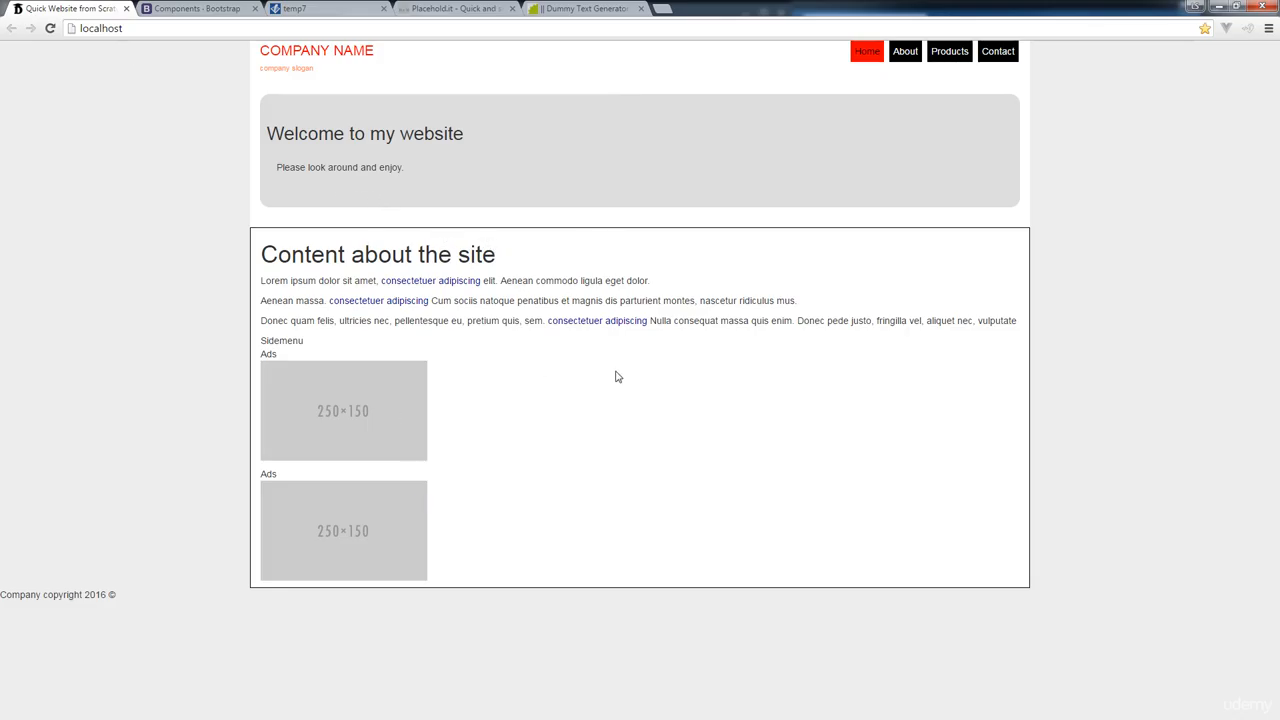
pyautogui.moveTo(697, 313)
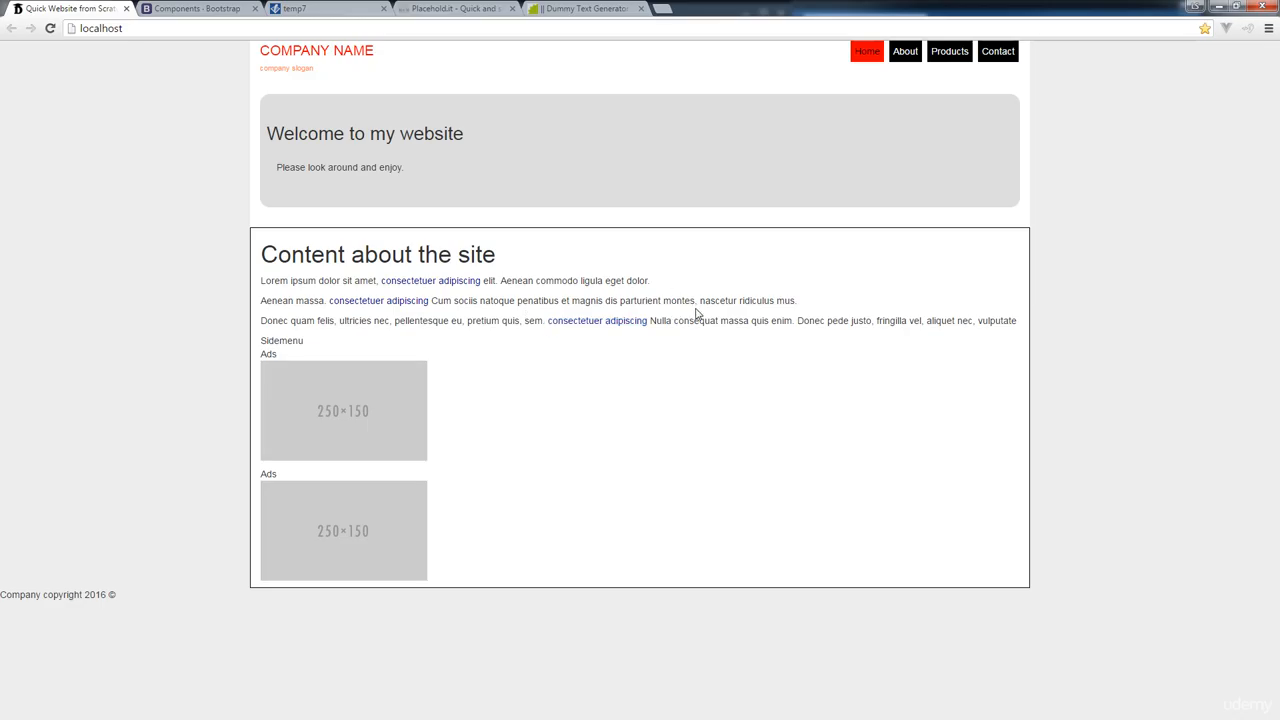